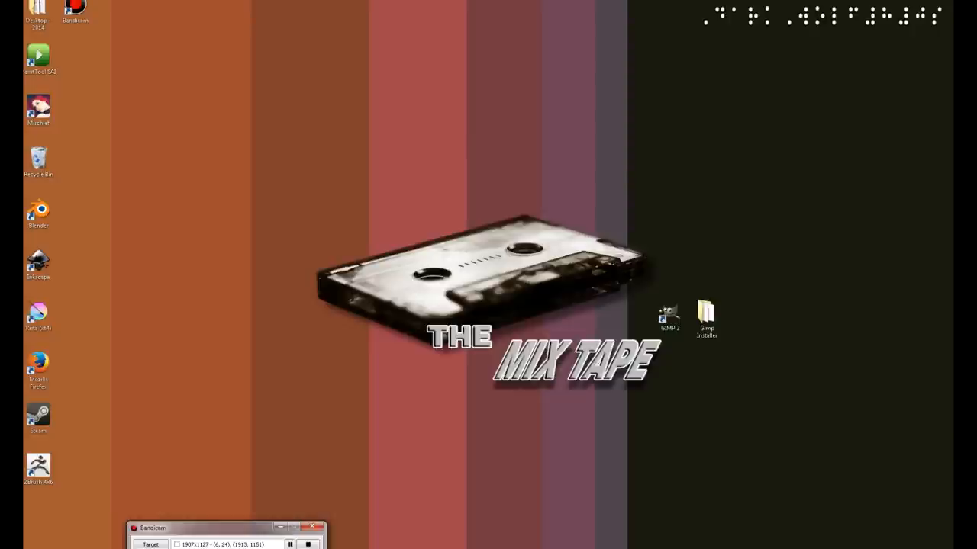
- Launch Google Chrome from the desktop and reach gimp.org/downloads
{"action": "left_click", "coordinate": [665, 316]}
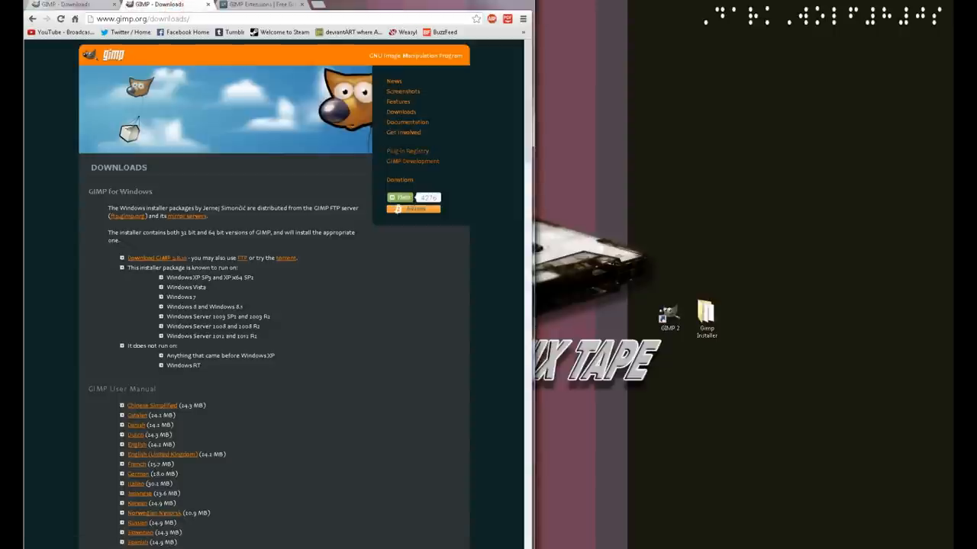
- Switch to the SourceForge GIMP Extensions tab, then open the Gimp Installer folder
{"action": "left_click", "coordinate": [269, 6]}
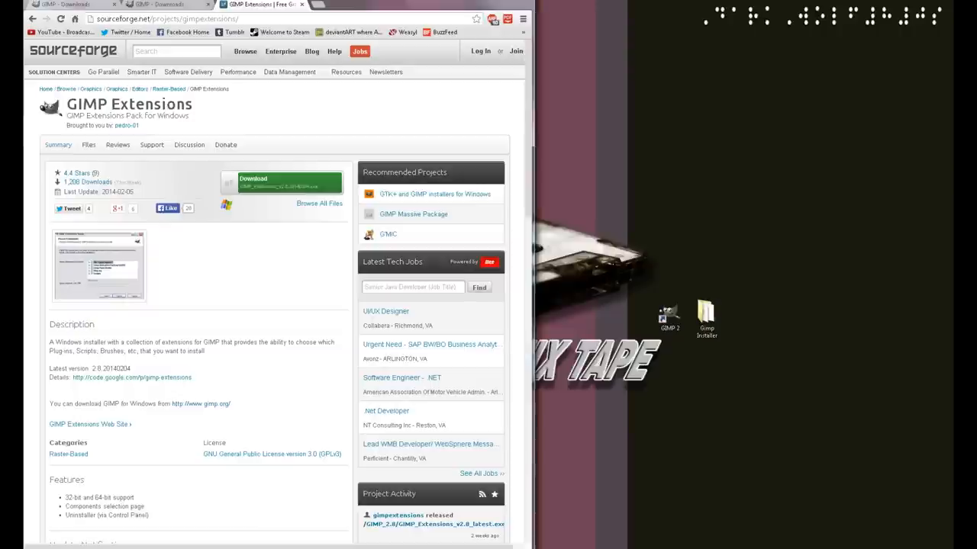
{"action": "left_click", "coordinate": [669, 314]}
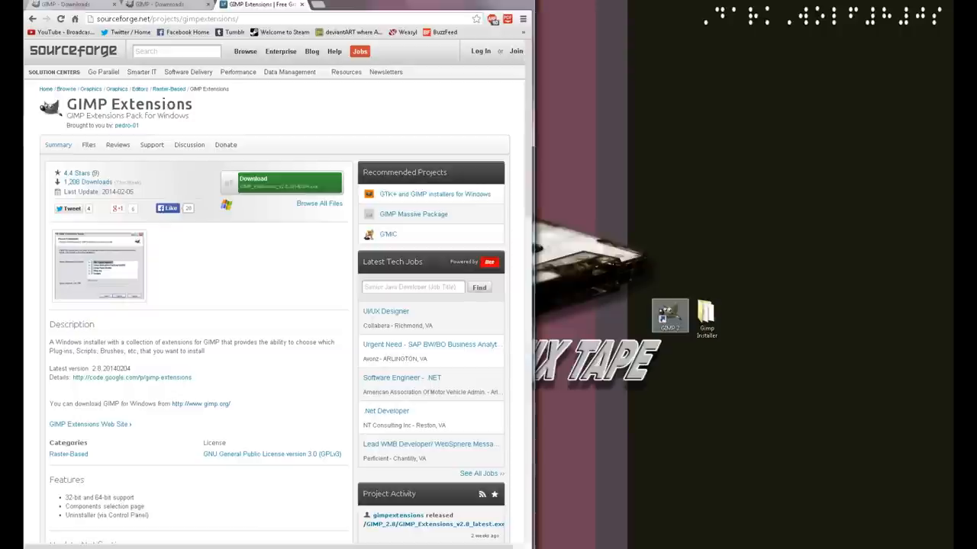
{"action": "left_click", "coordinate": [705, 315]}
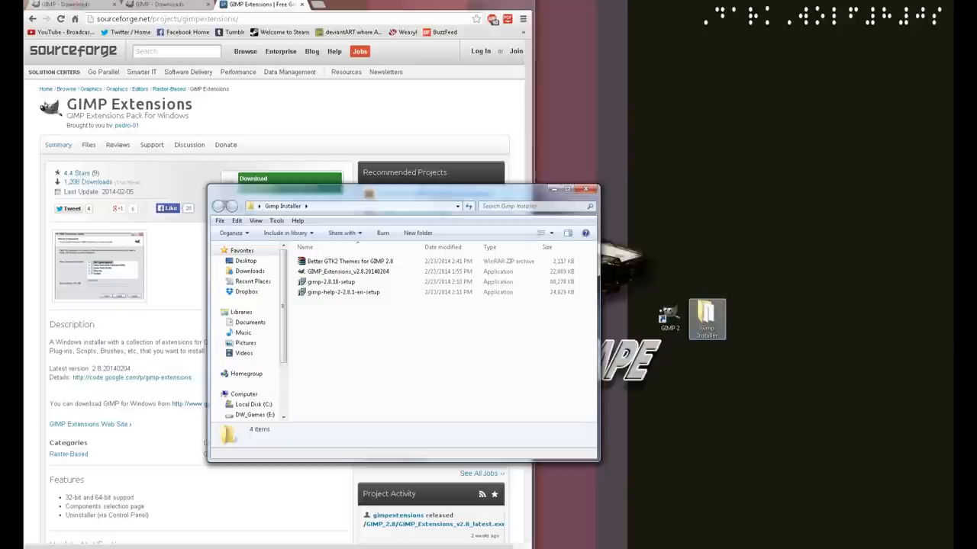
{"action": "mouse_move", "coordinate": [348, 272]}
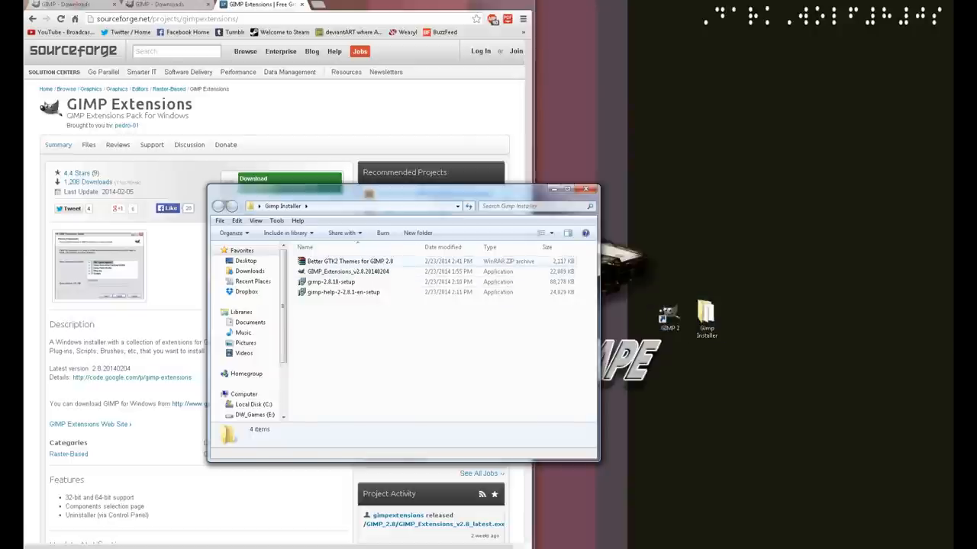
{"action": "mouse_move", "coordinate": [348, 261]}
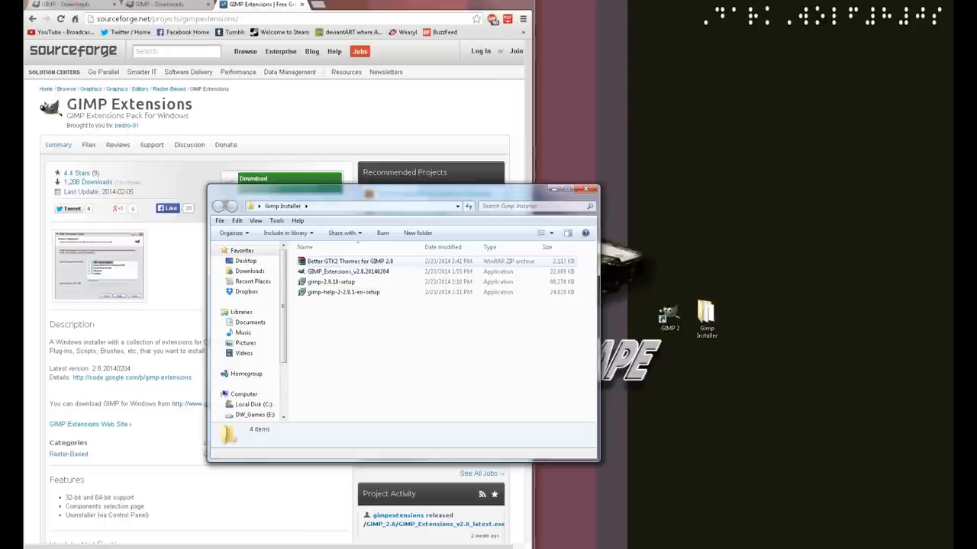
{"action": "mouse_move", "coordinate": [344, 272]}
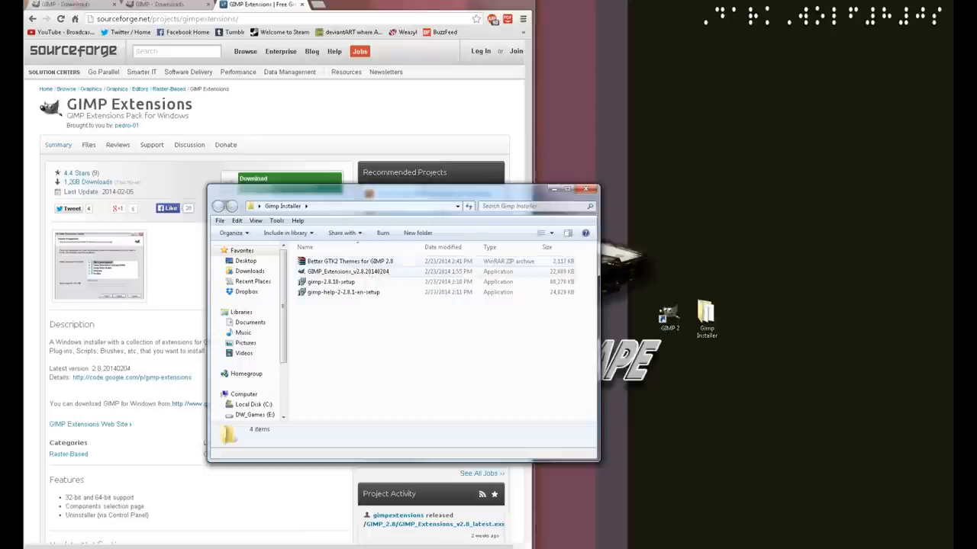
{"action": "mouse_move", "coordinate": [330, 280]}
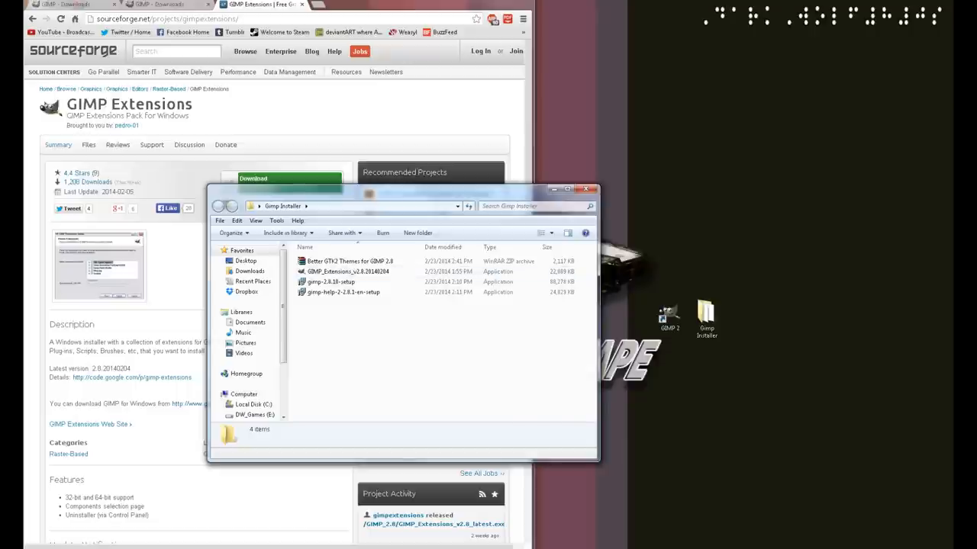
- Select all four installer files in the Gimp Installer folder
{"action": "key", "text": "ctrl+a"}
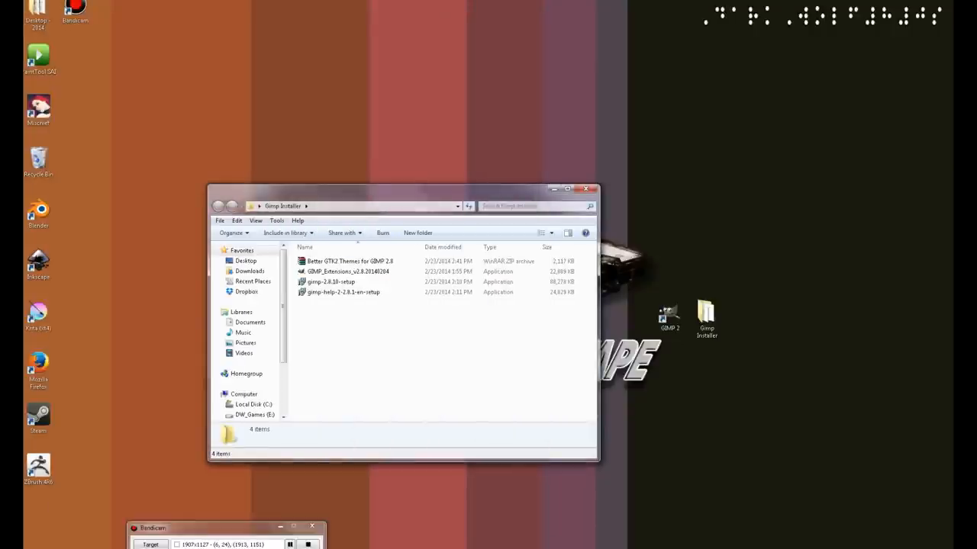
{"action": "mouse_move", "coordinate": [331, 281]}
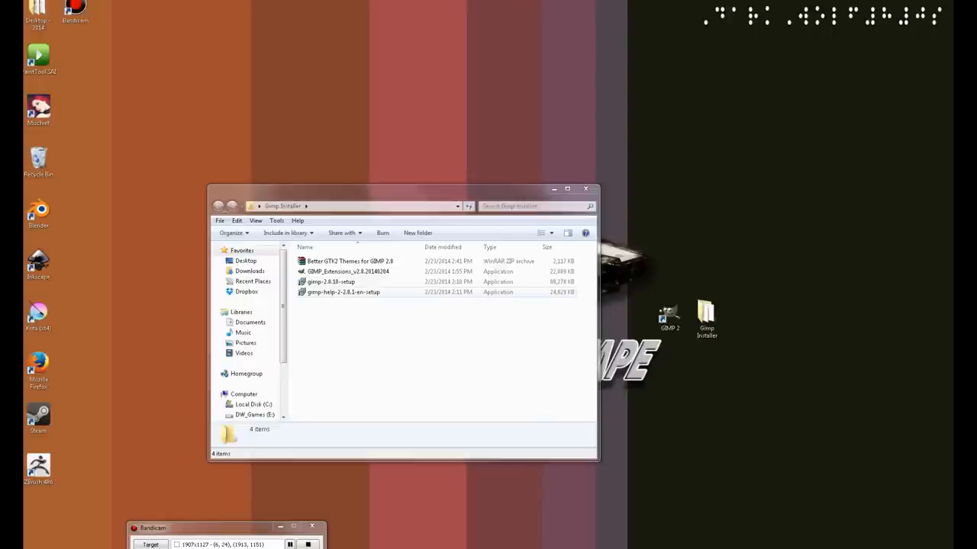
{"action": "left_click", "coordinate": [345, 272]}
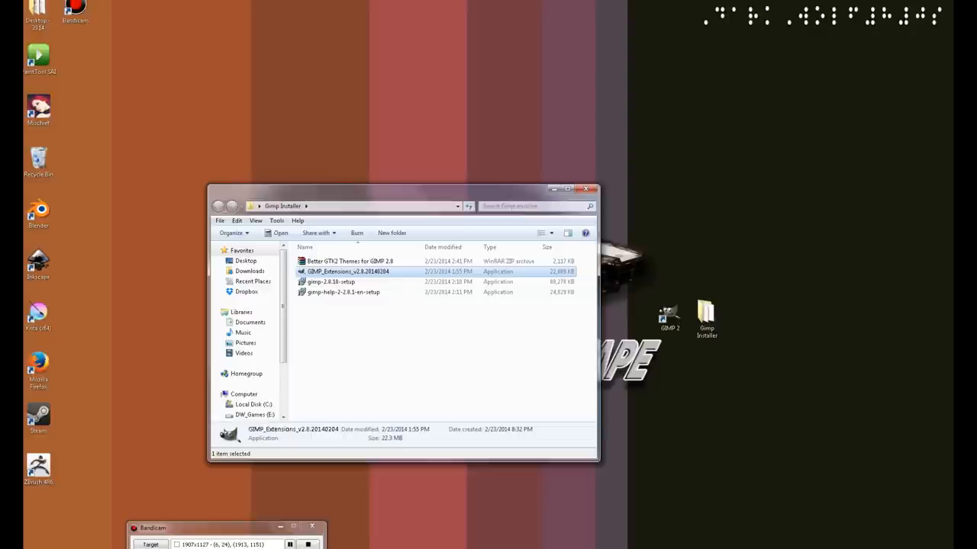
{"action": "mouse_move", "coordinate": [345, 272]}
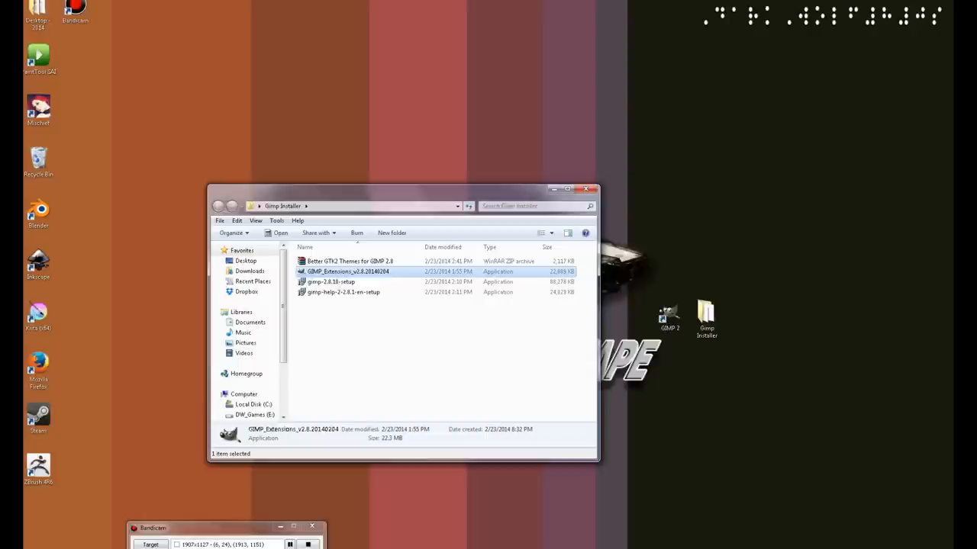
{"action": "mouse_move", "coordinate": [348, 272]}
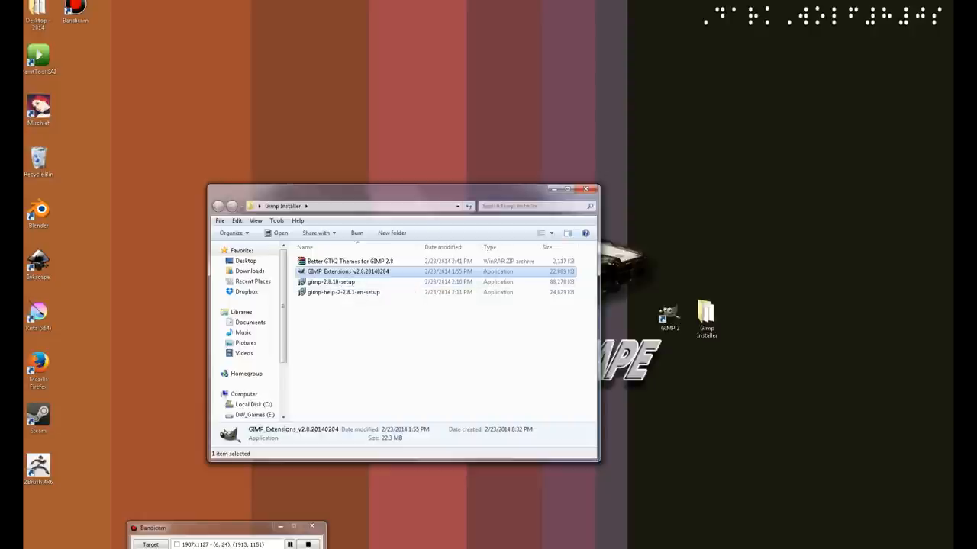
{"action": "mouse_move", "coordinate": [348, 272]}
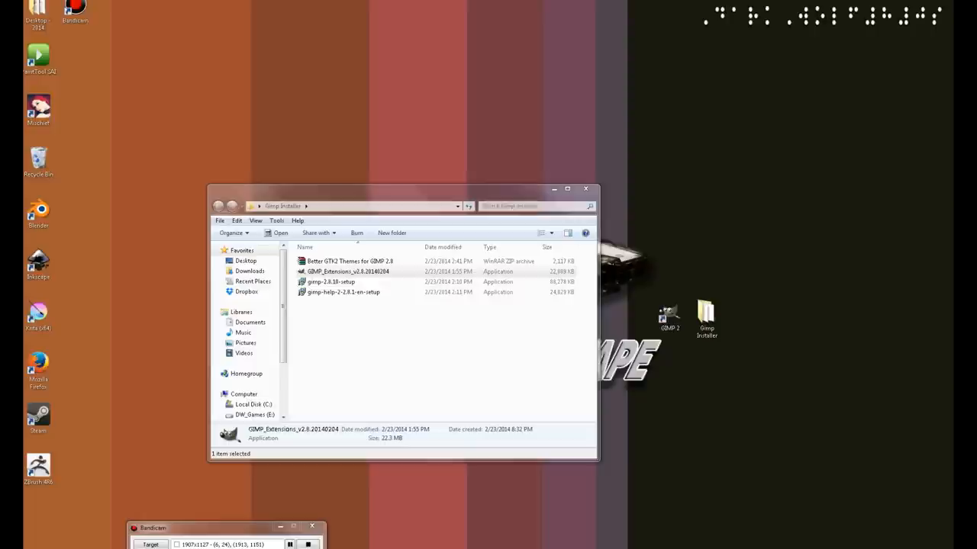
- Reach Wacom Tablet Properties through Start > Control Panel > Hardware and Sound
{"action": "left_click", "coordinate": [12, 542]}
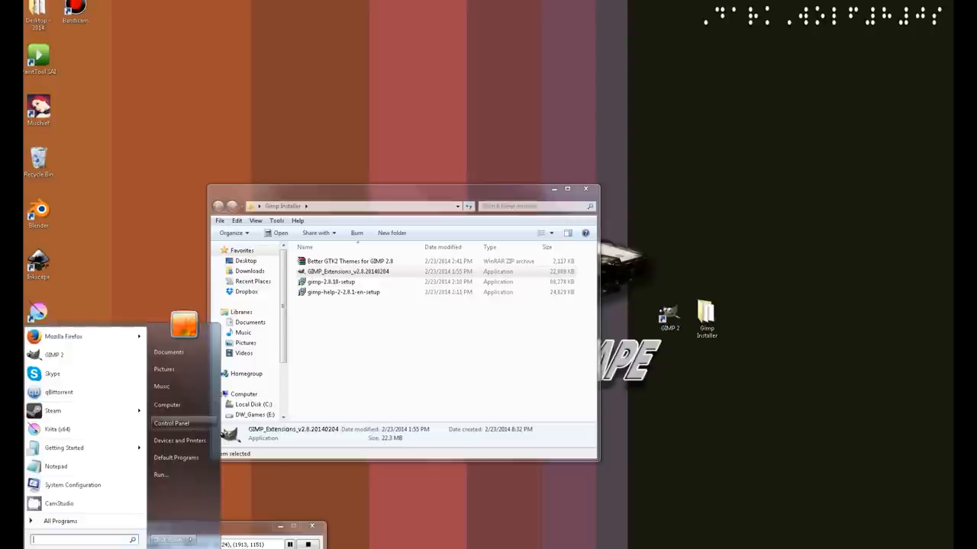
{"action": "left_click", "coordinate": [168, 423]}
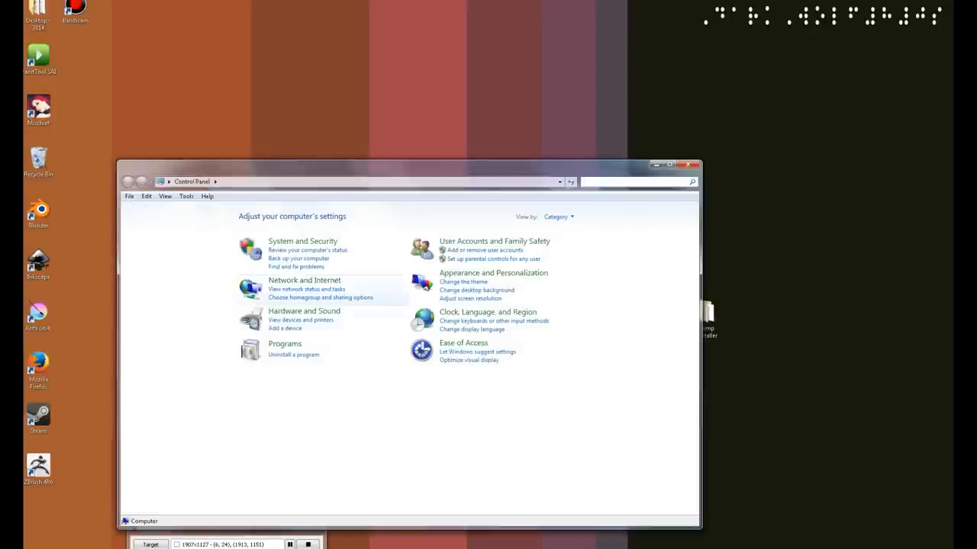
{"action": "left_click", "coordinate": [304, 311]}
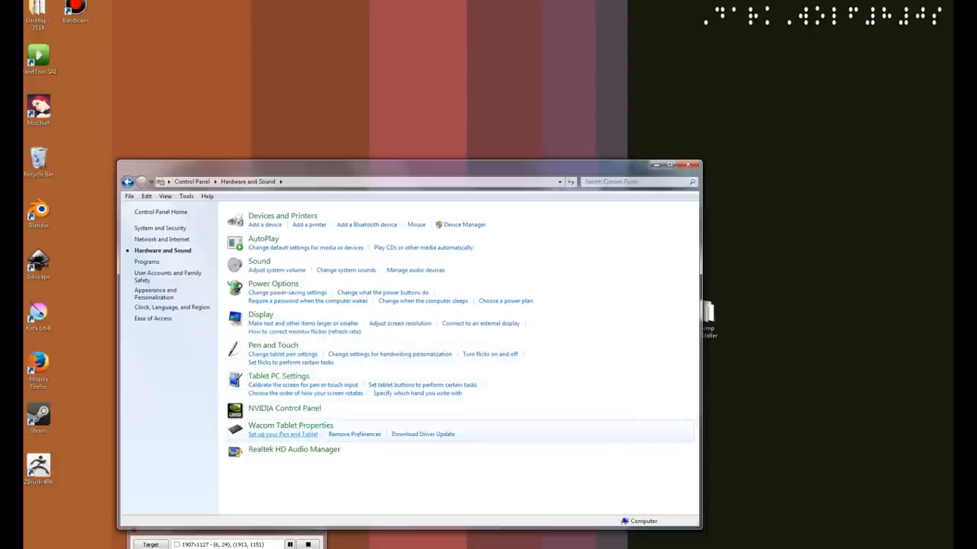
{"action": "mouse_move", "coordinate": [290, 424]}
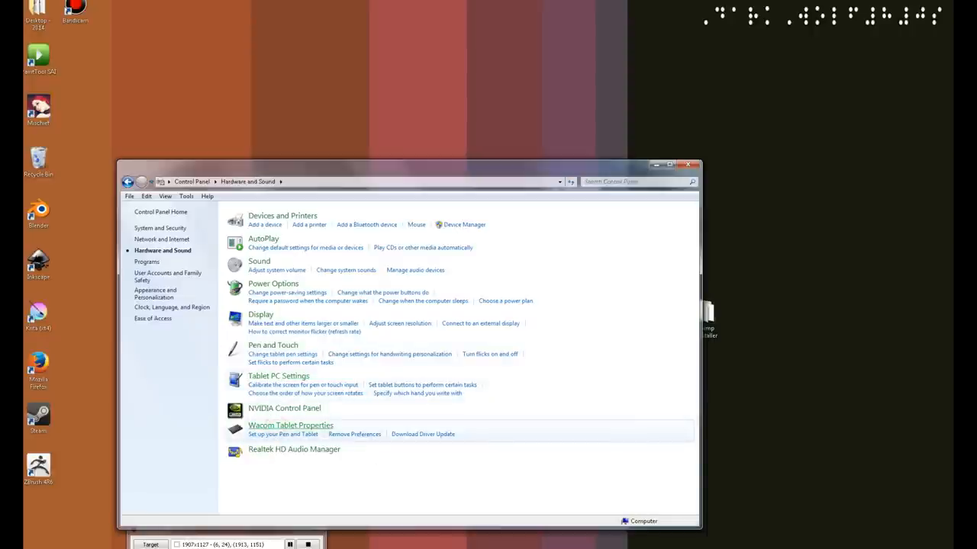
{"action": "left_click", "coordinate": [290, 424]}
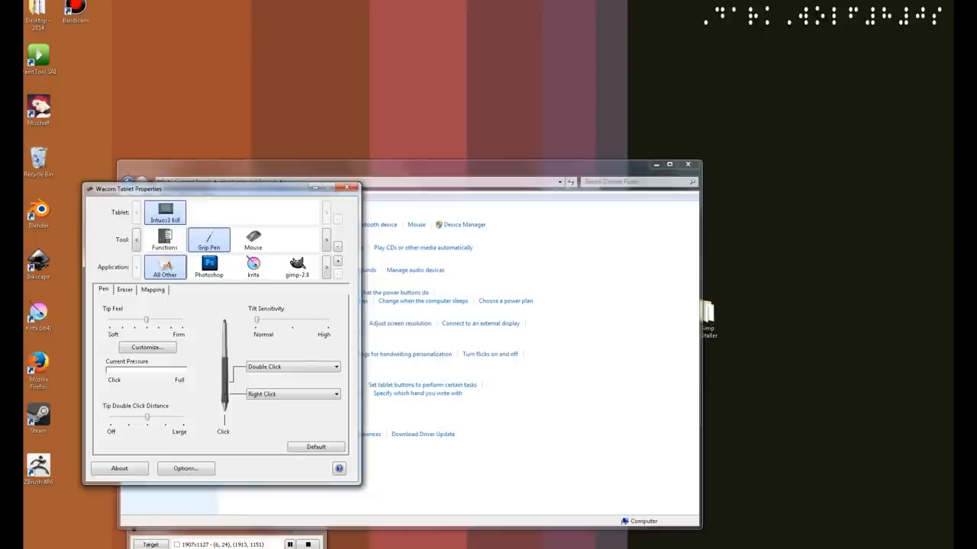
- Add an application for custom settings, browsing to C:\Program Files\GIMP 2\bin and picking gimp-2.8.exe
{"action": "left_click", "coordinate": [165, 239]}
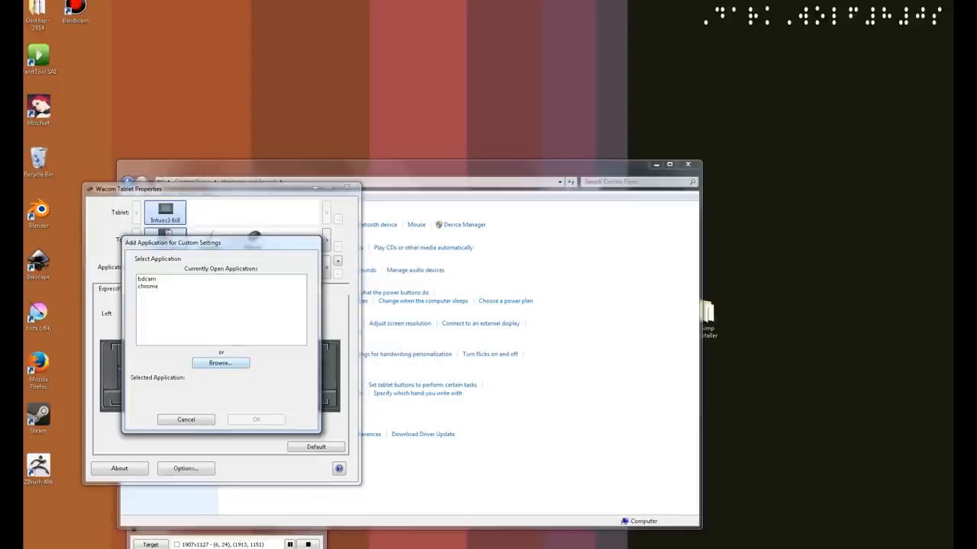
{"action": "left_click", "coordinate": [220, 364]}
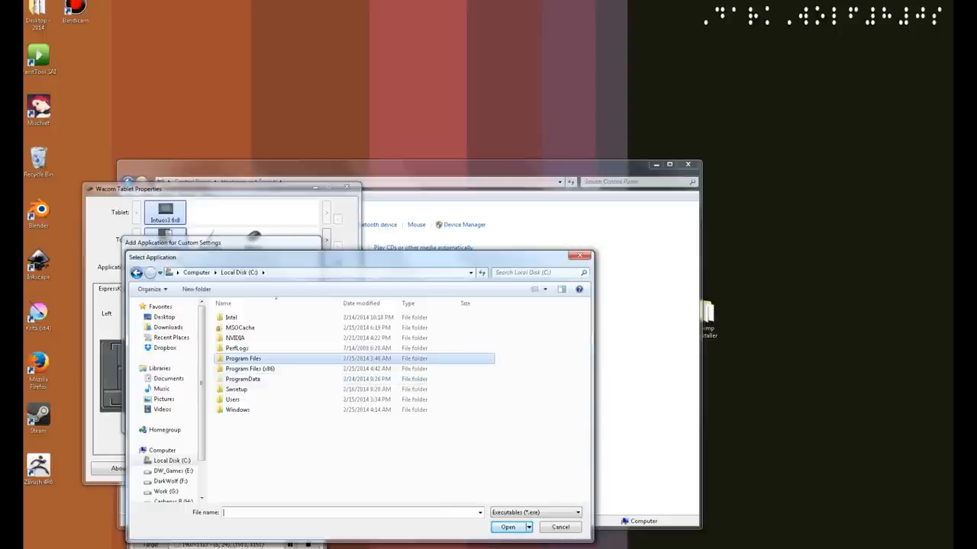
{"action": "double_click", "coordinate": [243, 359]}
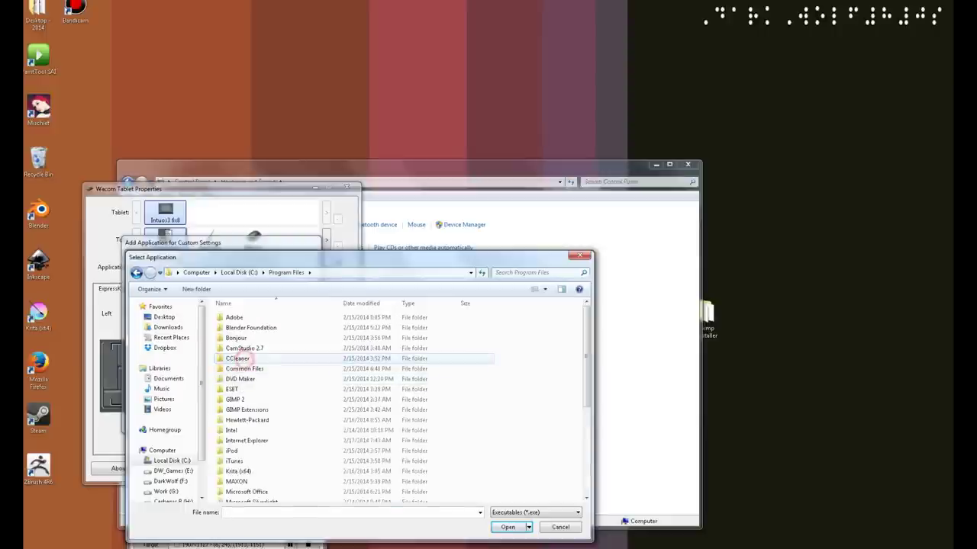
{"action": "double_click", "coordinate": [235, 399]}
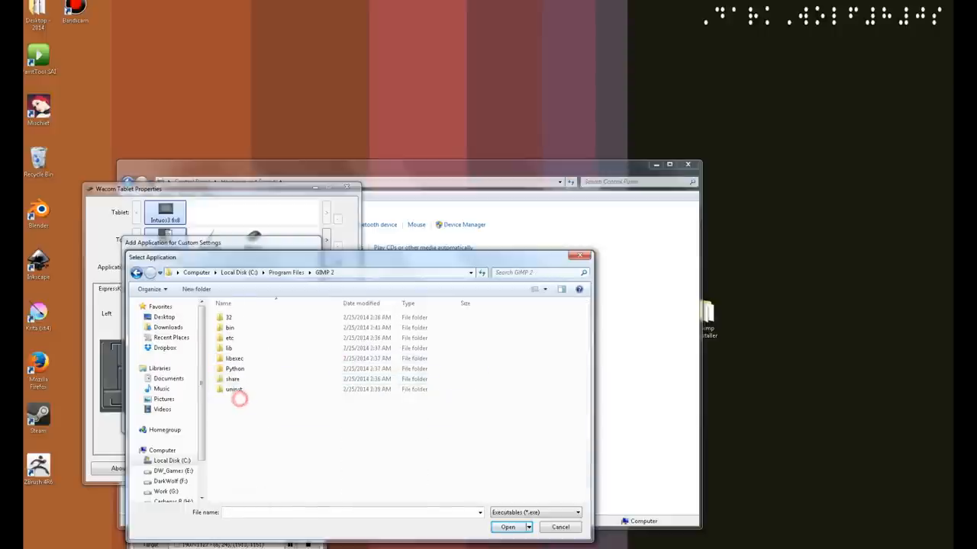
{"action": "double_click", "coordinate": [229, 326]}
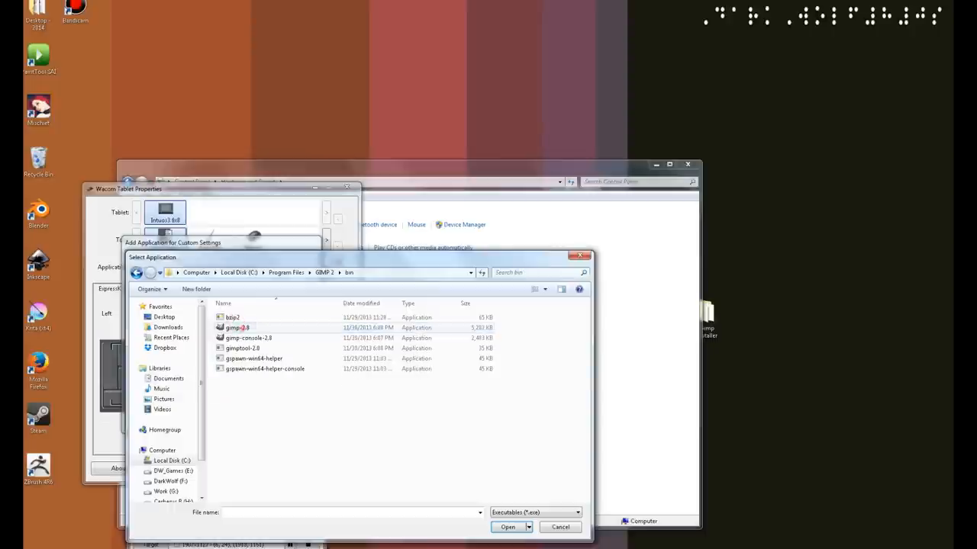
{"action": "left_click", "coordinate": [558, 526]}
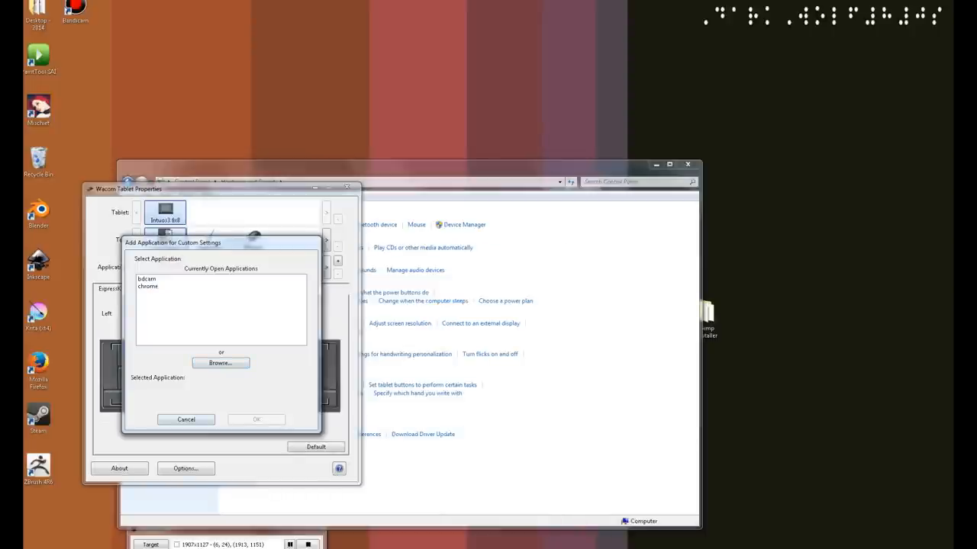
- Confirm gimp-2.8 in the application list and show its pen and tablet settings
{"action": "left_click", "coordinate": [186, 418]}
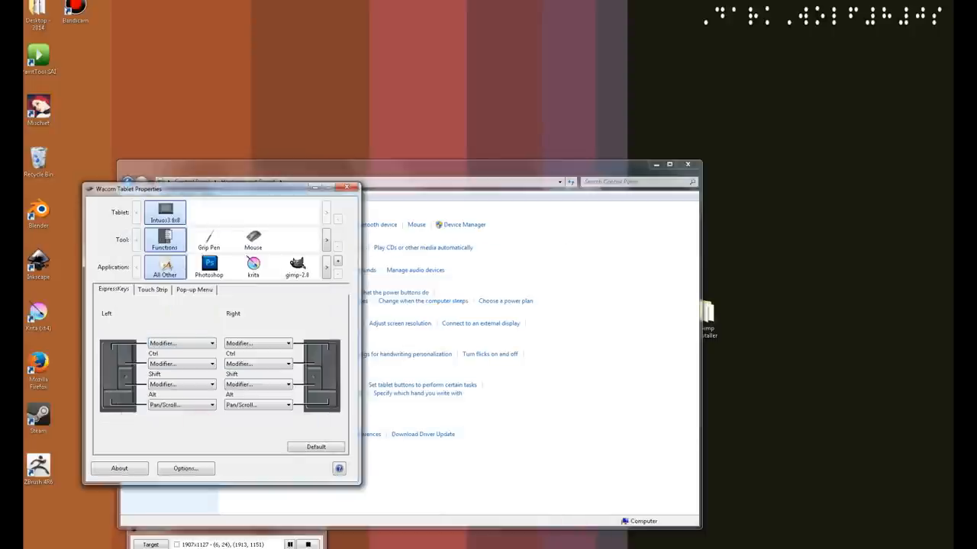
{"action": "left_click", "coordinate": [207, 238]}
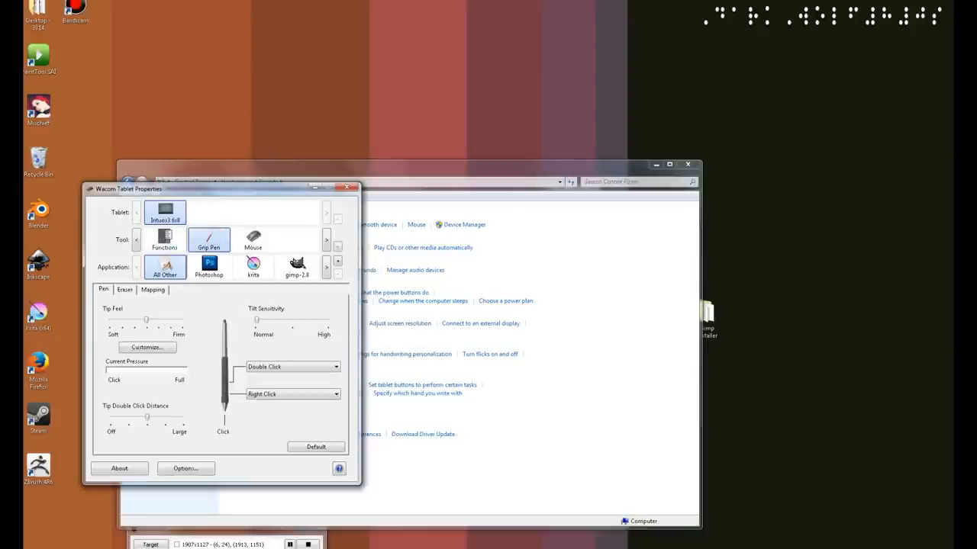
{"action": "left_click", "coordinate": [296, 268]}
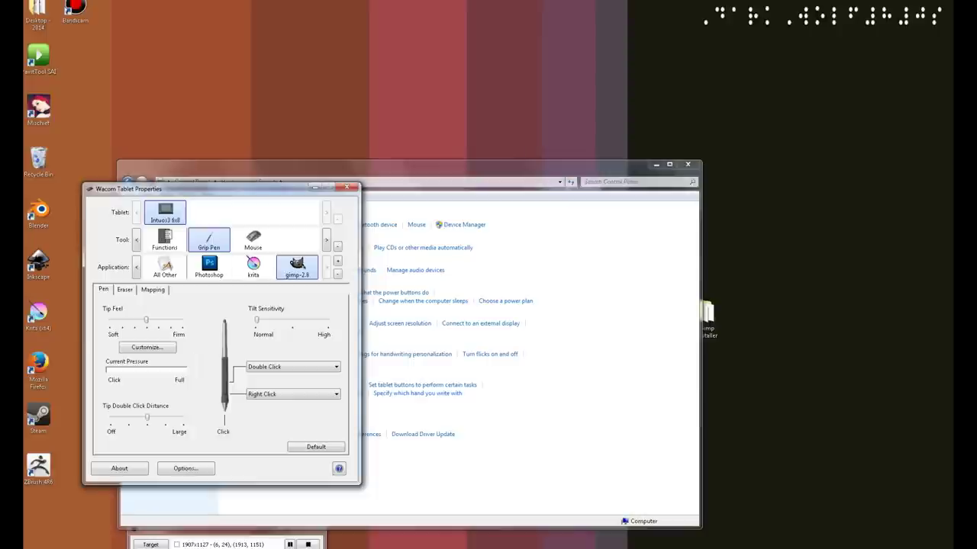
{"action": "left_click", "coordinate": [165, 239]}
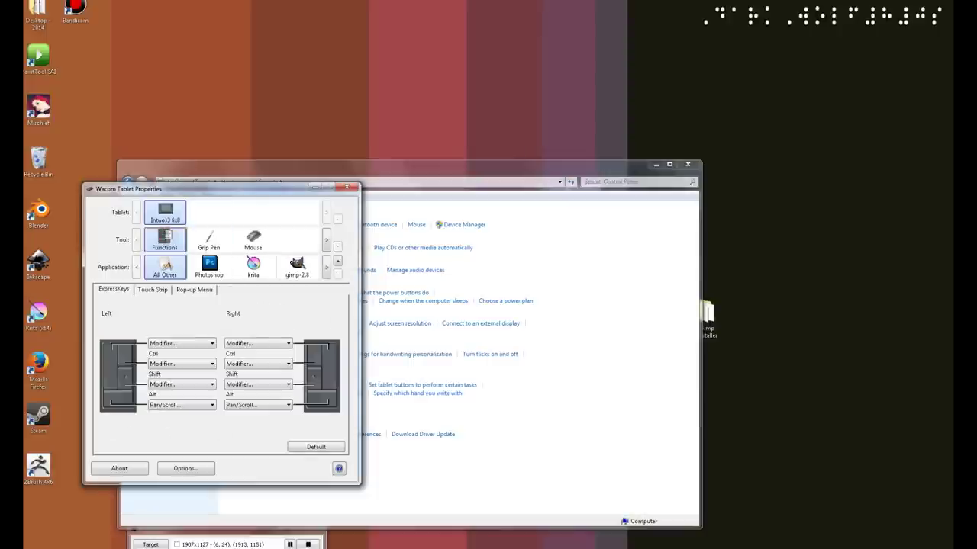
{"action": "left_click", "coordinate": [296, 266]}
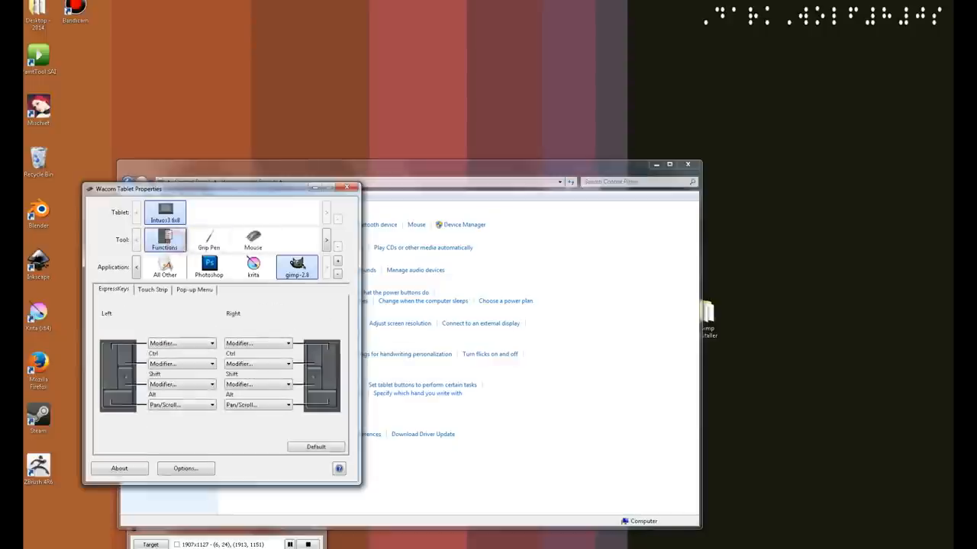
{"action": "mouse_move", "coordinate": [296, 265]}
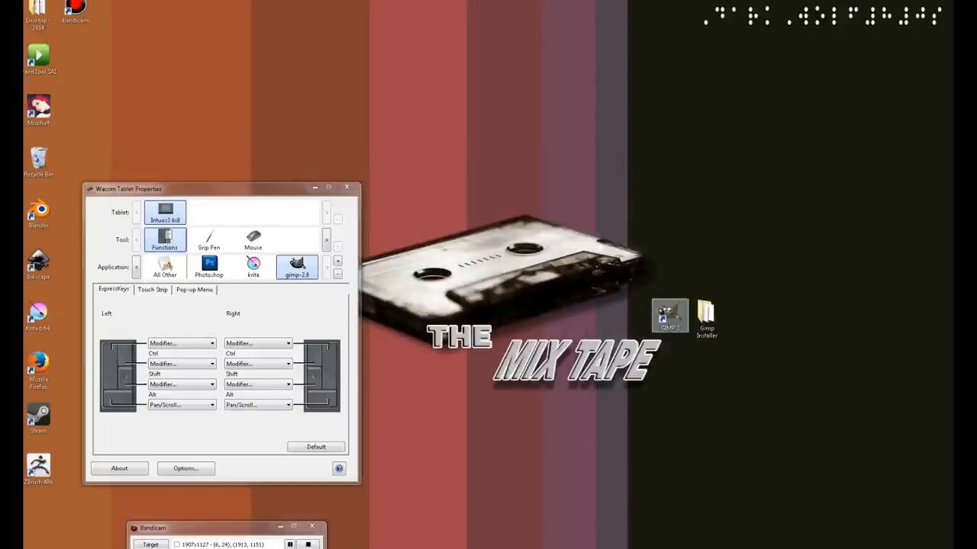
- Launch GIMP 2.8 from the desktop shortcut
{"action": "double_click", "coordinate": [666, 316]}
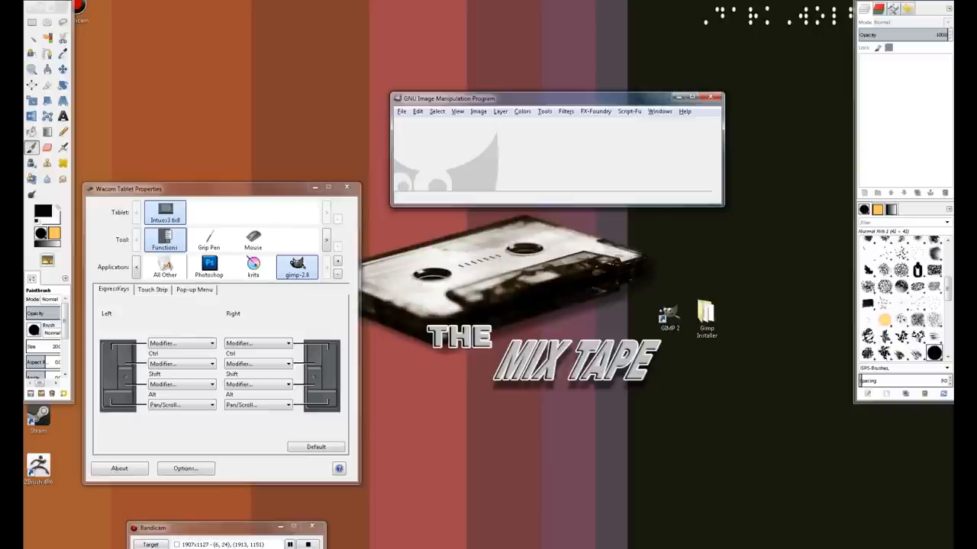
- Switch GIMP to Single-Window Mode via the Windows menu
{"action": "left_click", "coordinate": [659, 110]}
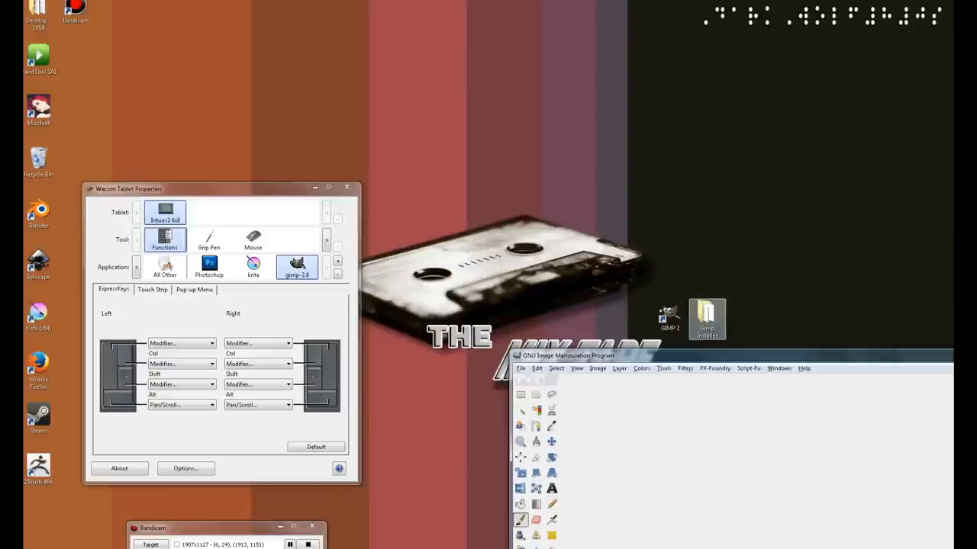
- Open the Better GTK2 Themes archive from Gimp Installer and select all its theme folders
{"action": "double_click", "coordinate": [705, 314]}
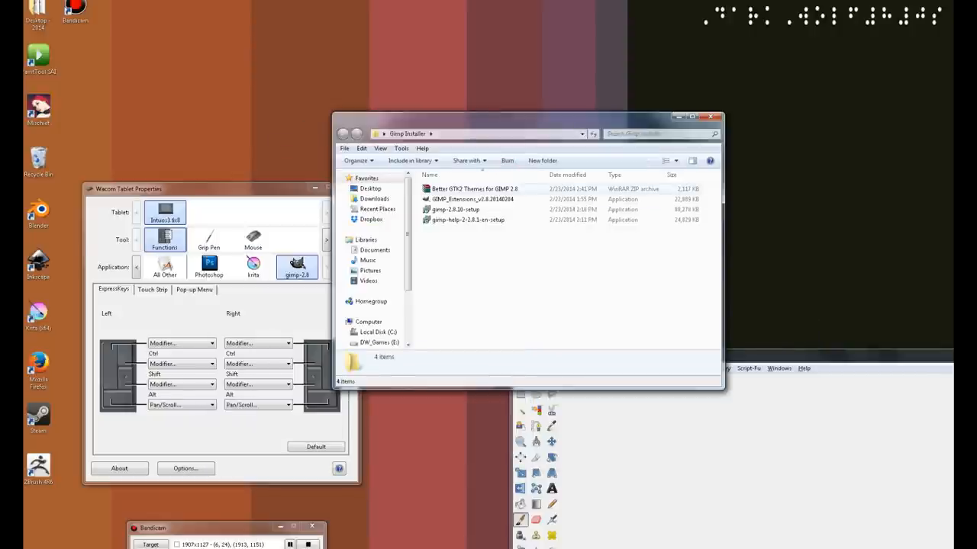
{"action": "double_click", "coordinate": [474, 190]}
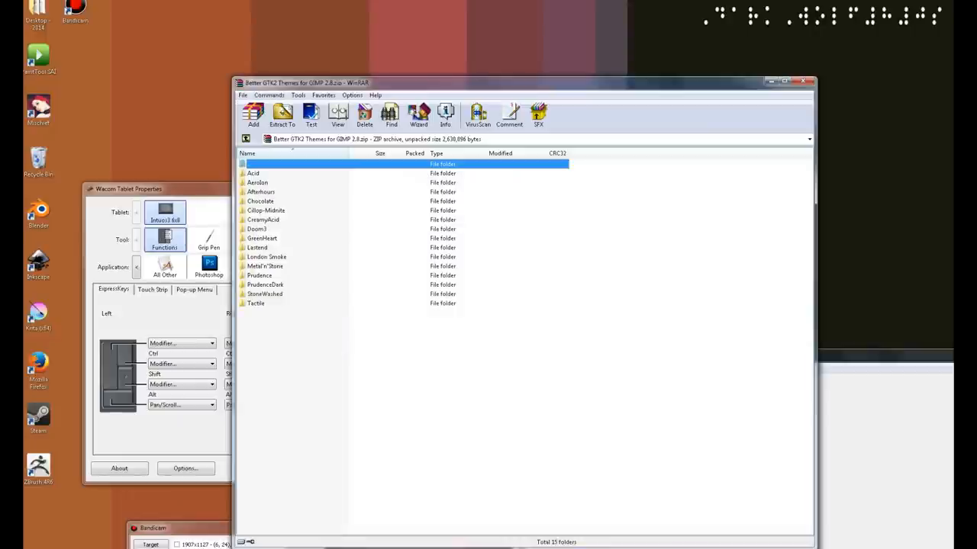
{"action": "key", "text": "ctrl+a"}
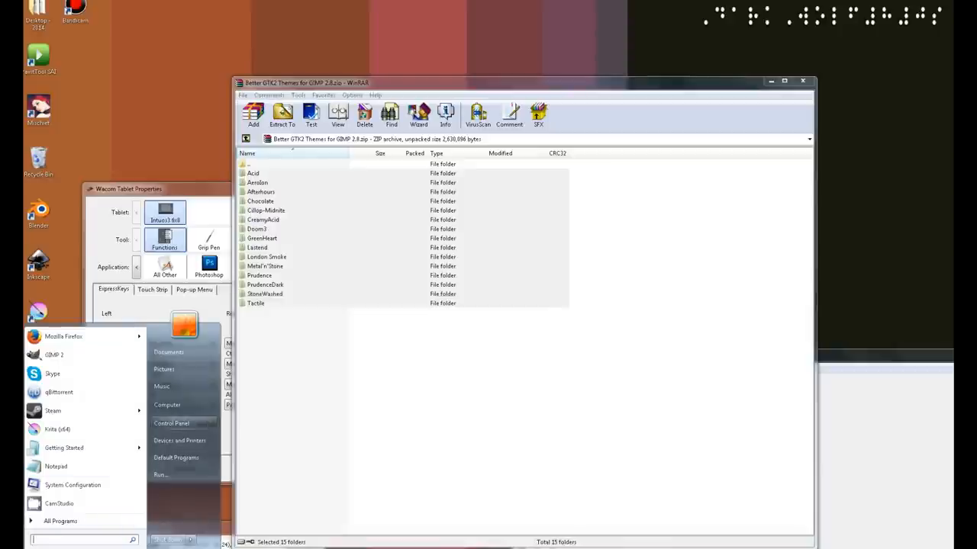
- Browse to C:\Users\<user>\.gimp-2.8\themes and drop the theme folders in
{"action": "left_click", "coordinate": [168, 404]}
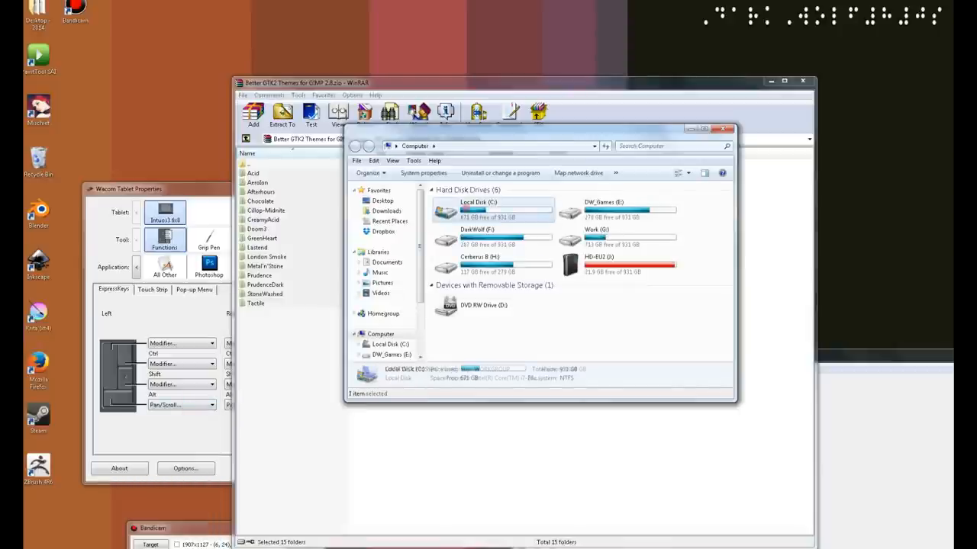
{"action": "double_click", "coordinate": [482, 212]}
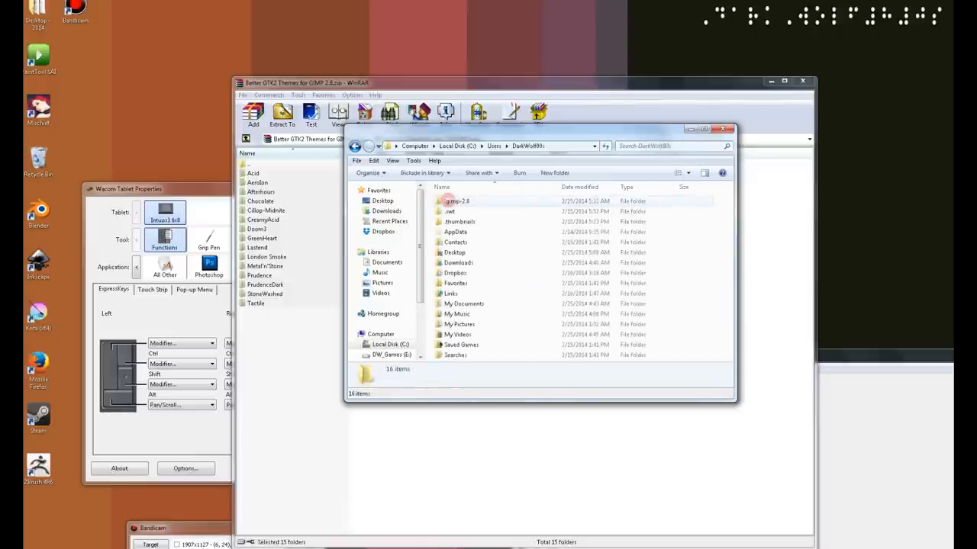
{"action": "double_click", "coordinate": [458, 201]}
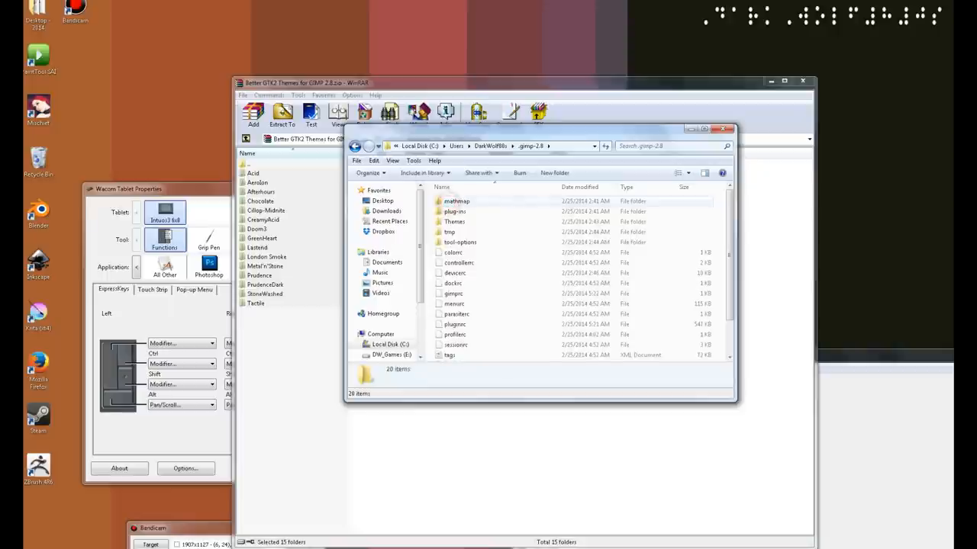
{"action": "mouse_move", "coordinate": [455, 221]}
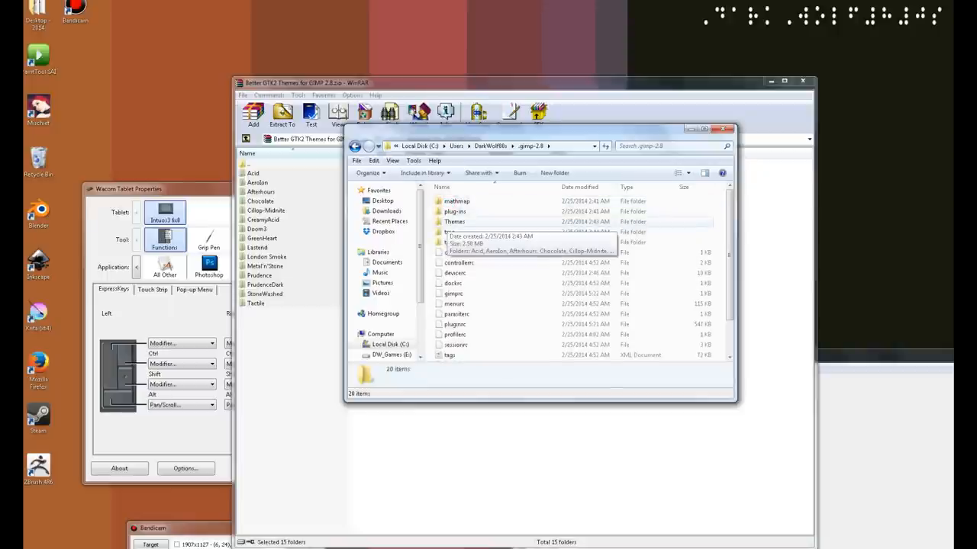
{"action": "double_click", "coordinate": [455, 221]}
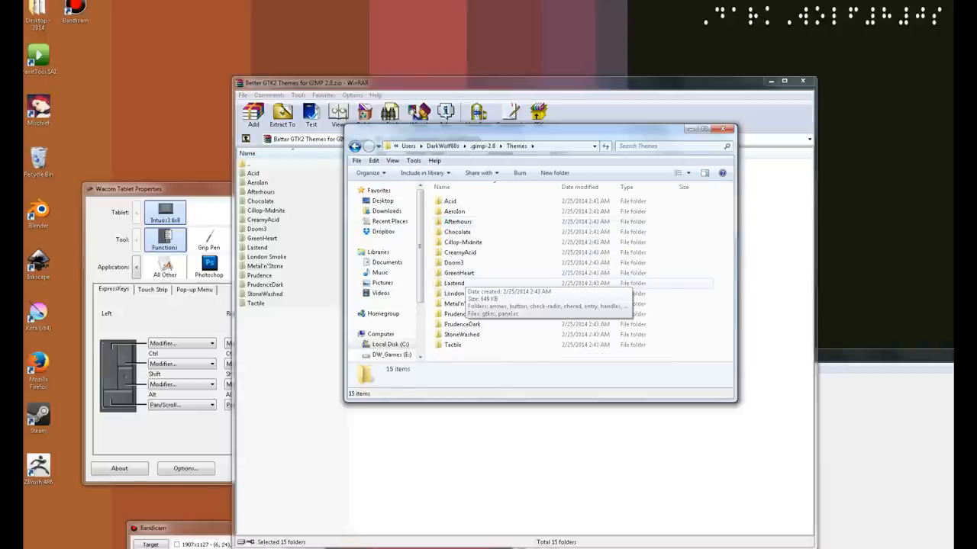
{"action": "left_click", "coordinate": [723, 128]}
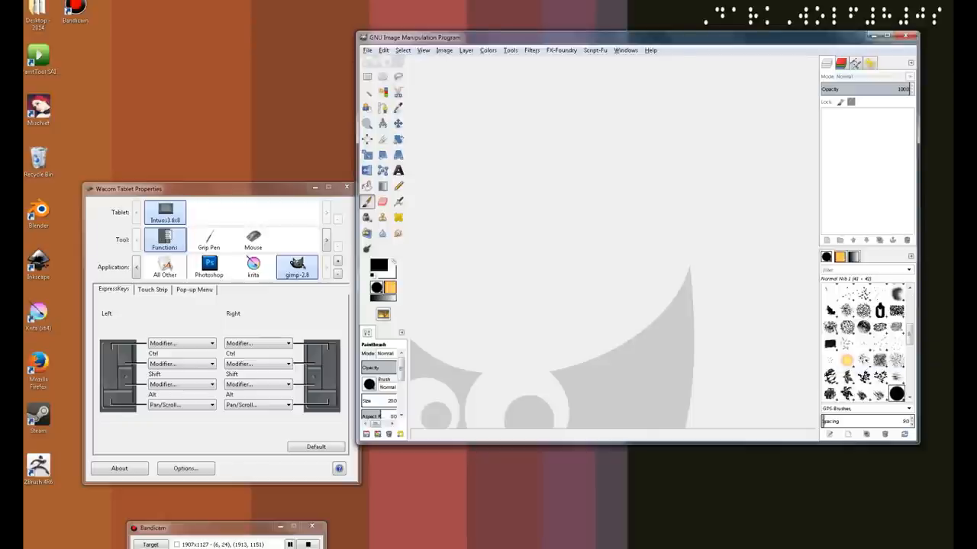
- Choose a newly installed theme in Edit > Preferences > Theme, accept it, and quit GIMP
{"action": "left_click", "coordinate": [383, 50]}
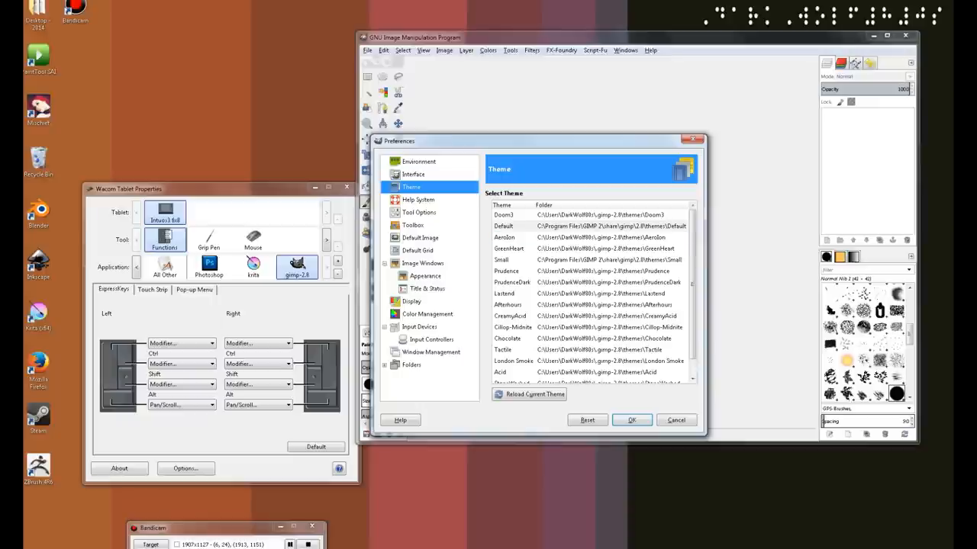
{"action": "left_click", "coordinate": [504, 238]}
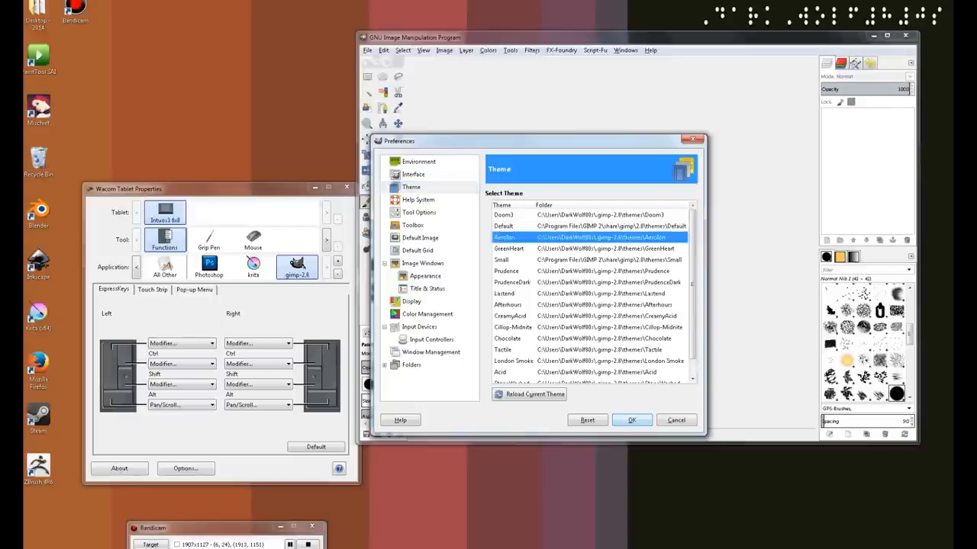
{"action": "left_click", "coordinate": [631, 420]}
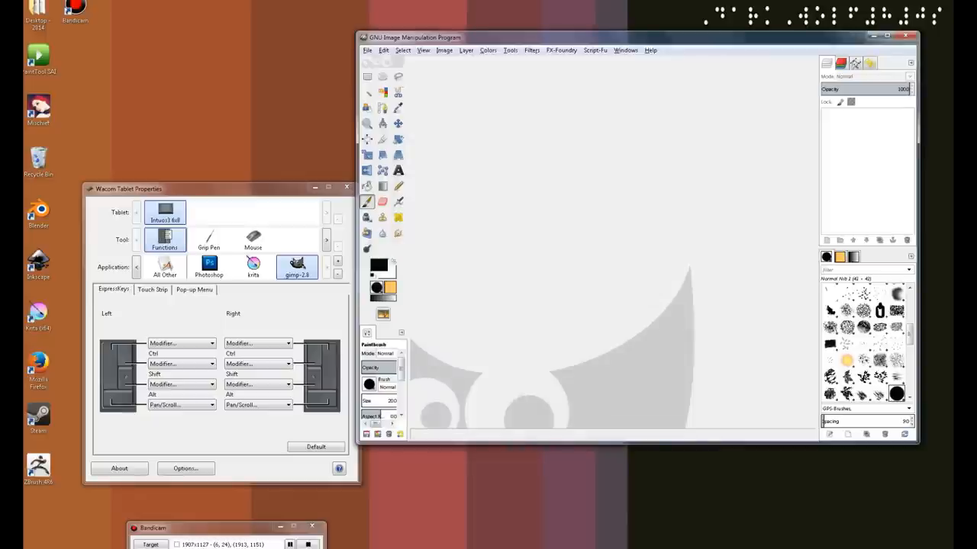
{"action": "left_click", "coordinate": [366, 49]}
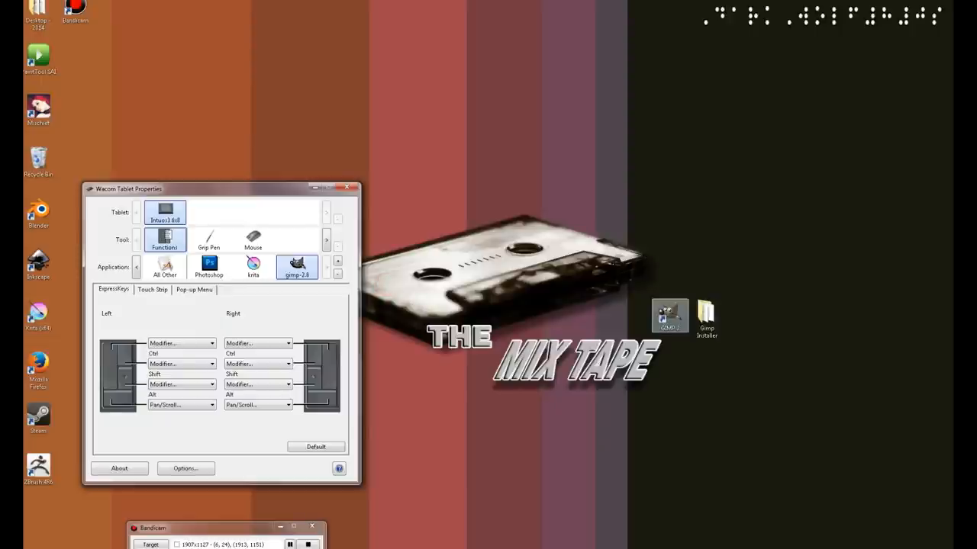
- Relaunch GIMP from the desktop shortcut so the dark theme shows, with the Edit menu open
{"action": "double_click", "coordinate": [668, 314]}
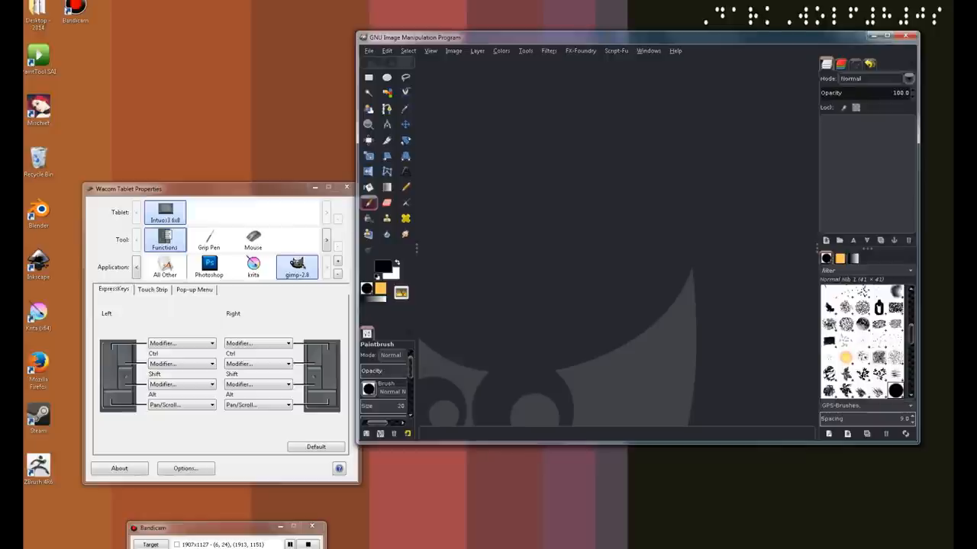
{"action": "left_click", "coordinate": [387, 51]}
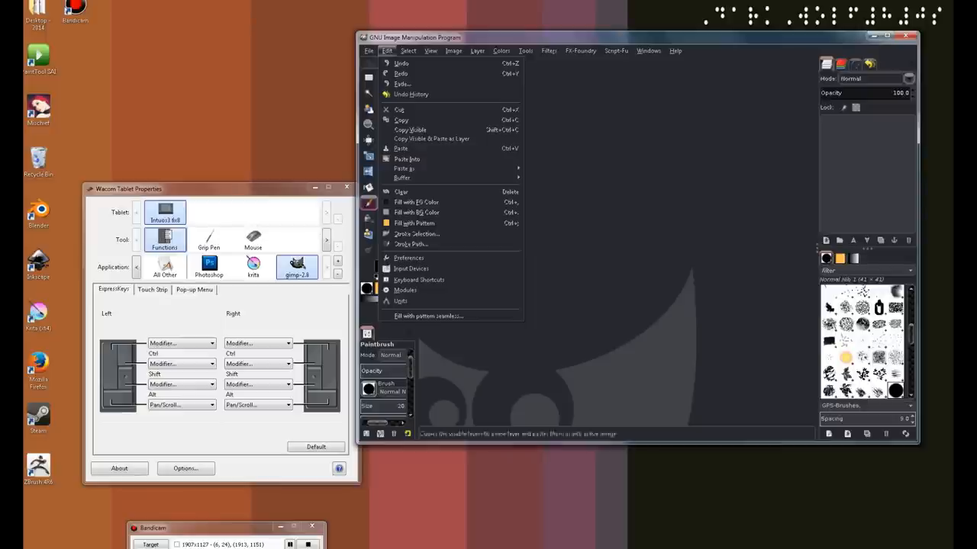
{"action": "mouse_move", "coordinate": [412, 269]}
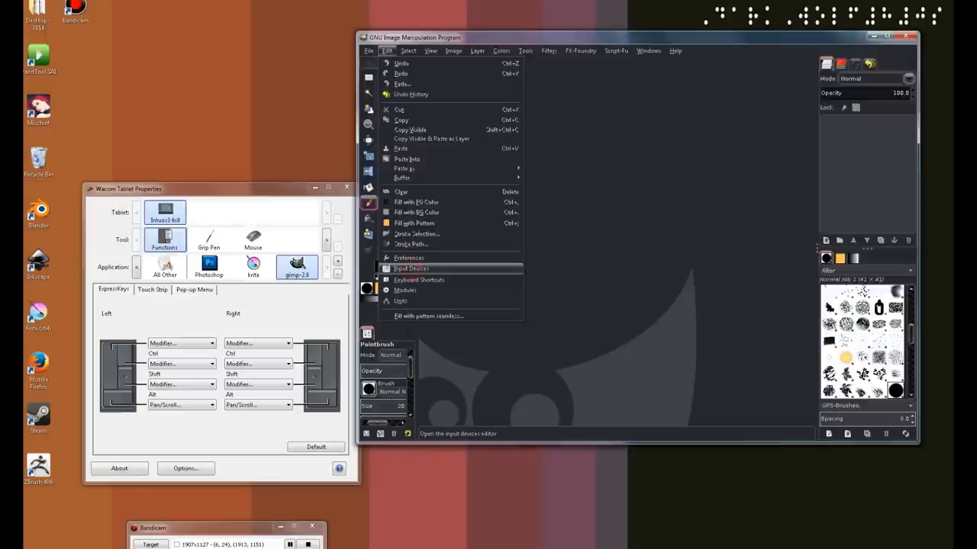
- In Input Devices, review the WACOM Tablet Eraser and its tracking mode choice
{"action": "left_click", "coordinate": [411, 269]}
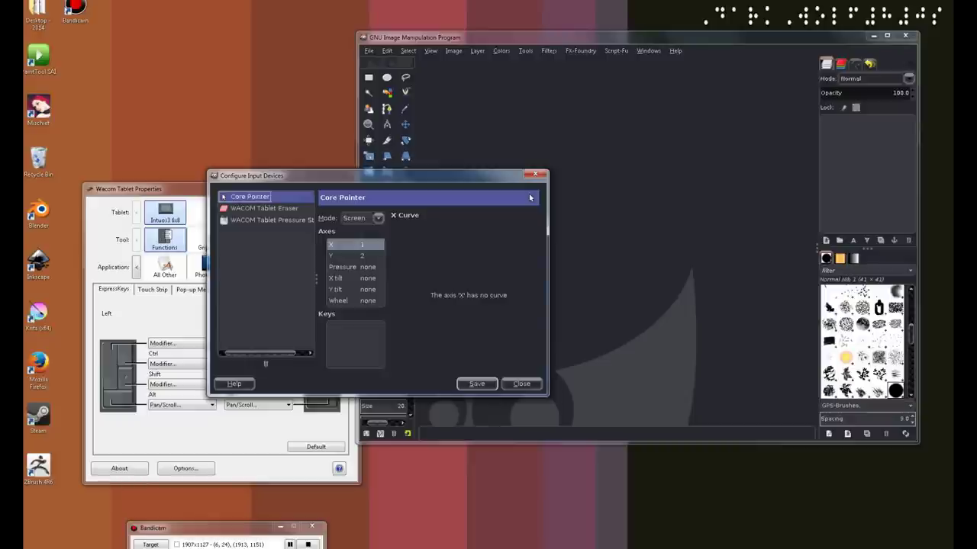
{"action": "left_click", "coordinate": [264, 207]}
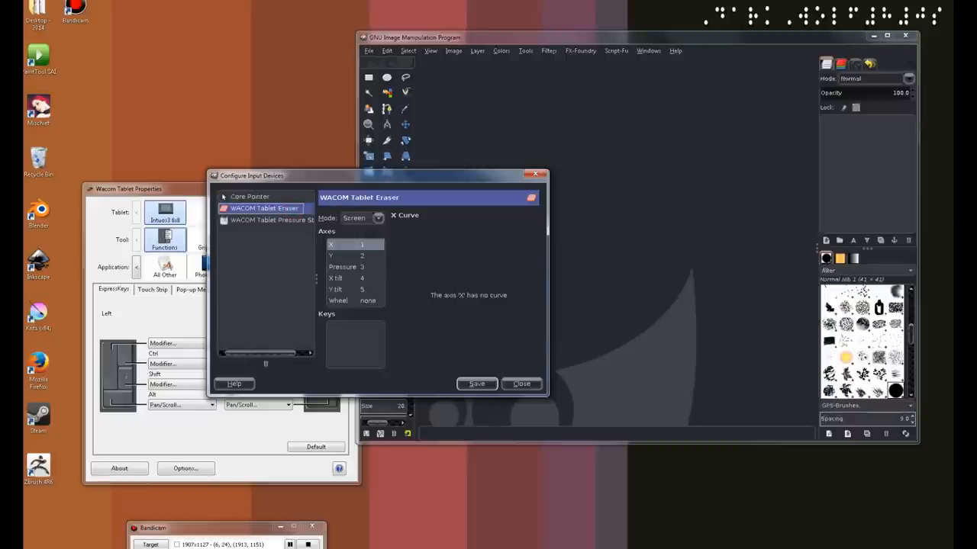
{"action": "left_click", "coordinate": [272, 219]}
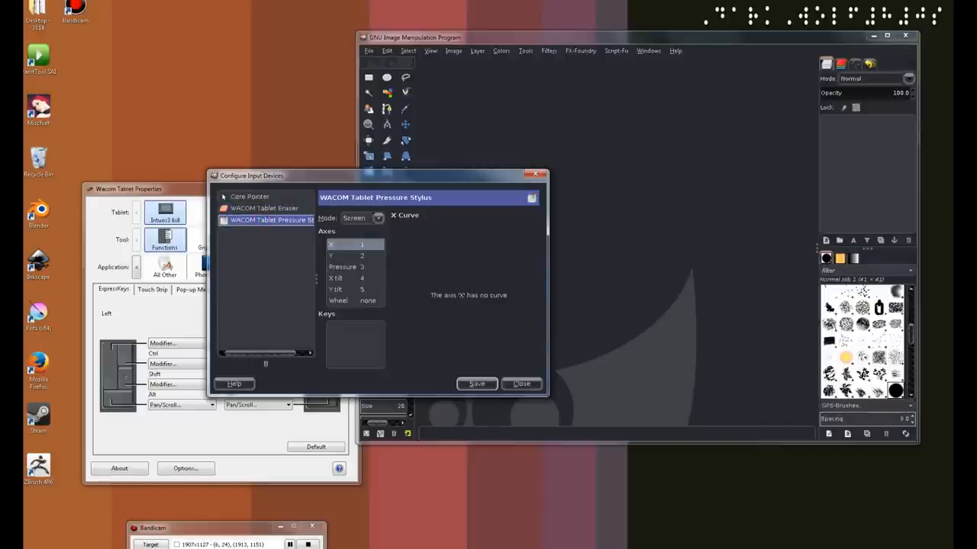
{"action": "left_click", "coordinate": [263, 208]}
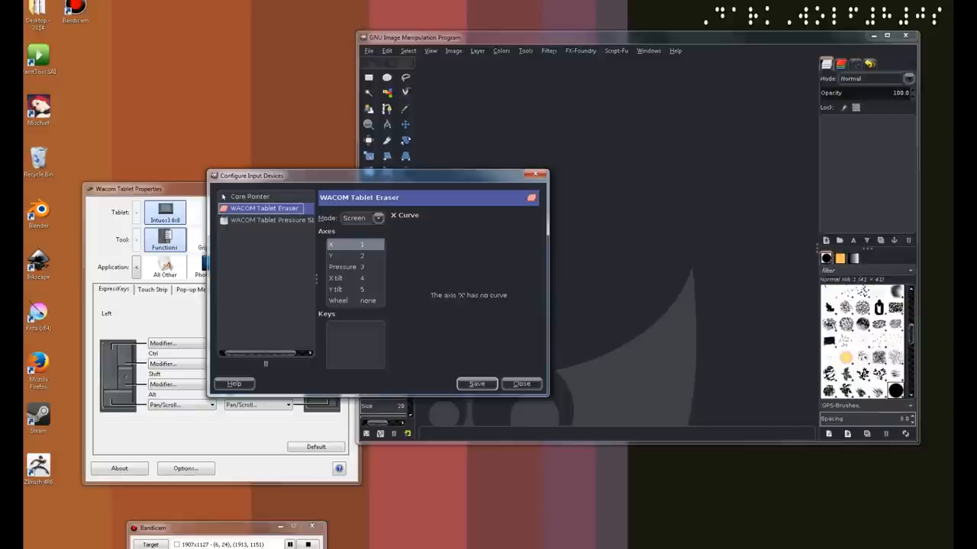
{"action": "left_click", "coordinate": [379, 218]}
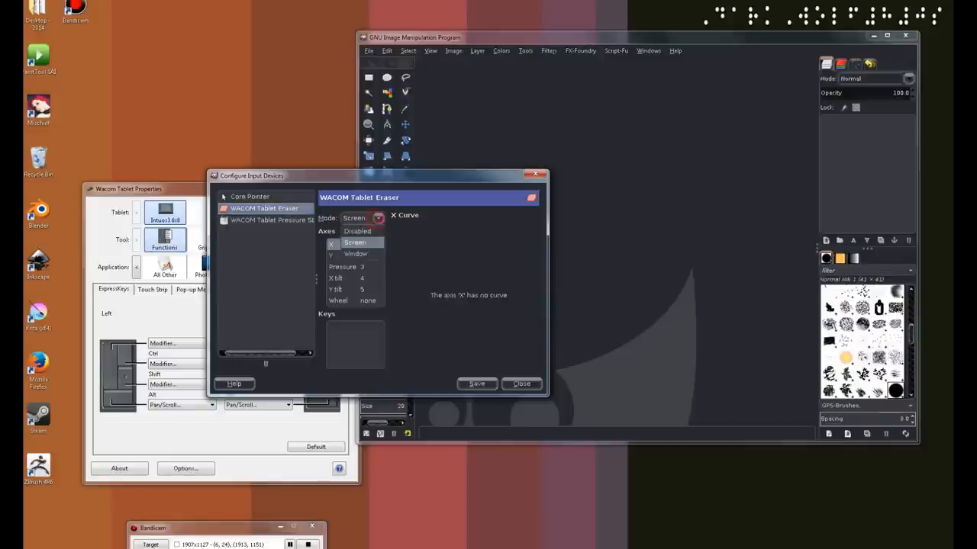
{"action": "left_click", "coordinate": [271, 220]}
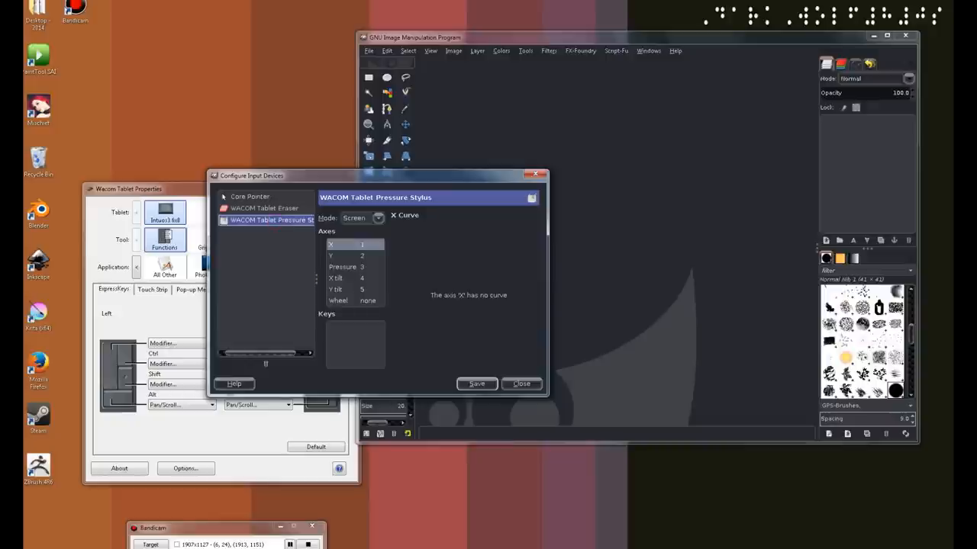
{"action": "left_click", "coordinate": [363, 216]}
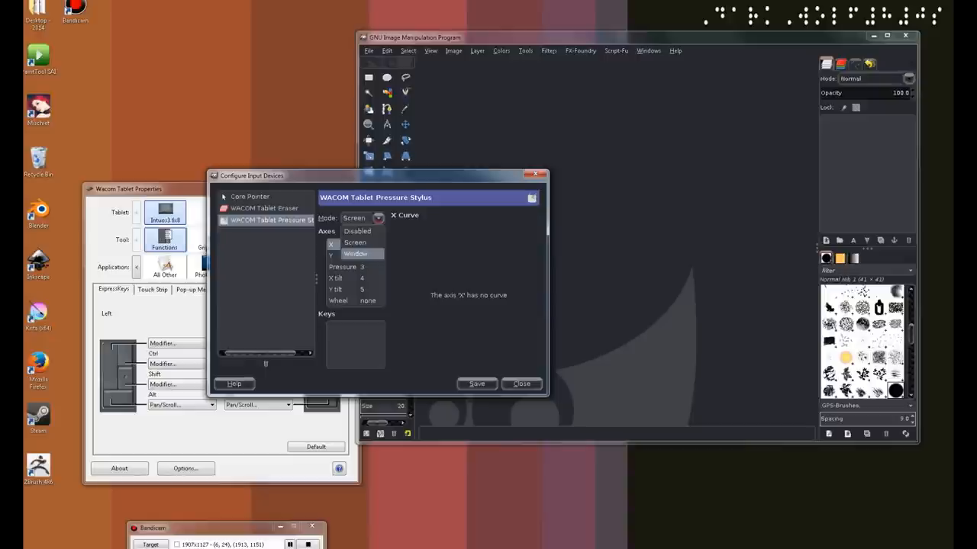
- Set the WACOM Tablet Pressure Stylus to Screen mode and save the device settings
{"action": "left_click", "coordinate": [357, 241]}
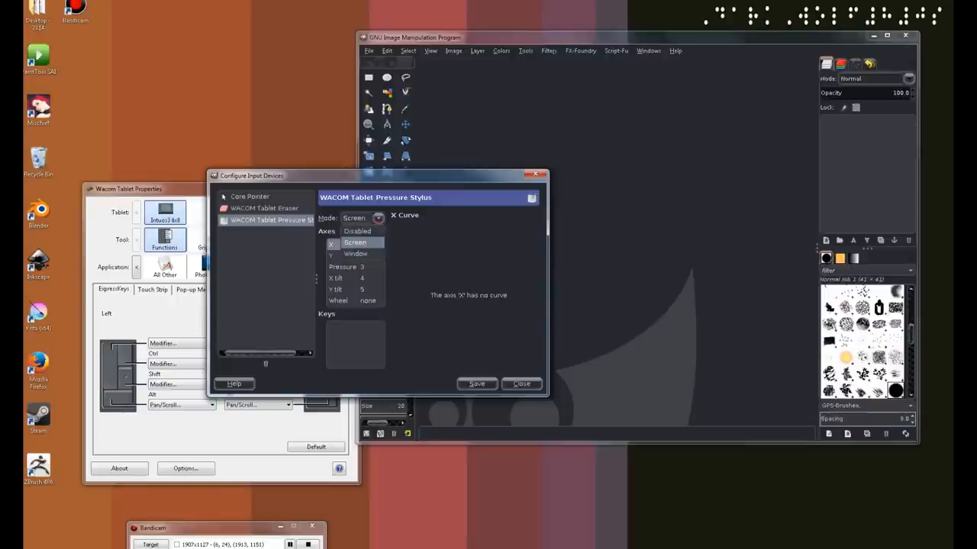
{"action": "left_click", "coordinate": [355, 253]}
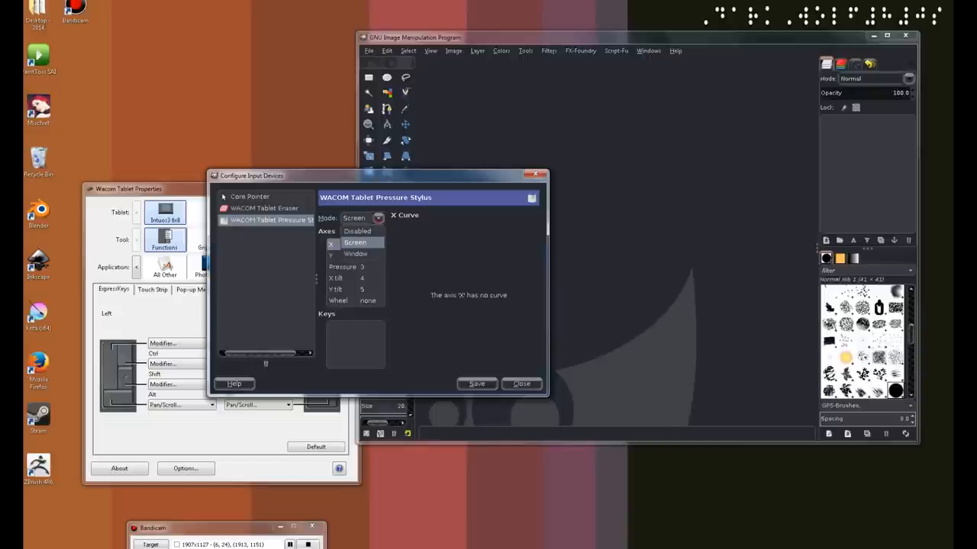
{"action": "left_click", "coordinate": [357, 253]}
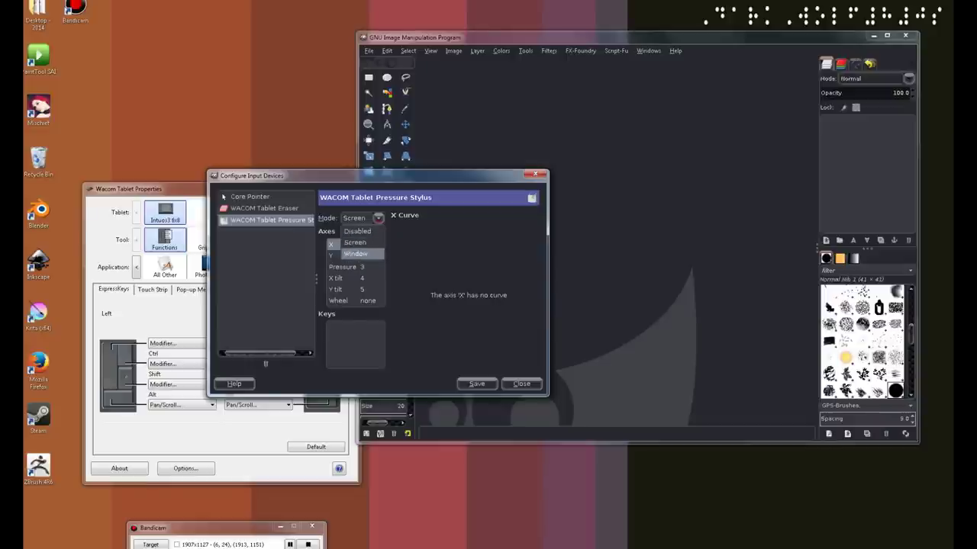
{"action": "left_click", "coordinate": [354, 241]}
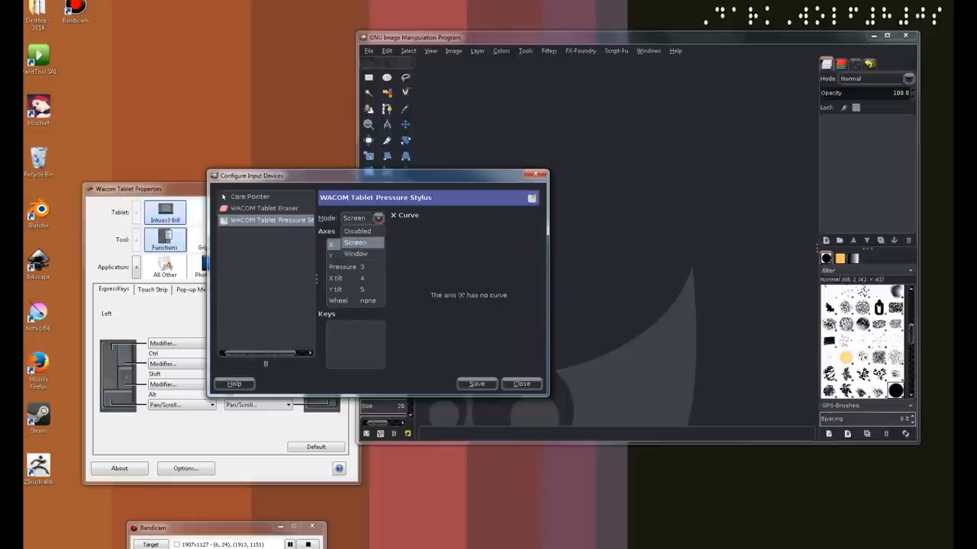
{"action": "left_click", "coordinate": [354, 241]}
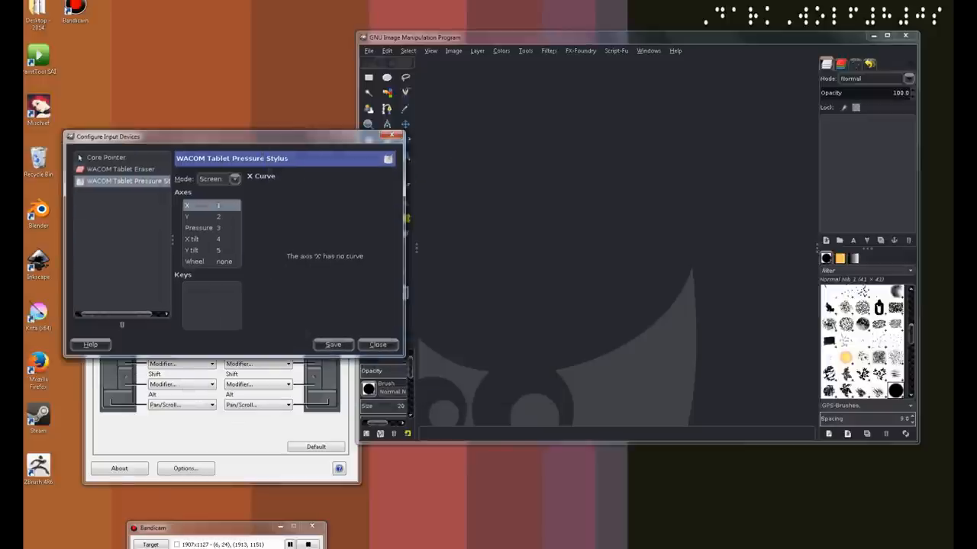
{"action": "left_click", "coordinate": [377, 345]}
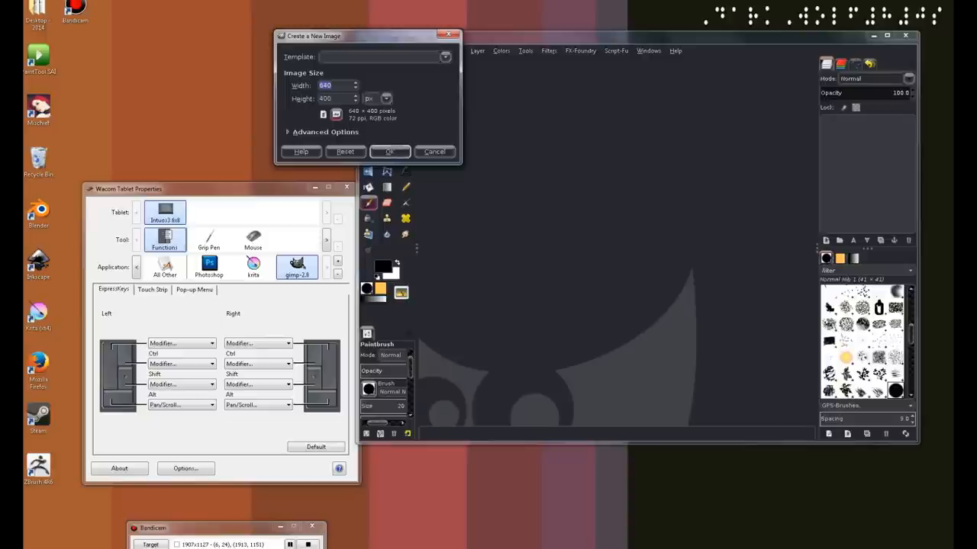
- Create a new blank image and paint several wavy pressure test strokes from light to dark
{"action": "left_click", "coordinate": [391, 152]}
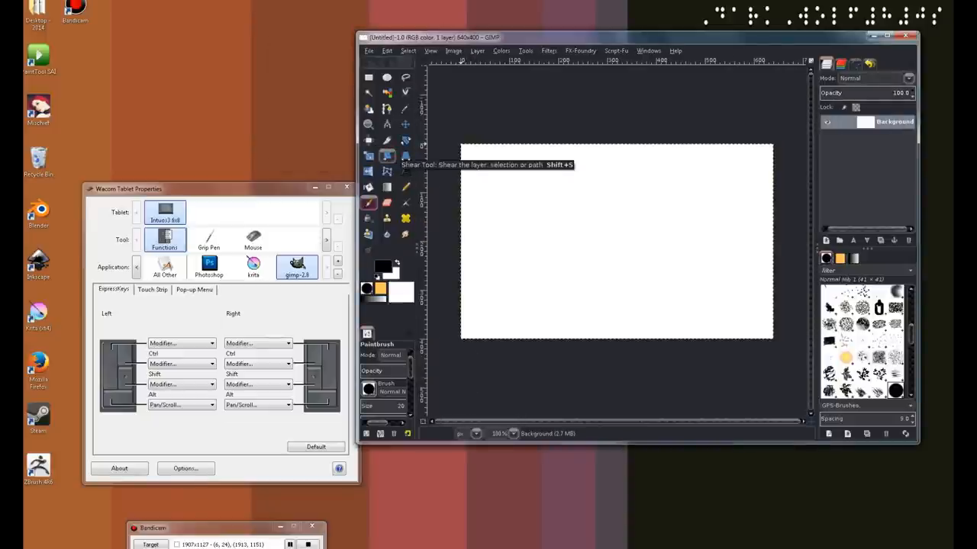
{"action": "left_click", "coordinate": [507, 186]}
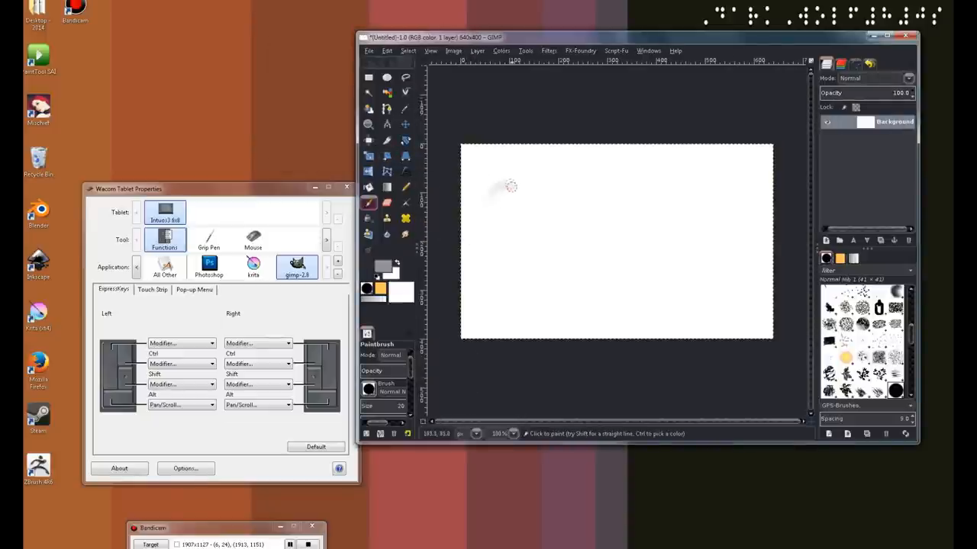
{"action": "left_click_drag", "start_coordinate": [496, 183], "coordinate": [626, 217]}
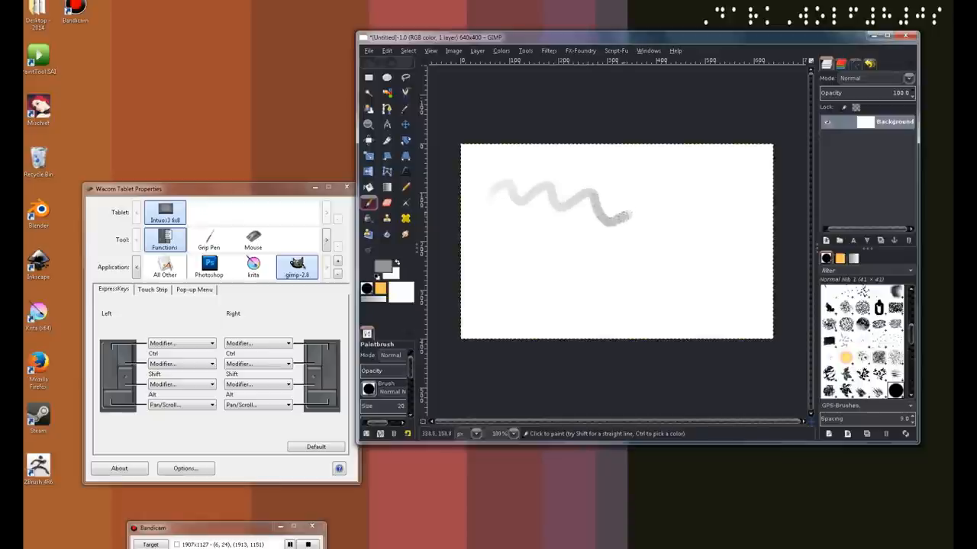
{"action": "left_click_drag", "start_coordinate": [626, 216], "coordinate": [686, 252]}
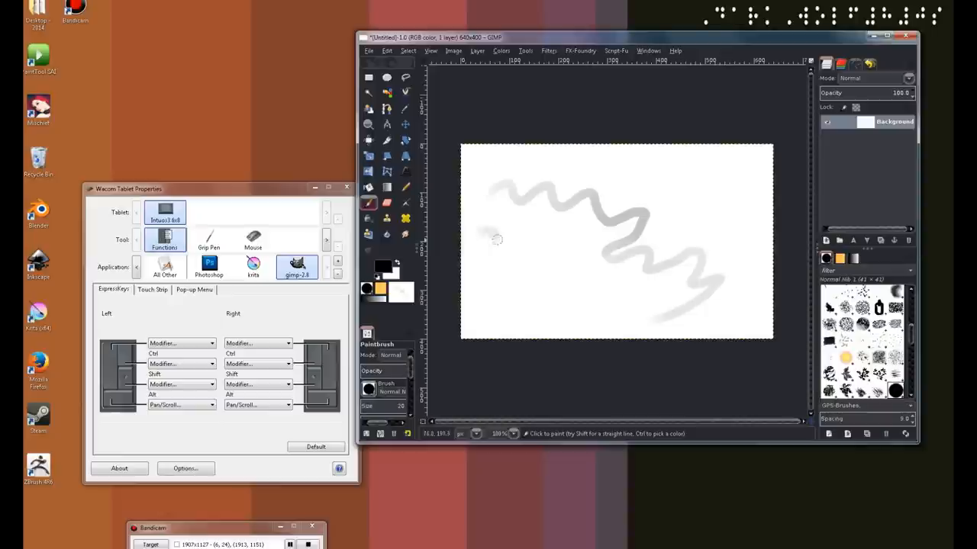
{"action": "left_click_drag", "start_coordinate": [496, 237], "coordinate": [603, 271]}
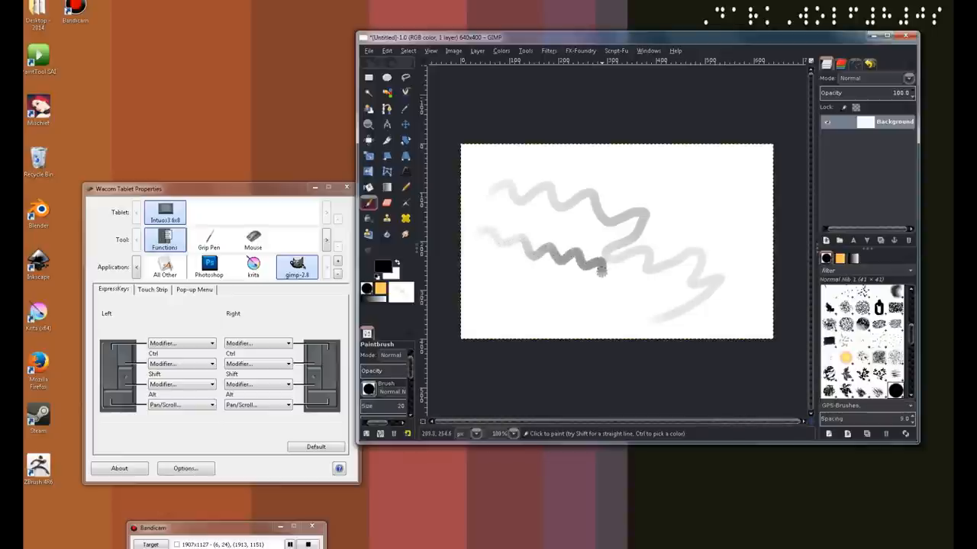
{"action": "left_click_drag", "start_coordinate": [603, 262], "coordinate": [702, 252]}
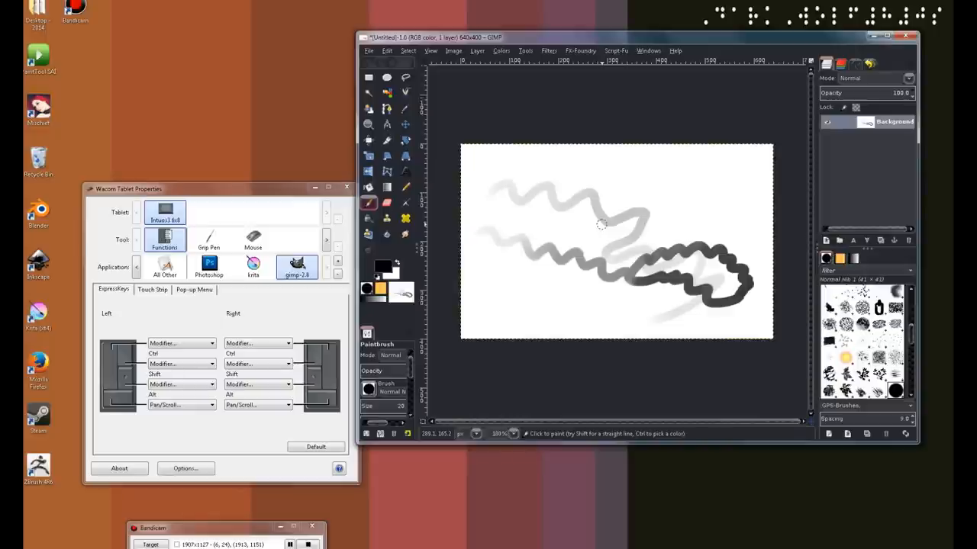
{"action": "mouse_move", "coordinate": [617, 210]}
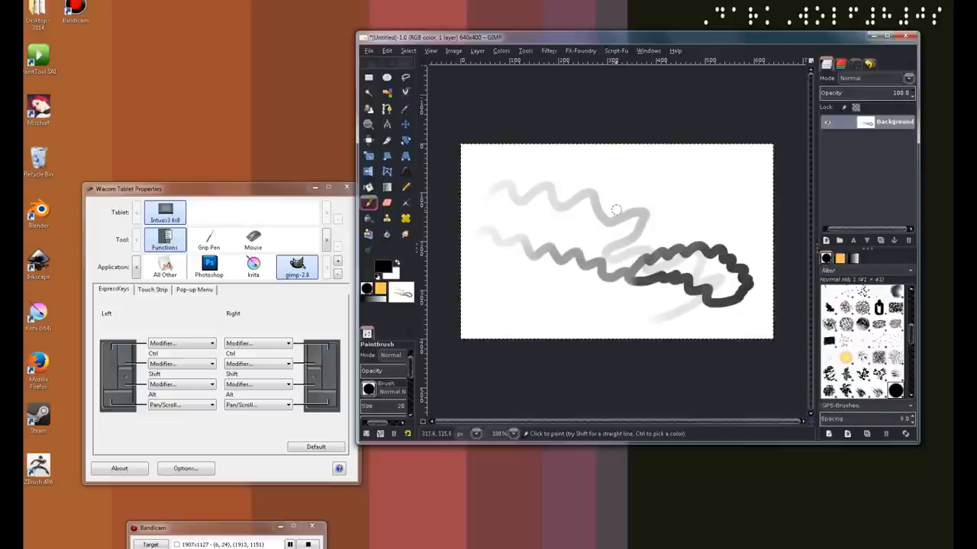
{"action": "left_click_drag", "start_coordinate": [626, 213], "coordinate": [679, 180]}
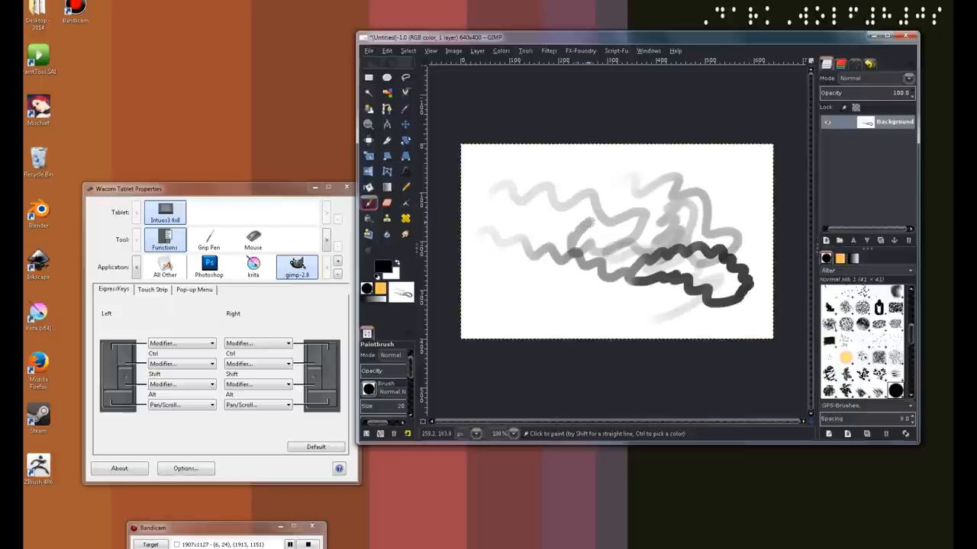
{"action": "mouse_move", "coordinate": [525, 219]}
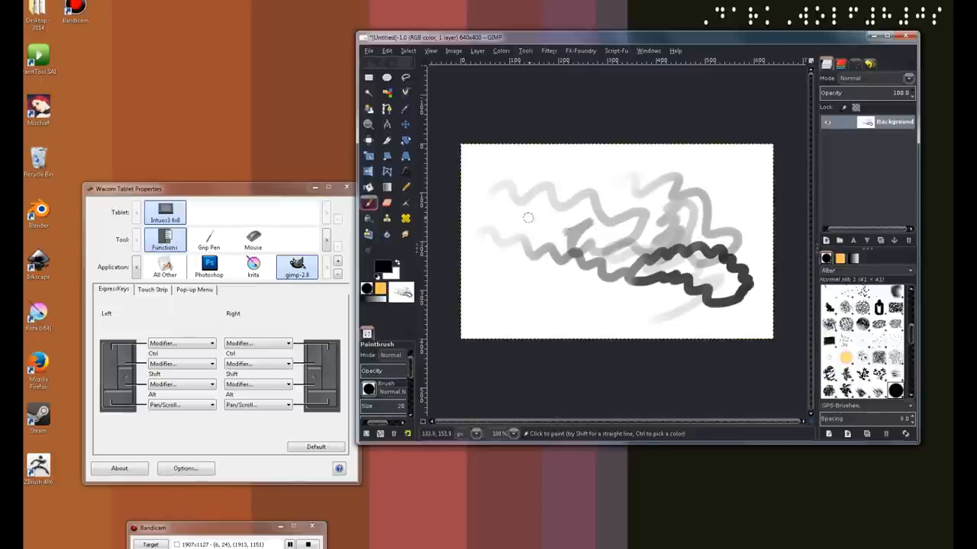
{"action": "mouse_move", "coordinate": [520, 203]}
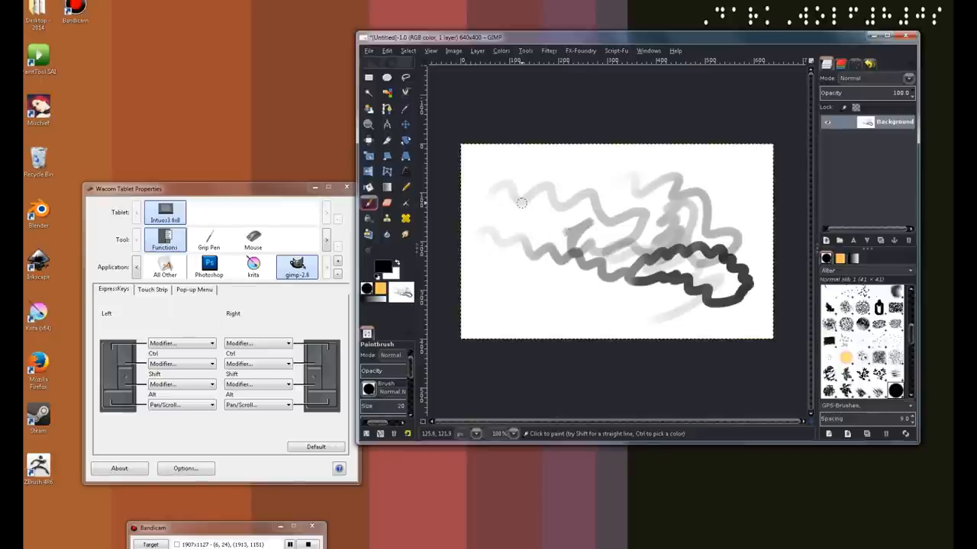
{"action": "mouse_move", "coordinate": [523, 198]}
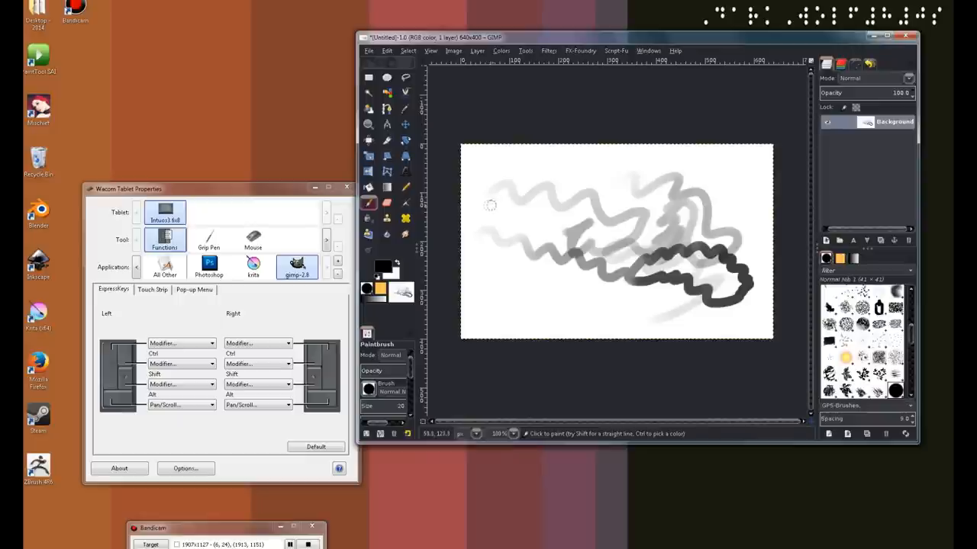
{"action": "mouse_move", "coordinate": [494, 89]}
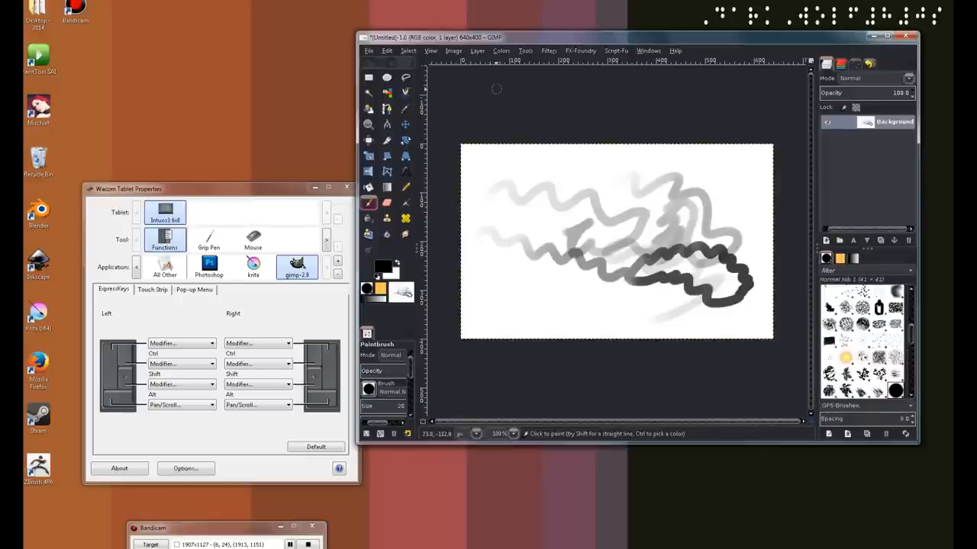
{"action": "mouse_move", "coordinate": [747, 251]}
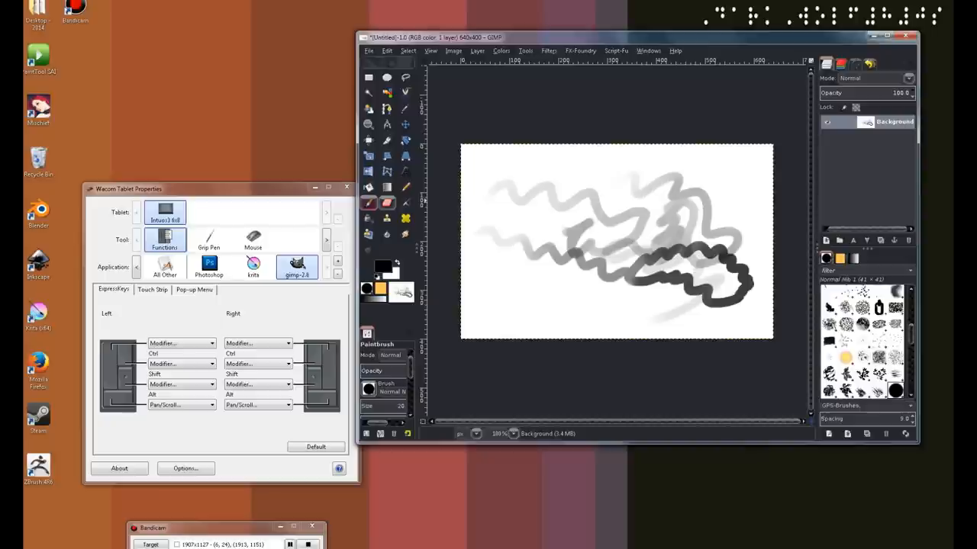
- Erase across the strokes with the Eraser tool, then return to the Paintbrush
{"action": "left_click", "coordinate": [406, 203]}
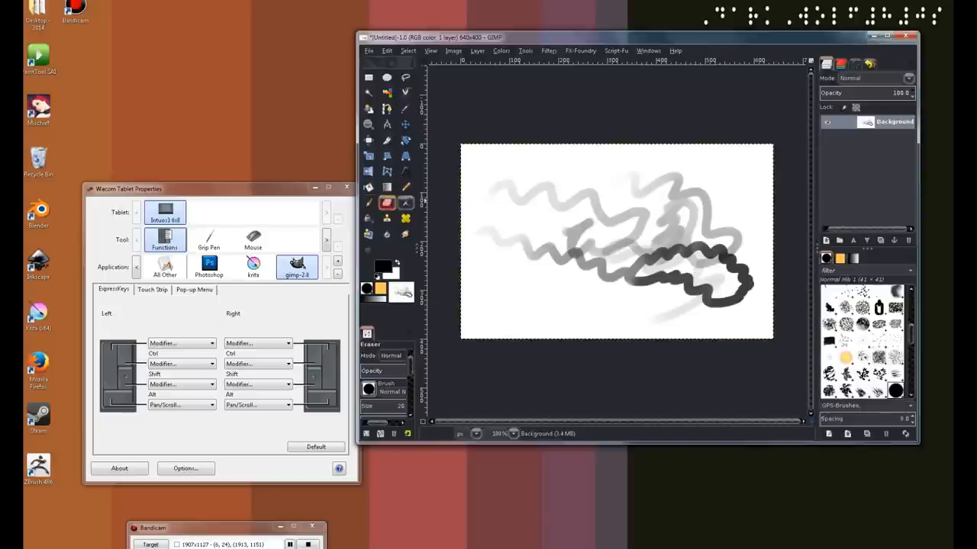
{"action": "mouse_move", "coordinate": [598, 197]}
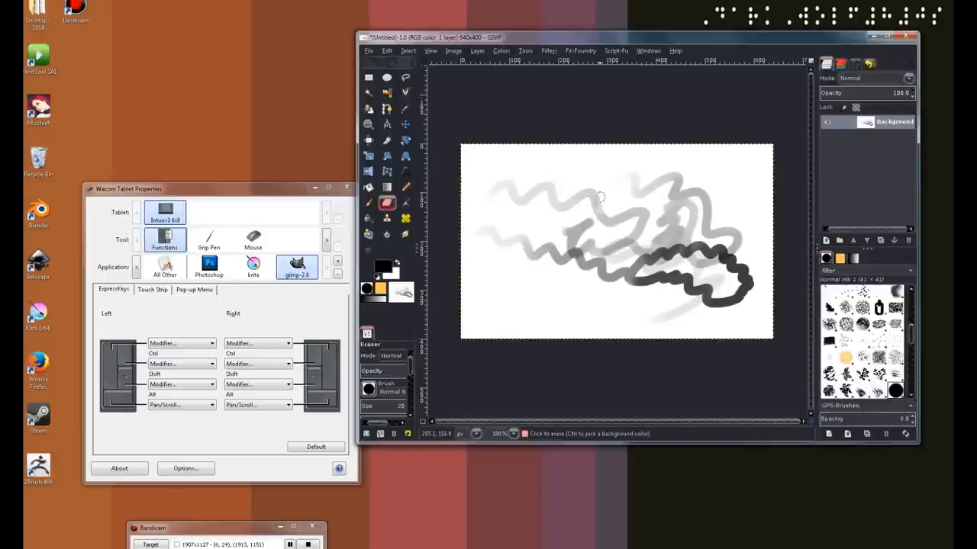
{"action": "mouse_move", "coordinate": [553, 224]}
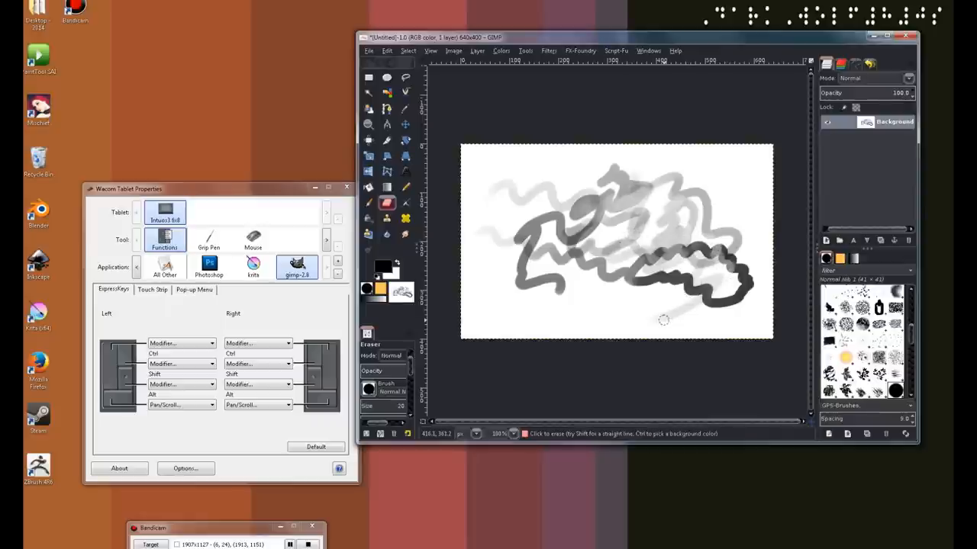
{"action": "left_click", "coordinate": [368, 203]}
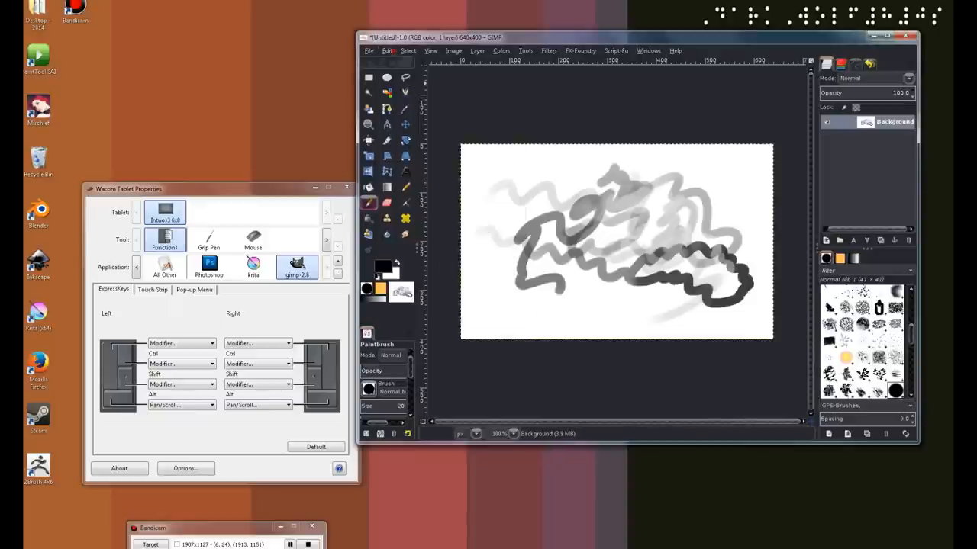
- Revisit Input Devices to inspect the eraser's and pressure stylus's pressure curves, then close it
{"action": "left_click", "coordinate": [385, 50]}
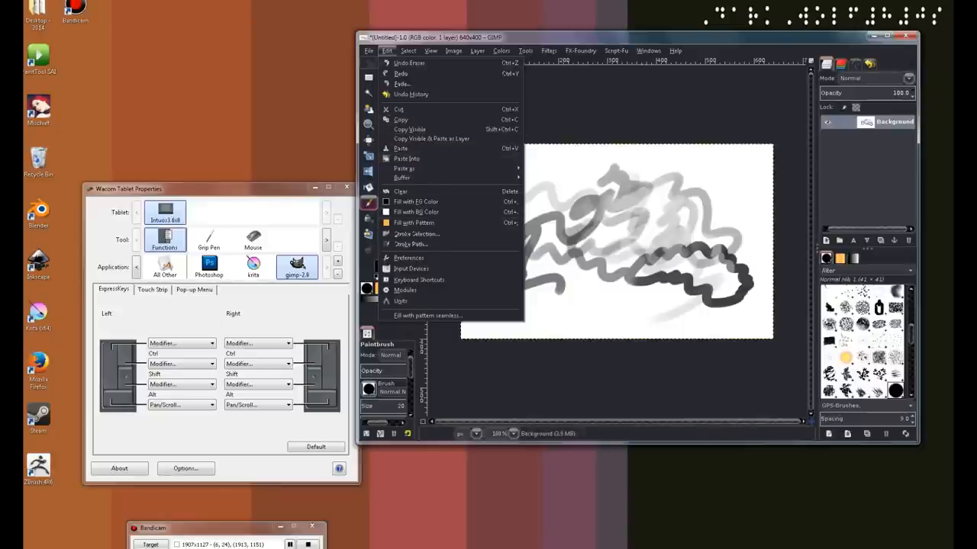
{"action": "left_click", "coordinate": [411, 268]}
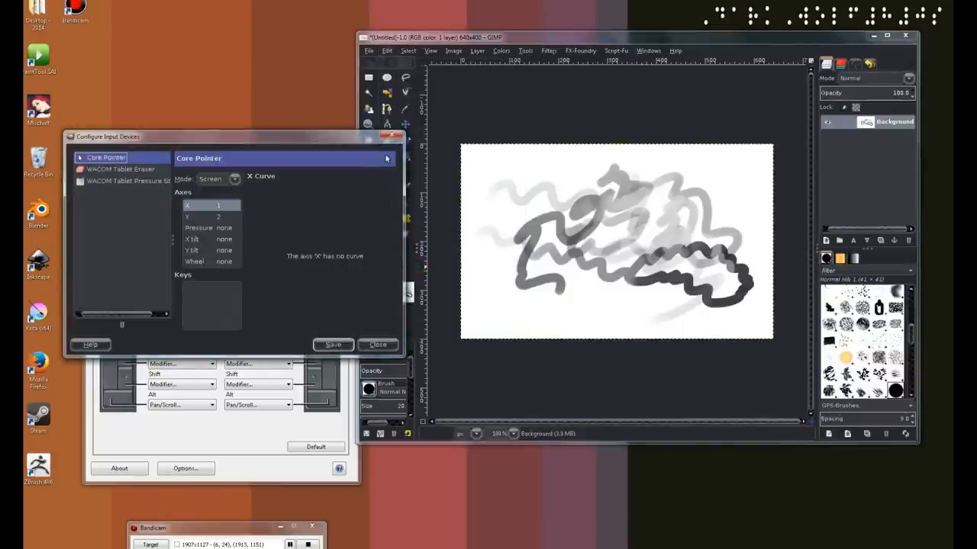
{"action": "left_click", "coordinate": [119, 168]}
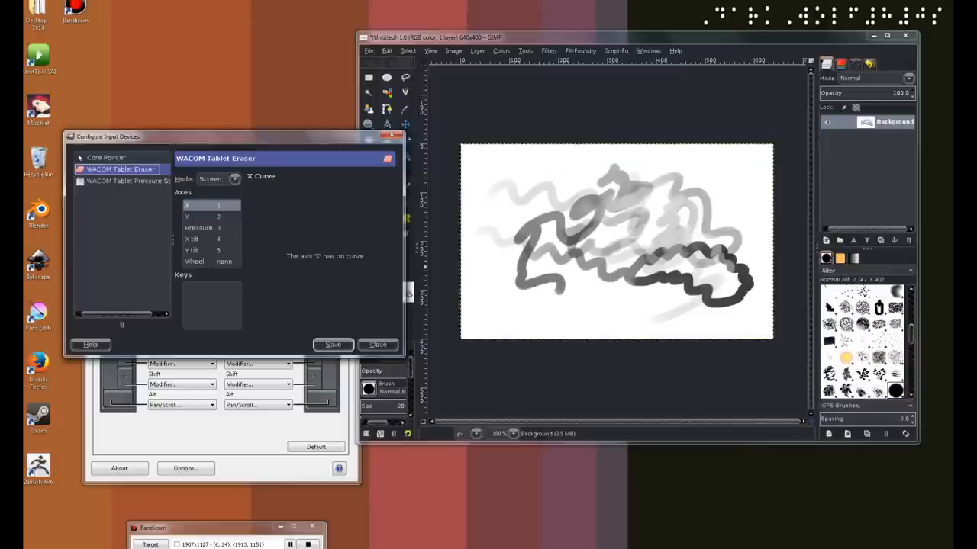
{"action": "left_click", "coordinate": [198, 228]}
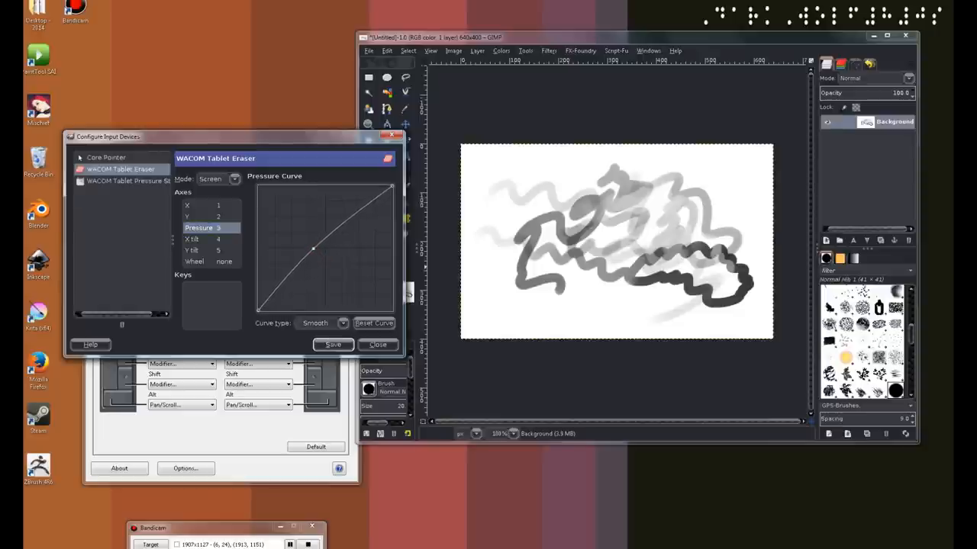
{"action": "left_click", "coordinate": [125, 182]}
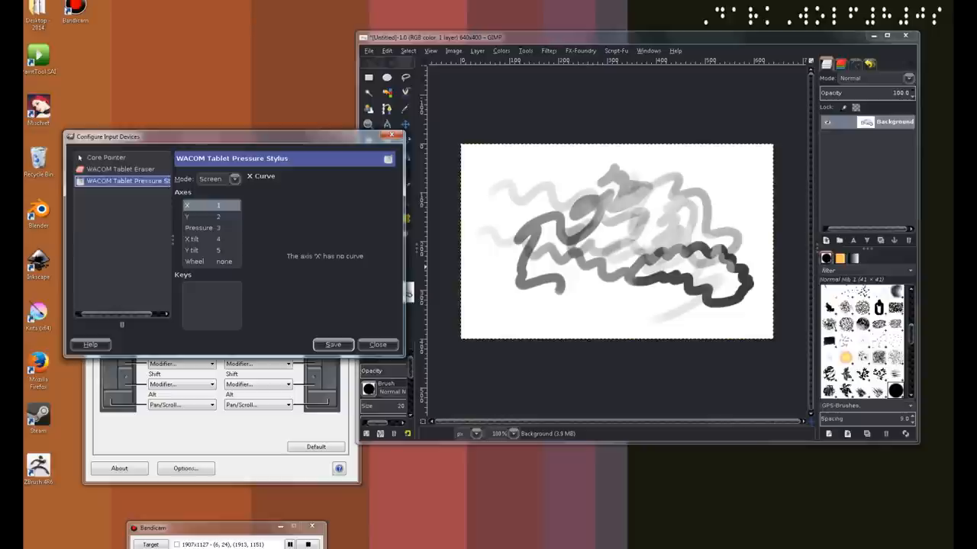
{"action": "left_click", "coordinate": [199, 227]}
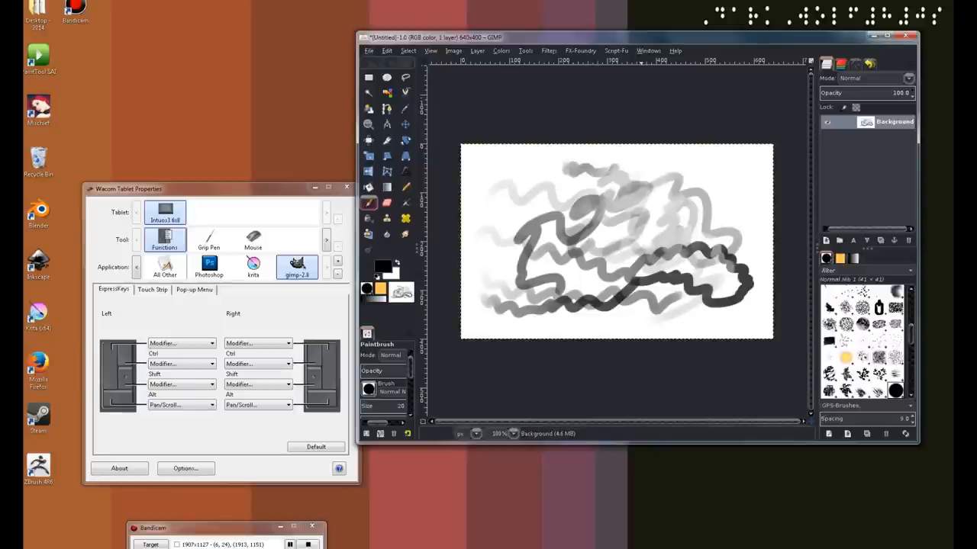
{"action": "mouse_move", "coordinate": [714, 124]}
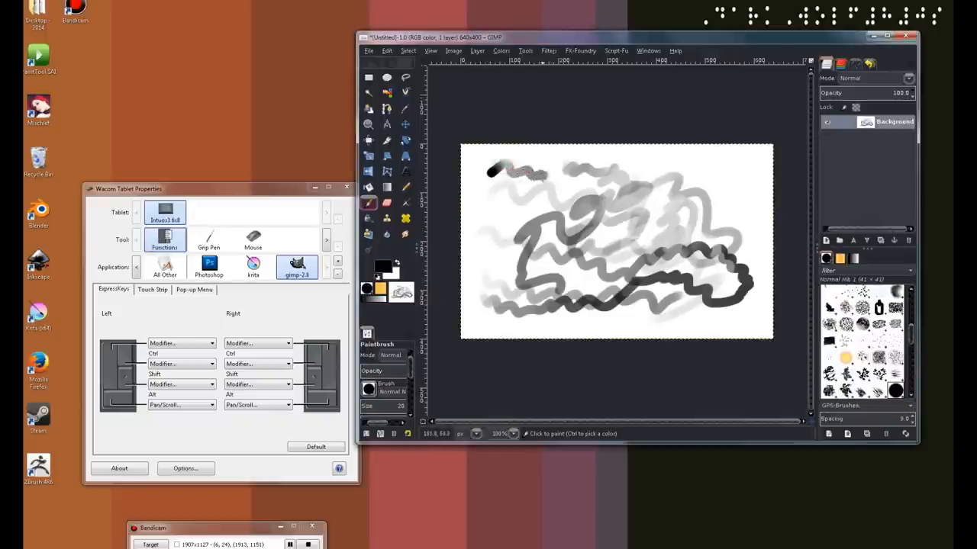
{"action": "left_click_drag", "start_coordinate": [504, 171], "coordinate": [633, 184]}
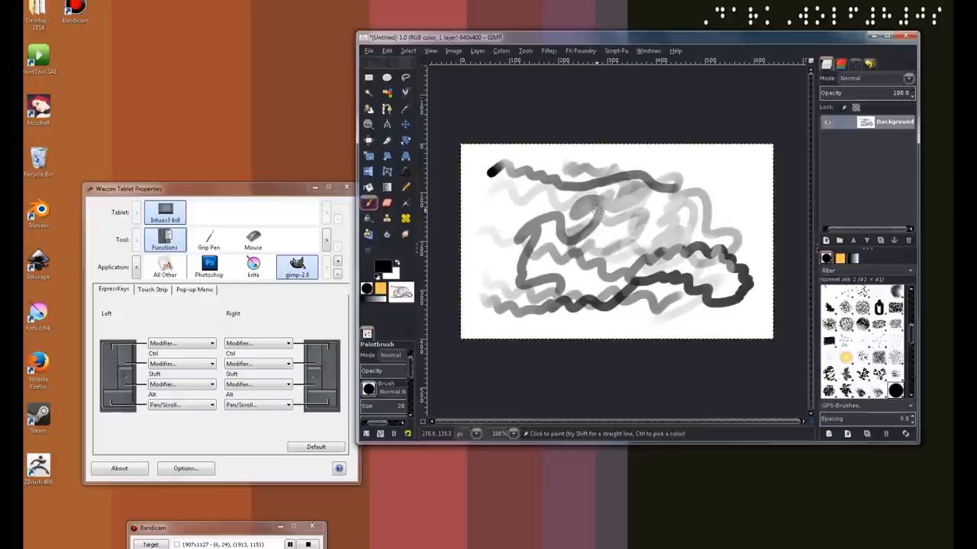
{"action": "mouse_move", "coordinate": [543, 200]}
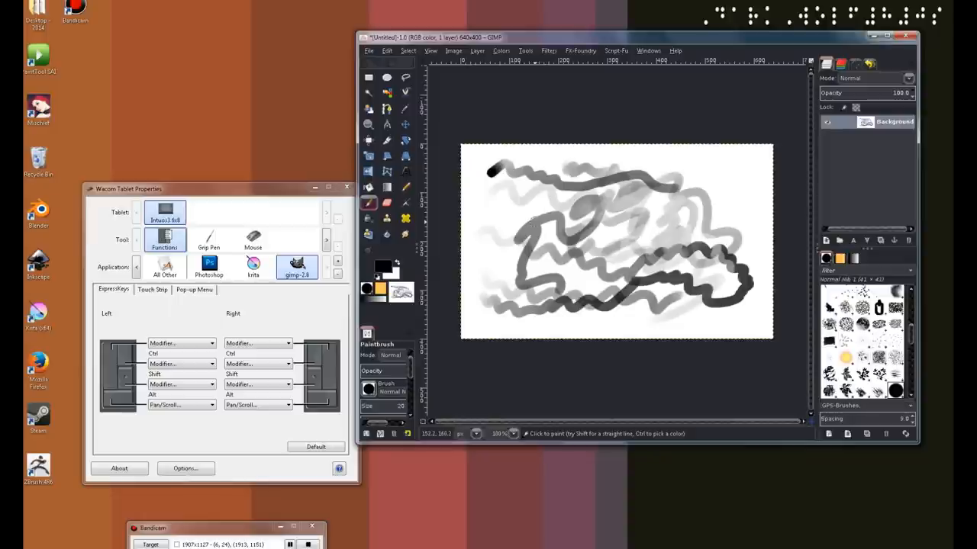
{"action": "mouse_move", "coordinate": [497, 226]}
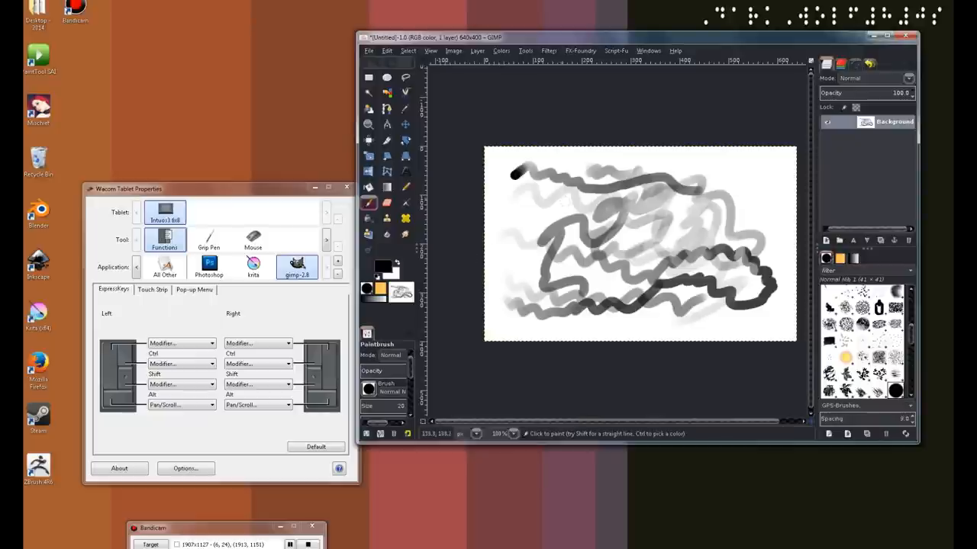
{"action": "mouse_move", "coordinate": [565, 217]}
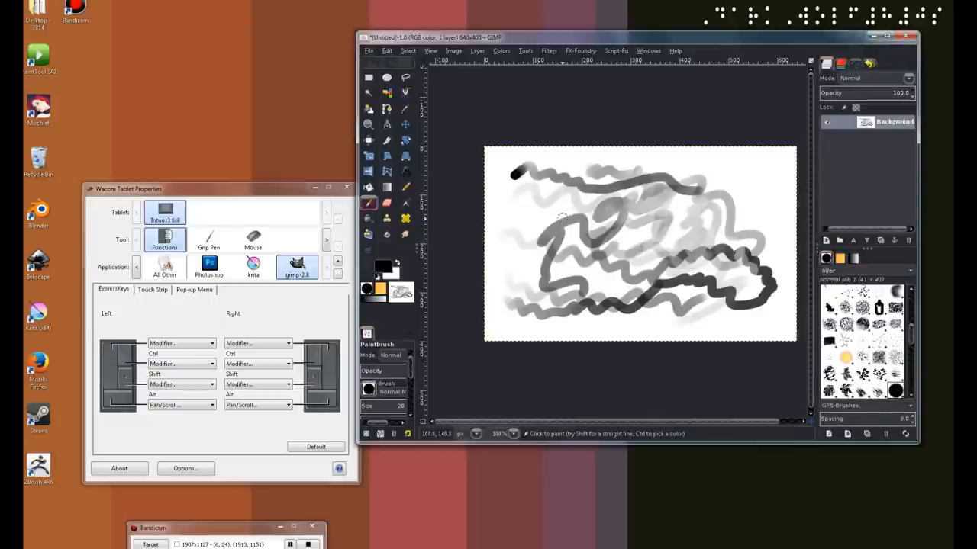
{"action": "mouse_move", "coordinate": [557, 220]}
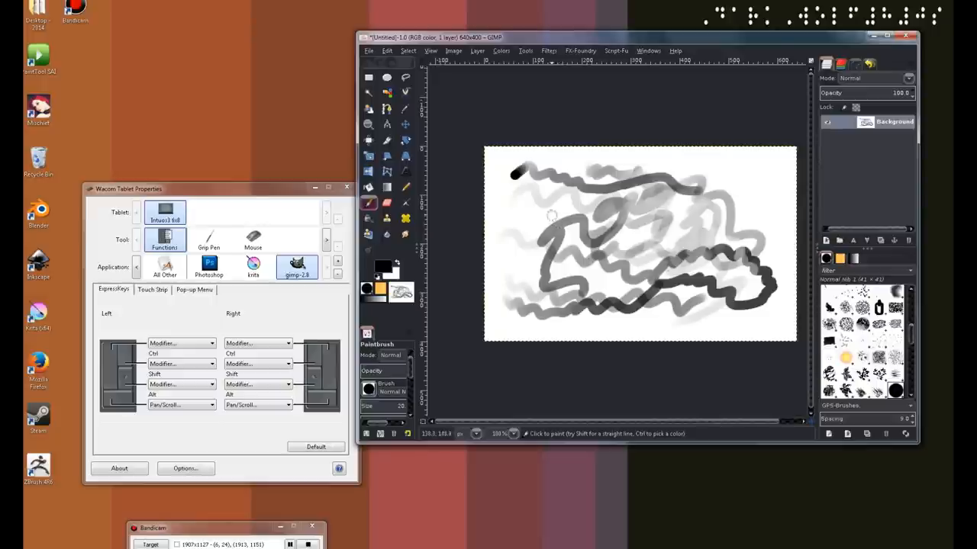
{"action": "mouse_move", "coordinate": [519, 205]}
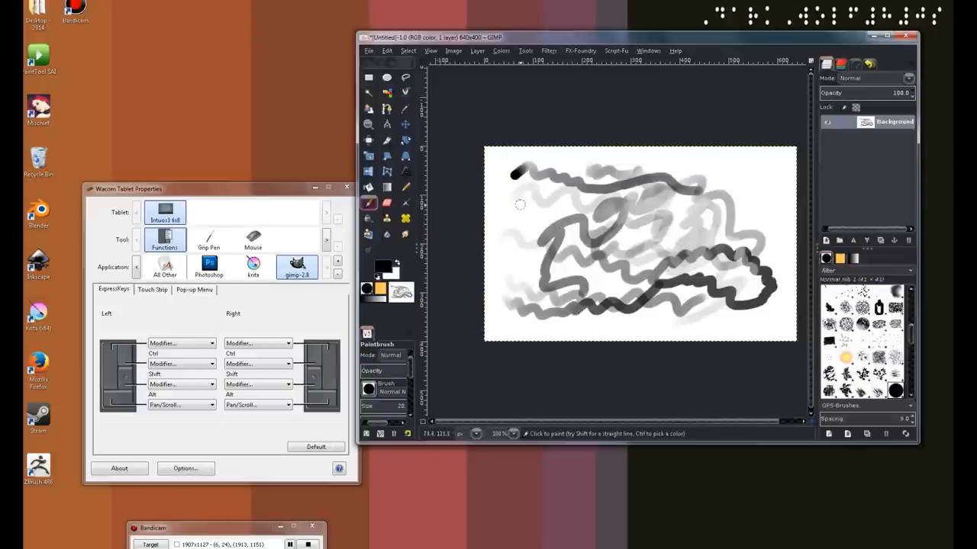
{"action": "mouse_move", "coordinate": [531, 218]}
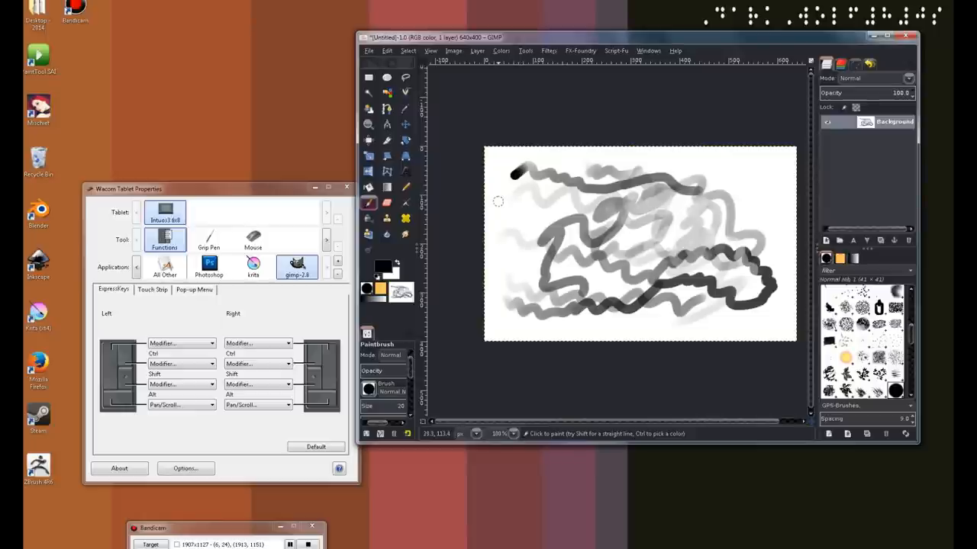
{"action": "right_click", "coordinate": [505, 204]}
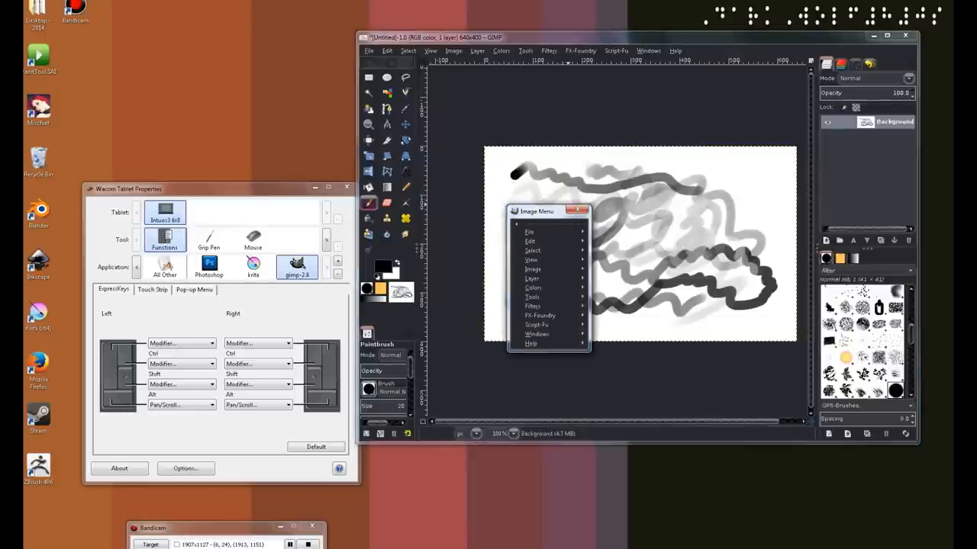
{"action": "left_click", "coordinate": [519, 198]}
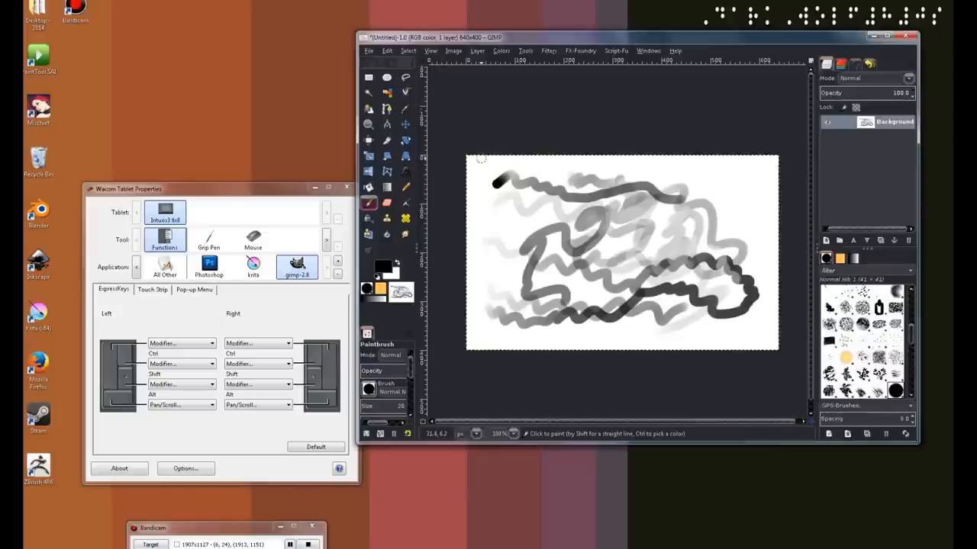
{"action": "right_click", "coordinate": [504, 214]}
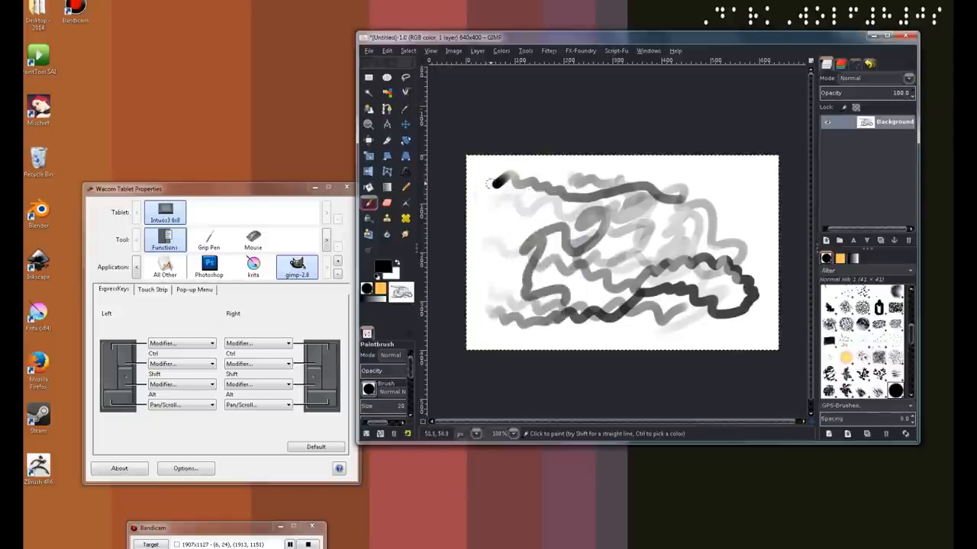
{"action": "mouse_move", "coordinate": [490, 214]}
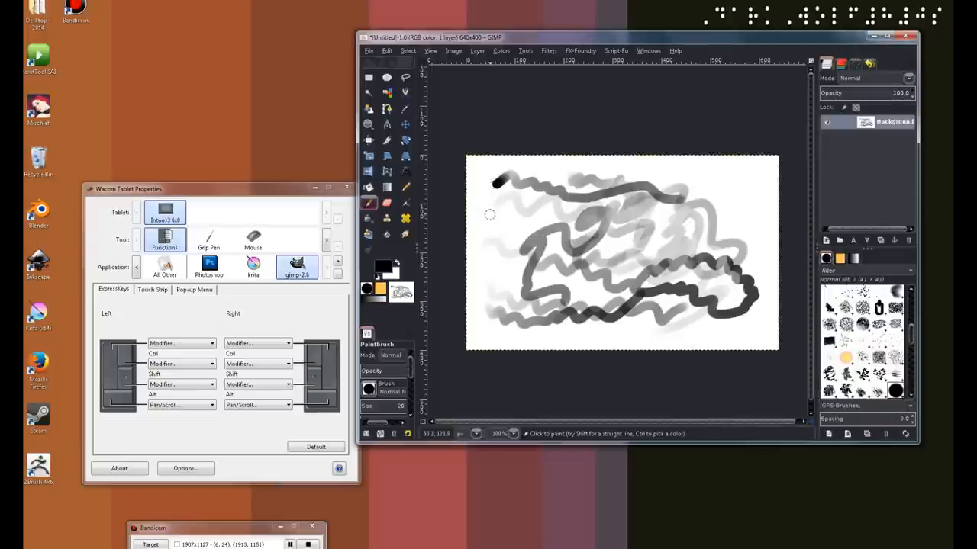
{"action": "mouse_move", "coordinate": [503, 229]}
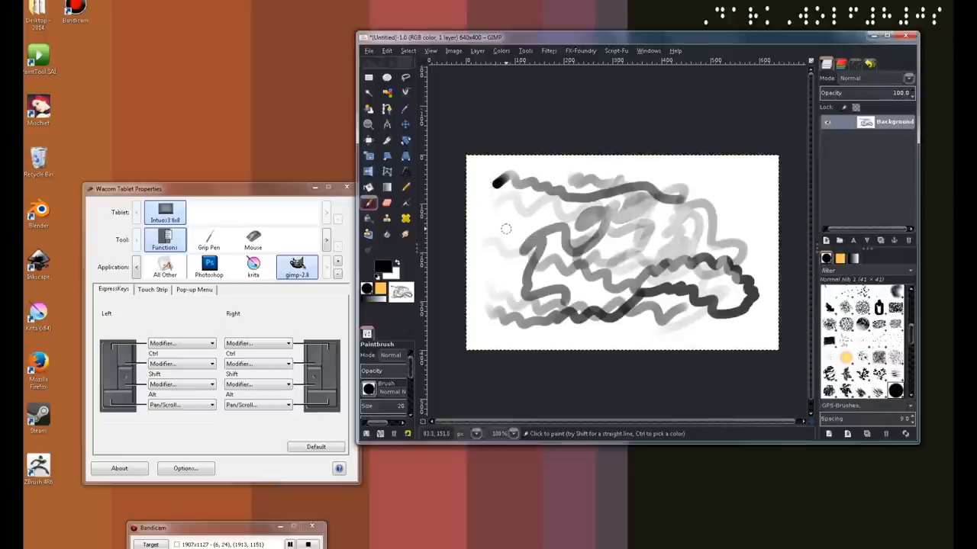
{"action": "mouse_move", "coordinate": [506, 231]}
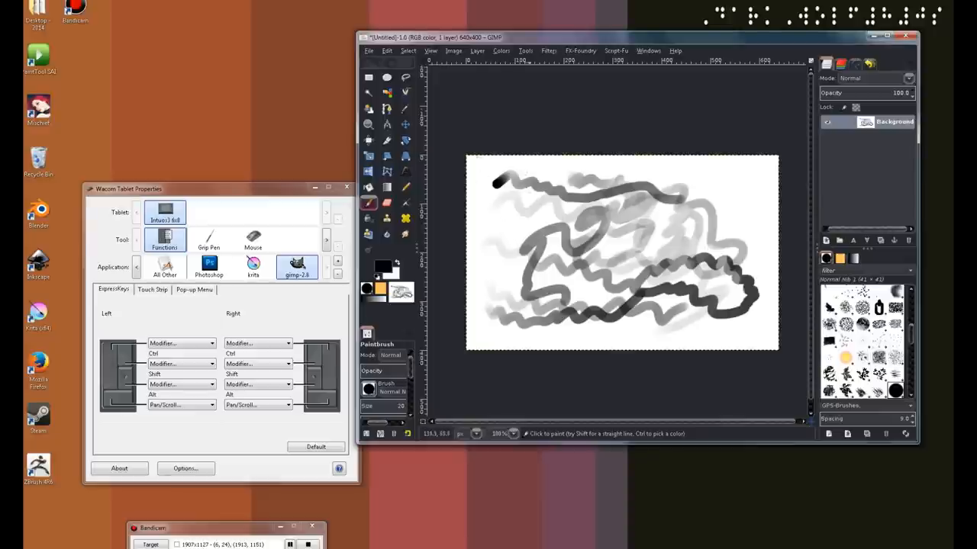
{"action": "mouse_move", "coordinate": [480, 238]}
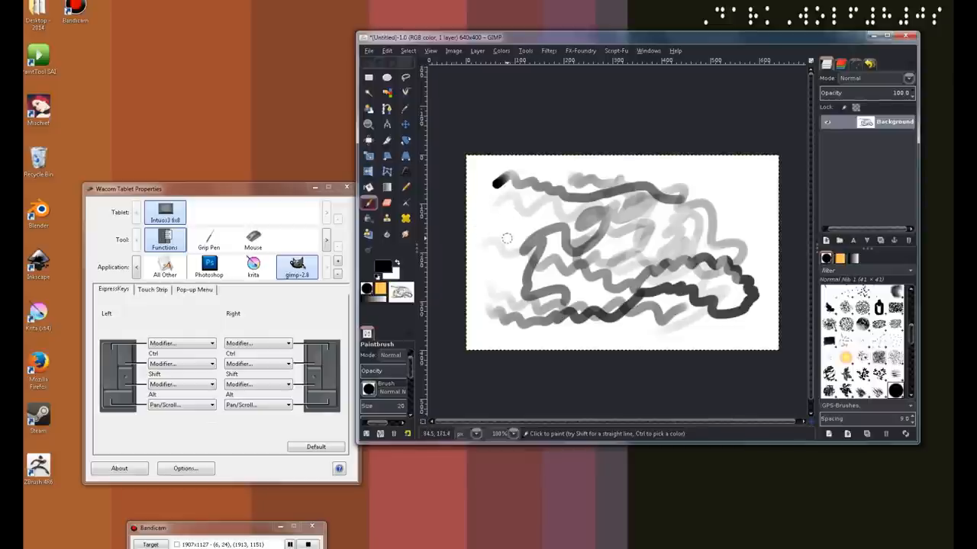
{"action": "mouse_move", "coordinate": [511, 250]}
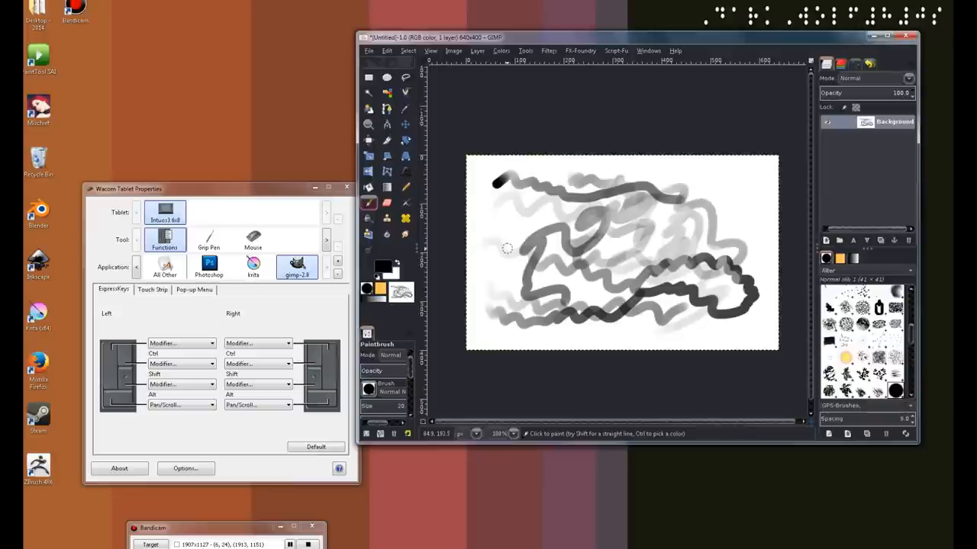
{"action": "mouse_move", "coordinate": [509, 250]}
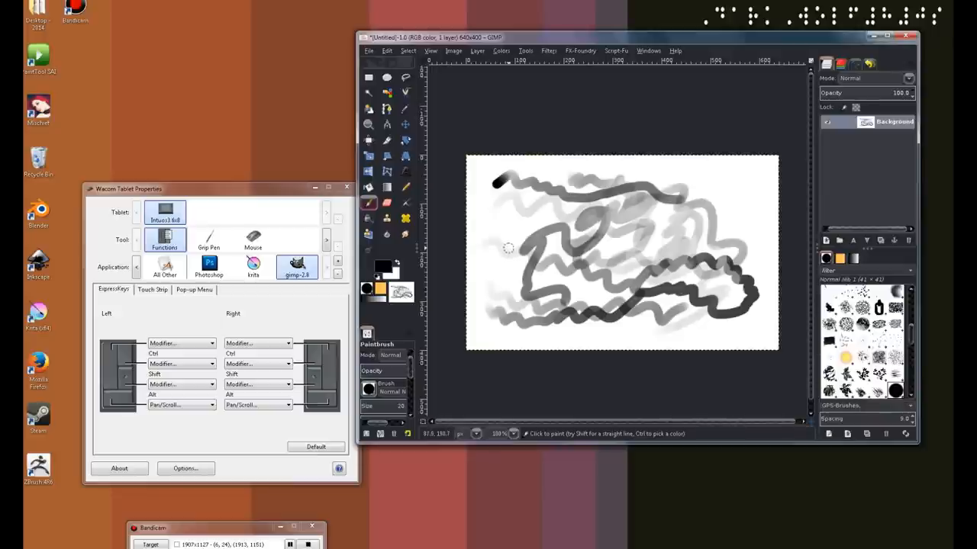
{"action": "mouse_move", "coordinate": [510, 247]}
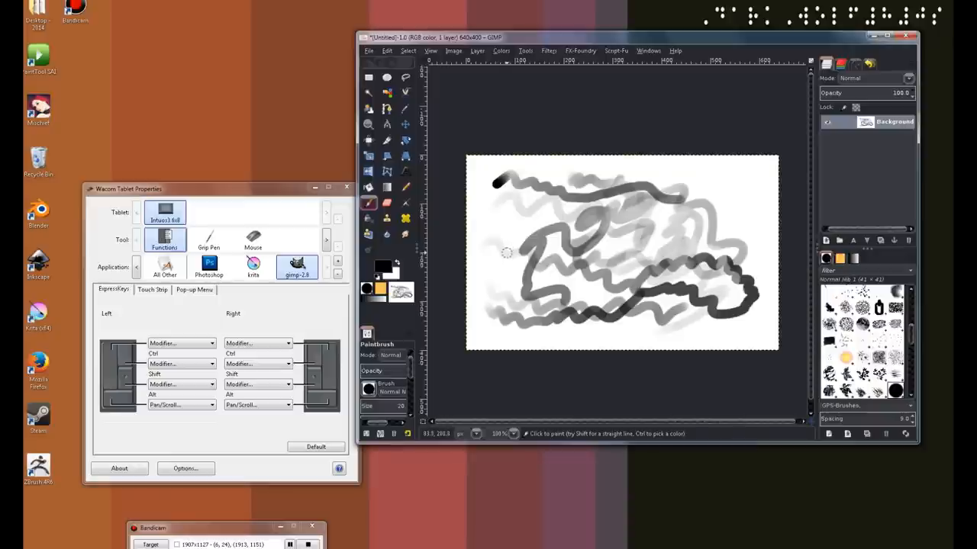
{"action": "mouse_move", "coordinate": [507, 253]}
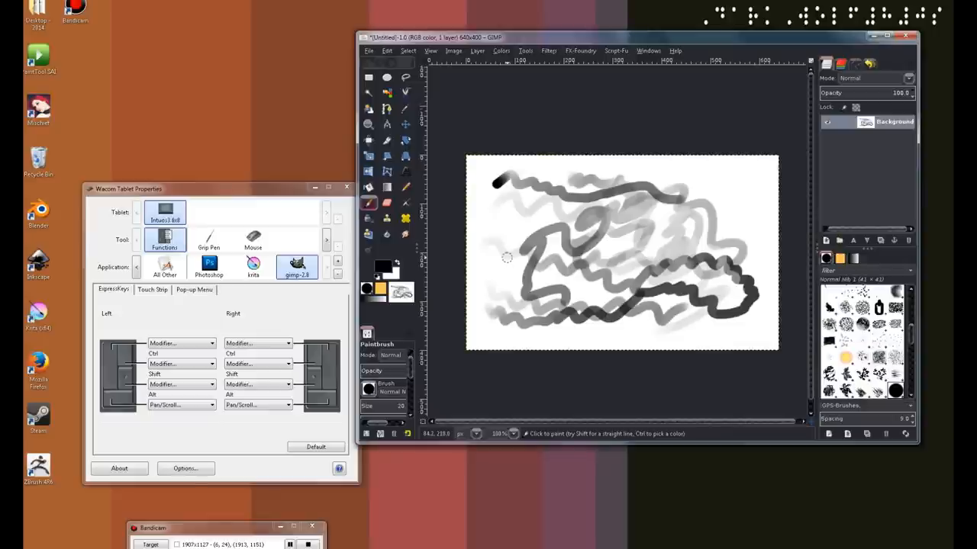
{"action": "mouse_move", "coordinate": [510, 248]}
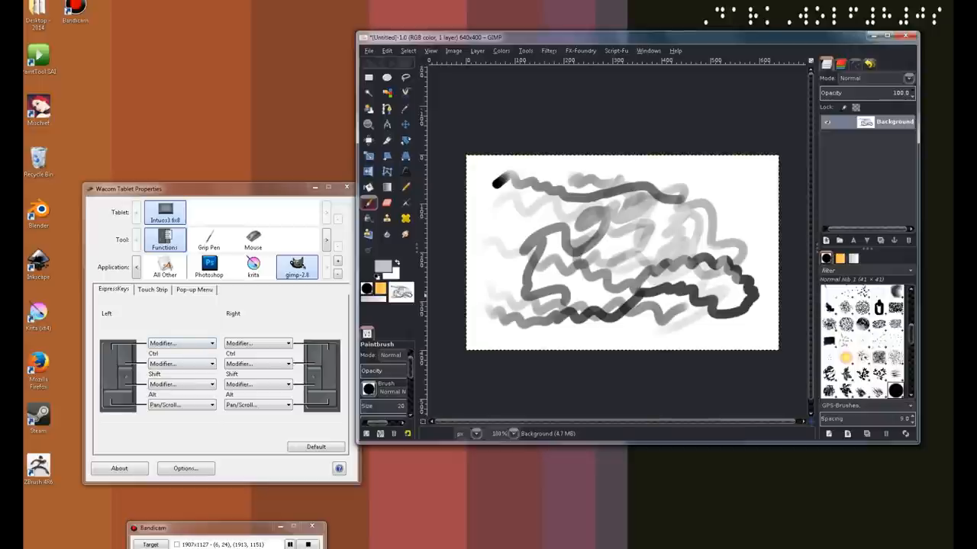
- Make a left ExpressKey a Ctrl+Z keystroke named undo, checking GIMP's Edit menu for the shortcut
{"action": "left_click", "coordinate": [180, 344]}
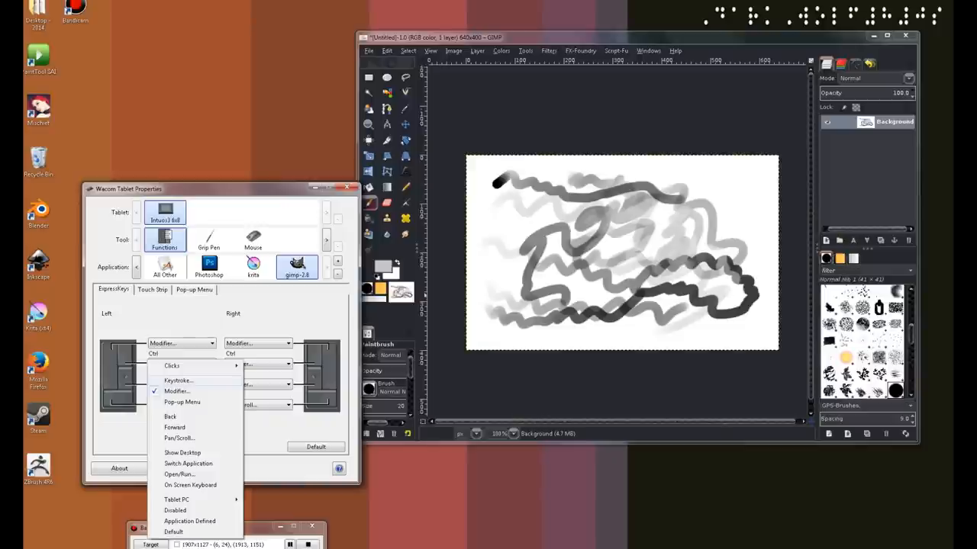
{"action": "left_click", "coordinate": [179, 380]}
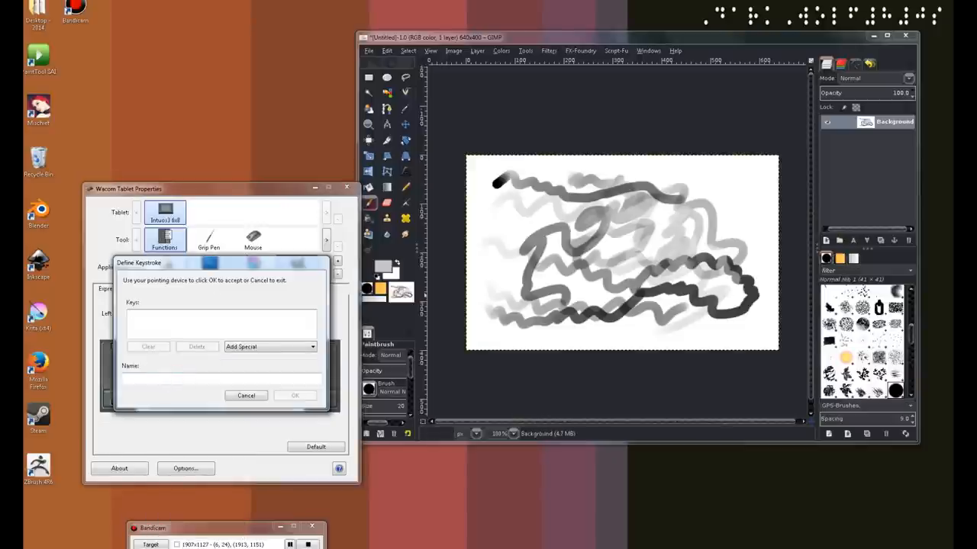
{"action": "left_click", "coordinate": [385, 51]}
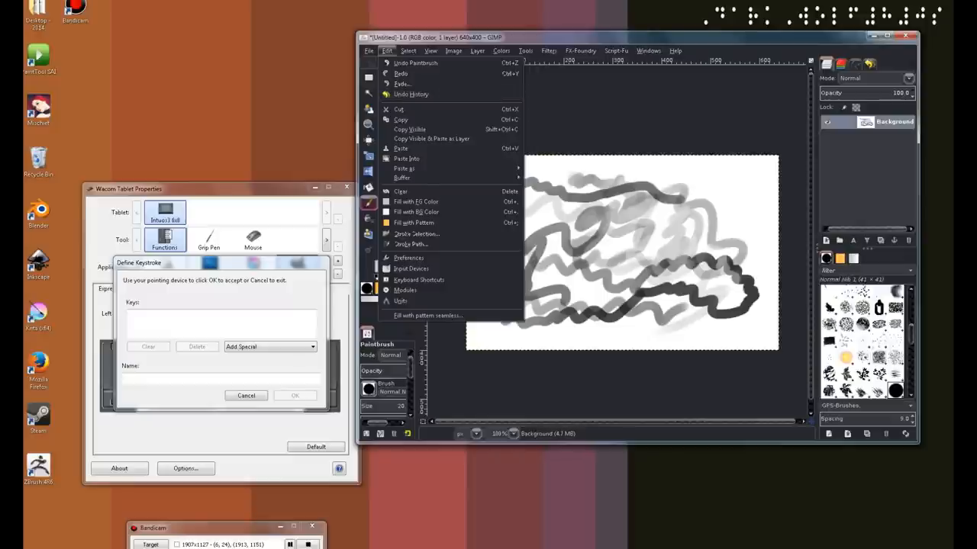
{"action": "mouse_move", "coordinate": [415, 63]}
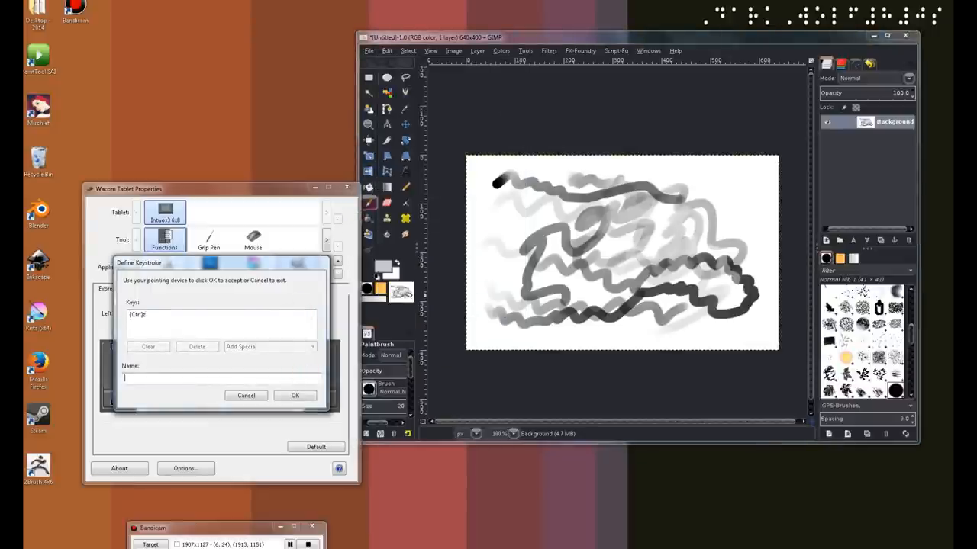
{"action": "type", "text": "undo"}
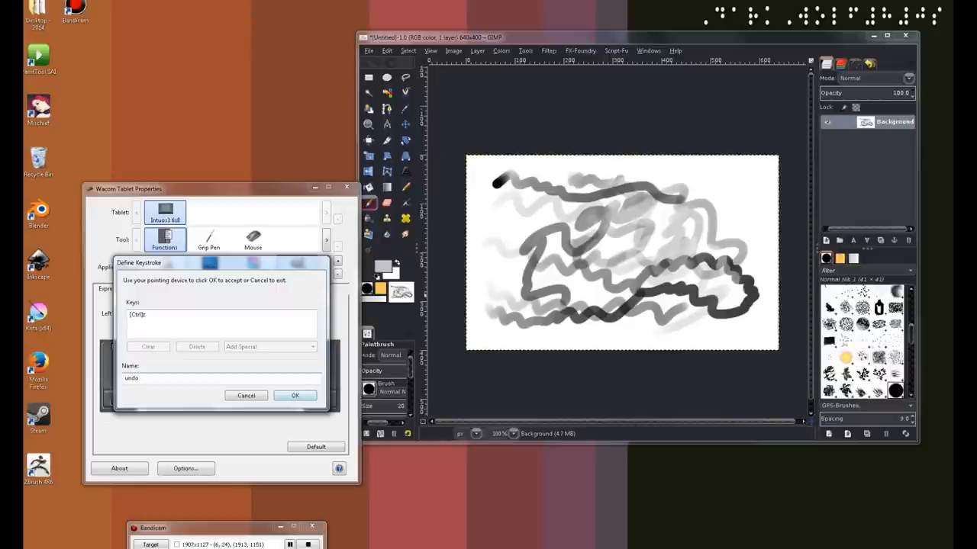
{"action": "left_click", "coordinate": [295, 395]}
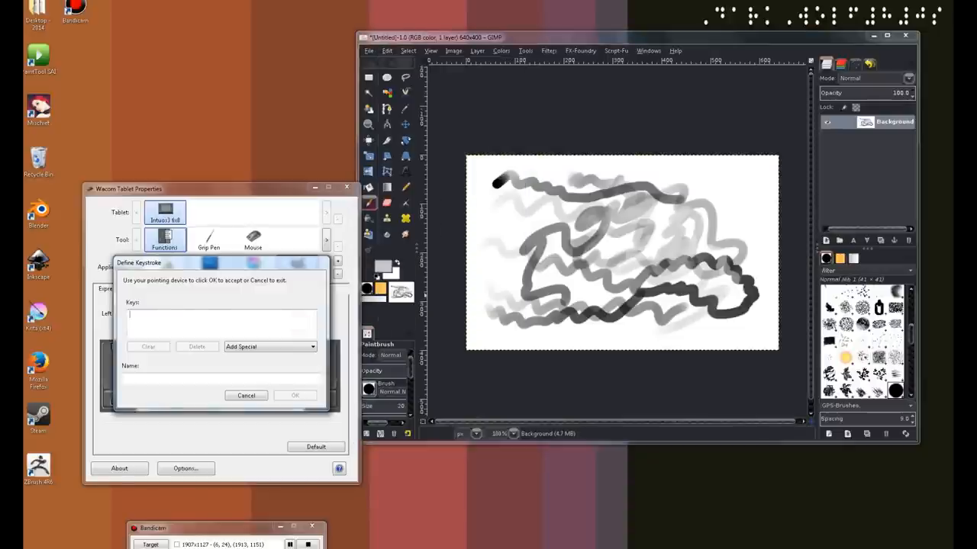
- Make the next ExpressKey a Ctrl+Y keystroke named redo
{"action": "key", "text": "Ctrl"}
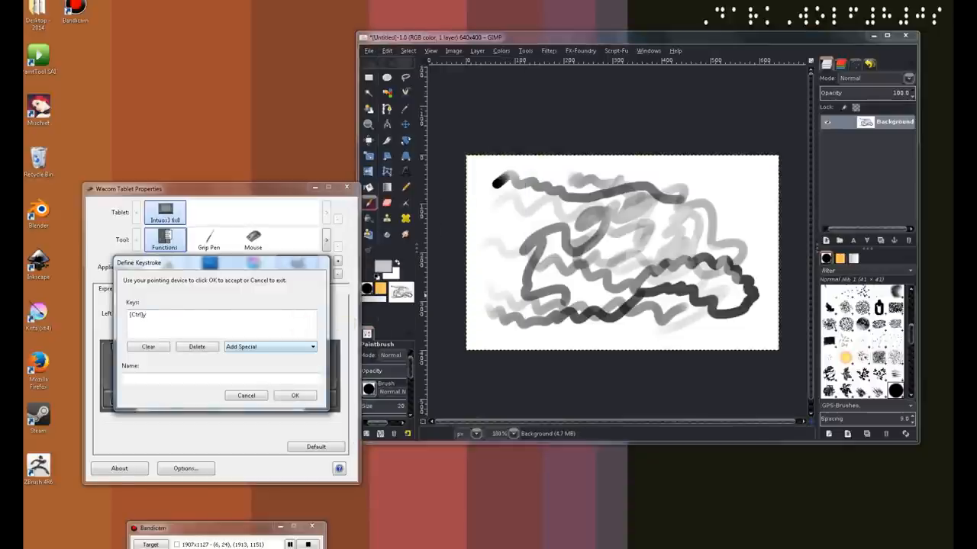
{"action": "left_click", "coordinate": [221, 378]}
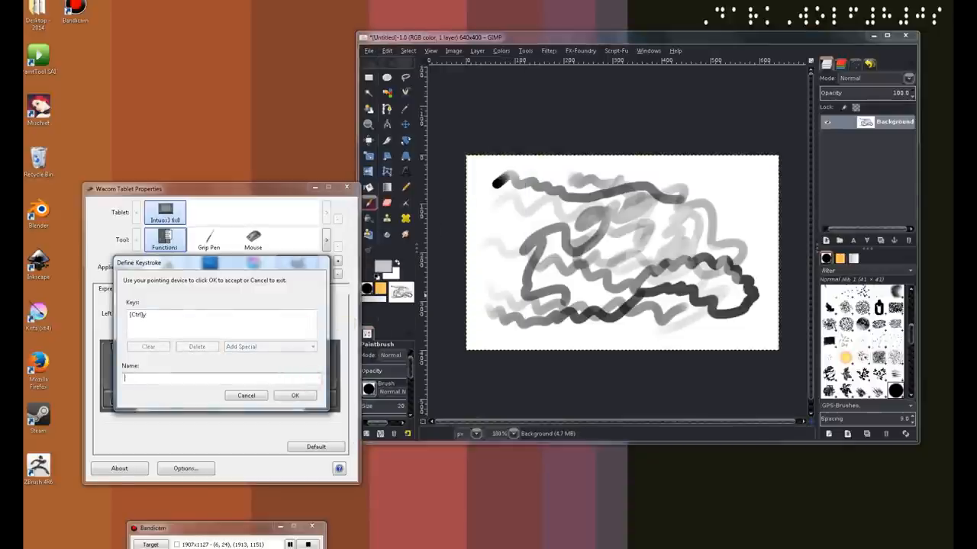
{"action": "type", "text": "redo"}
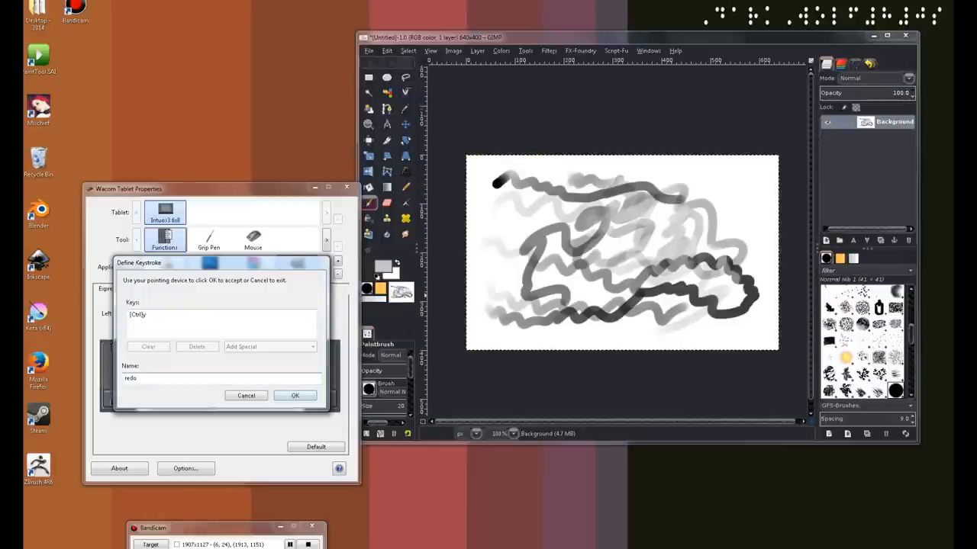
{"action": "left_click", "coordinate": [294, 395]}
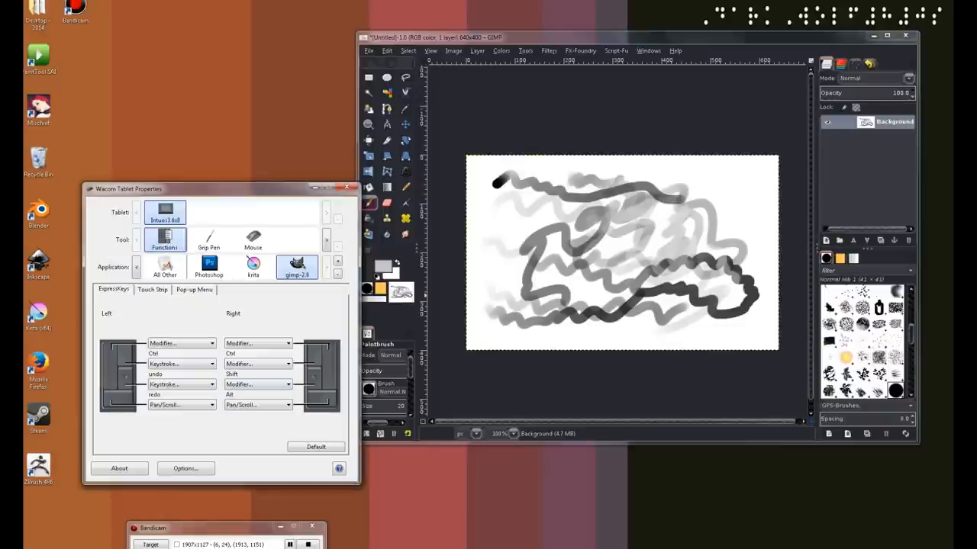
- Make a third GIMP ExpressKey a keystroke named color switch
{"action": "left_click", "coordinate": [180, 406]}
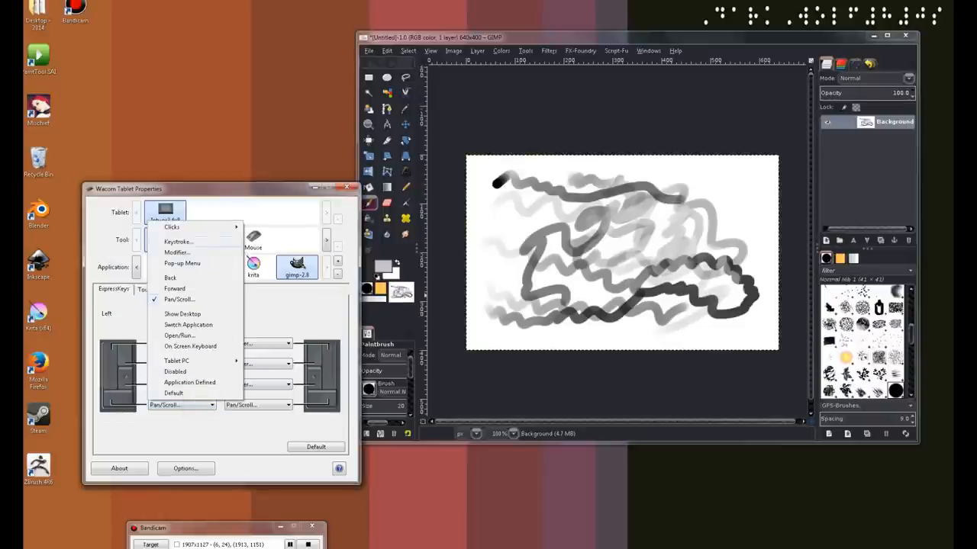
{"action": "left_click", "coordinate": [177, 242]}
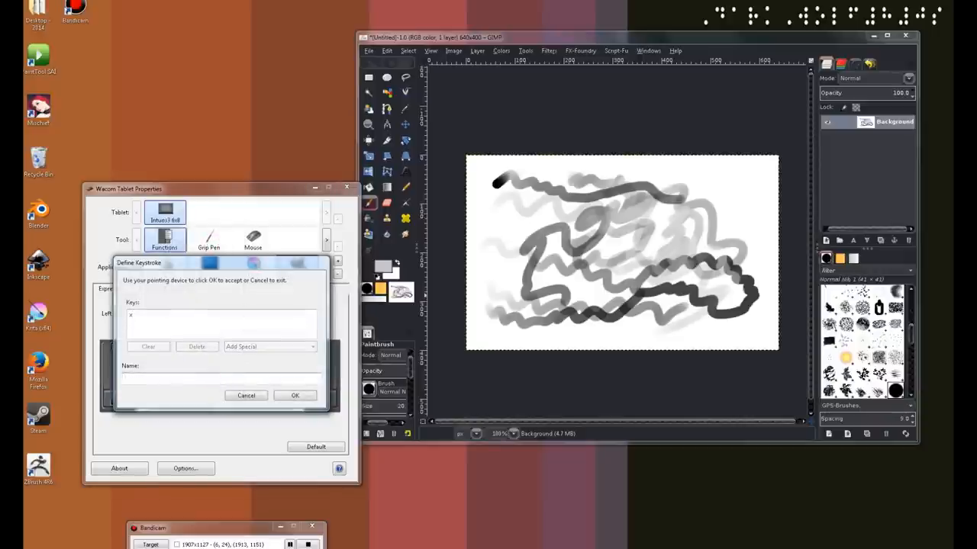
{"action": "type", "text": "color swit"}
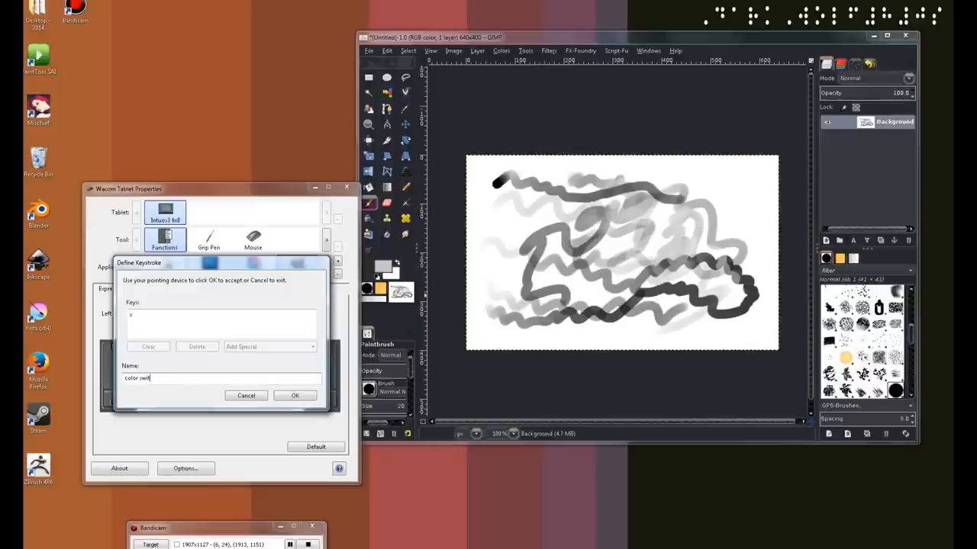
{"action": "left_click", "coordinate": [295, 396]}
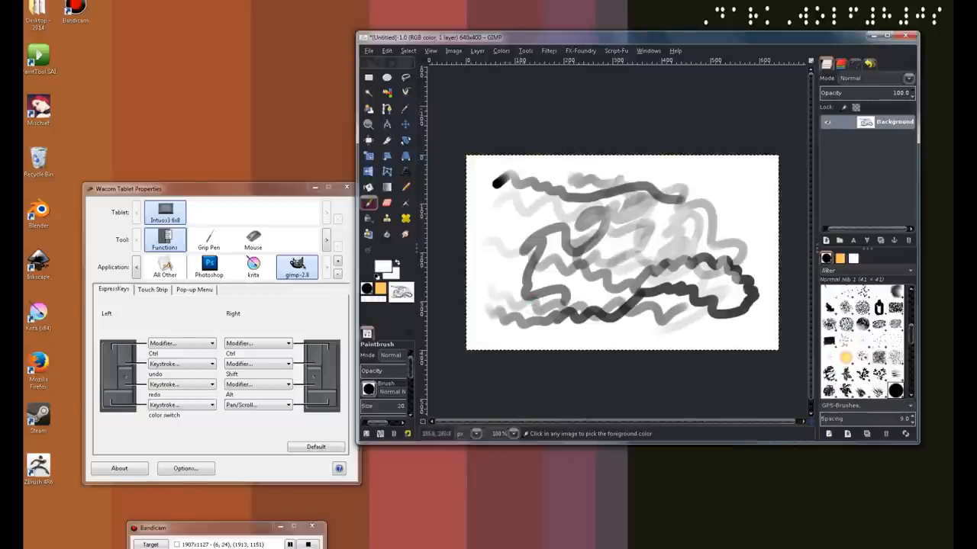
- Paint fresh test strokes on the GIMP canvas using the pen and new ExpressKeys
{"action": "left_click", "coordinate": [496, 183]}
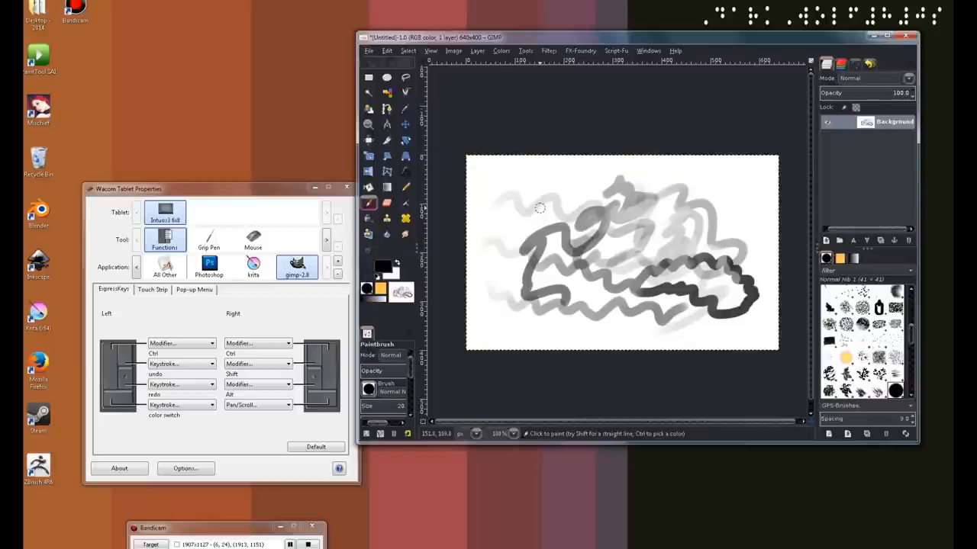
{"action": "mouse_move", "coordinate": [557, 220]}
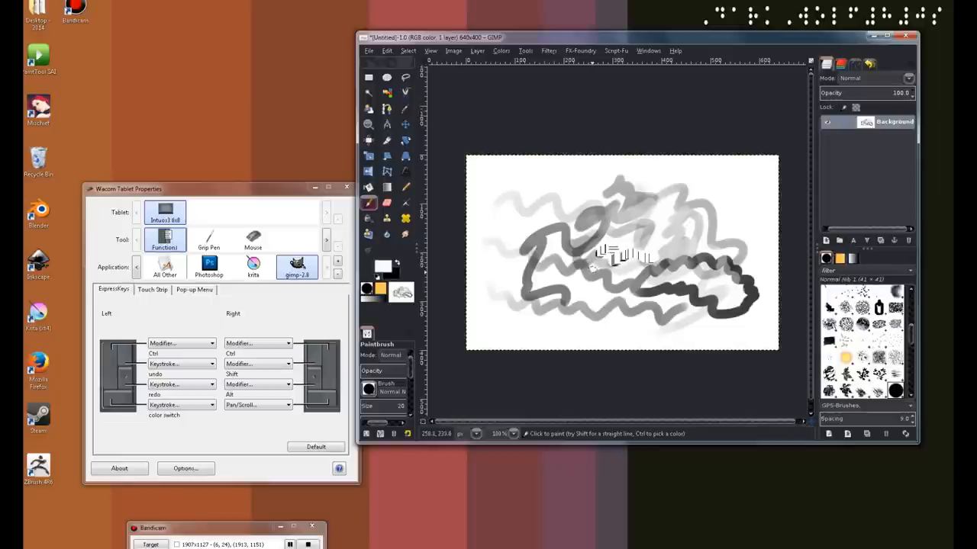
{"action": "left_click_drag", "start_coordinate": [623, 256], "coordinate": [626, 283]}
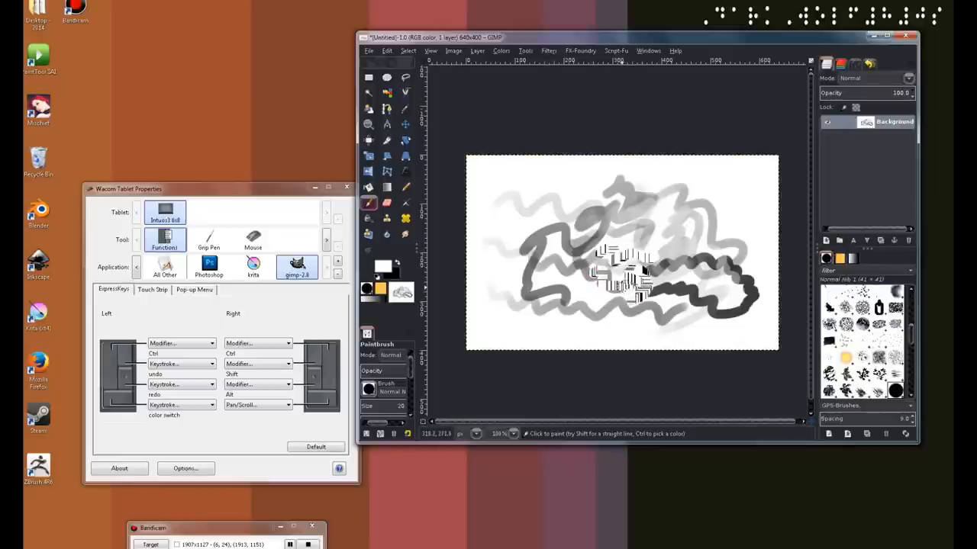
{"action": "mouse_move", "coordinate": [482, 293]}
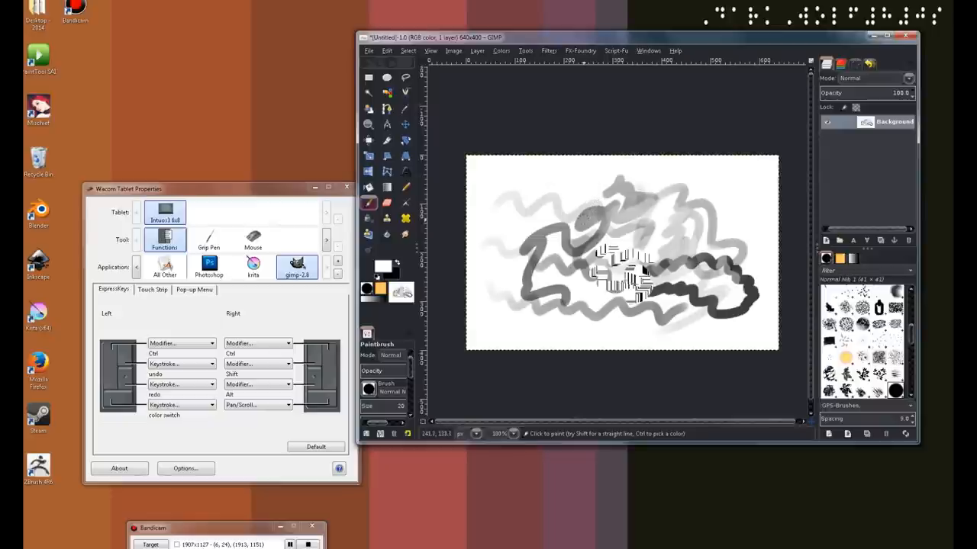
{"action": "mouse_move", "coordinate": [614, 137]}
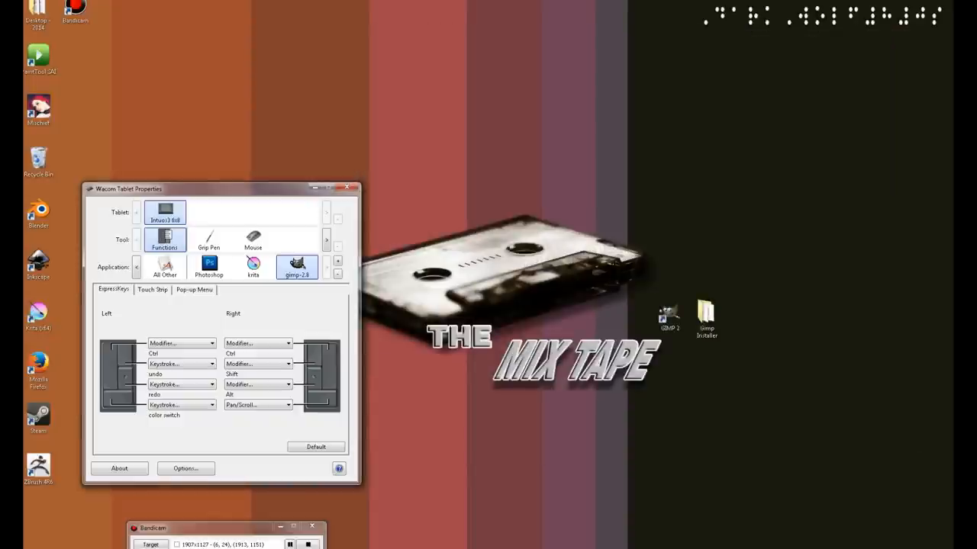
- Relaunch GIMP from the desktop shortcut to a new blank canvas
{"action": "double_click", "coordinate": [664, 316]}
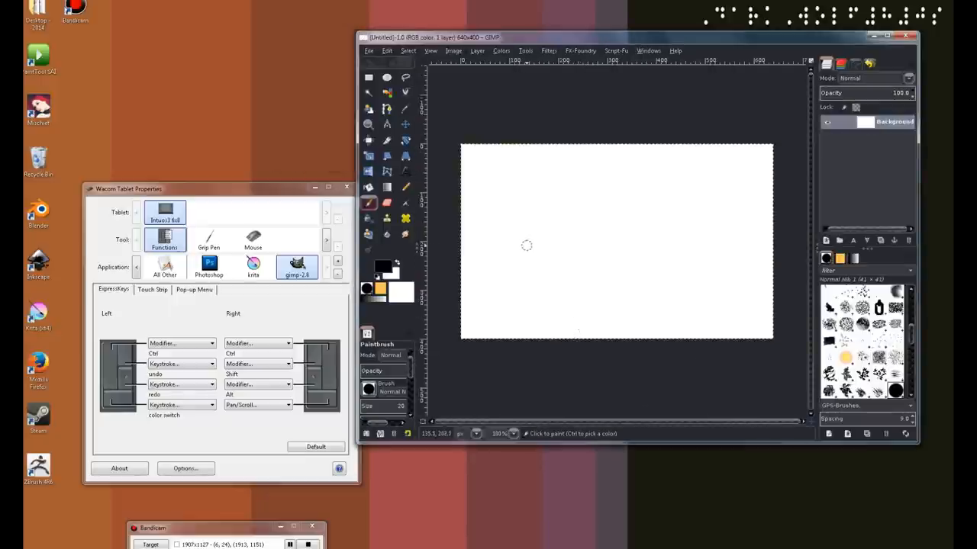
- Paint three wavy test strokes, erase part of them with the Eraser, and return to the Paintbrush
{"action": "left_click_drag", "start_coordinate": [531, 232], "coordinate": [695, 251]}
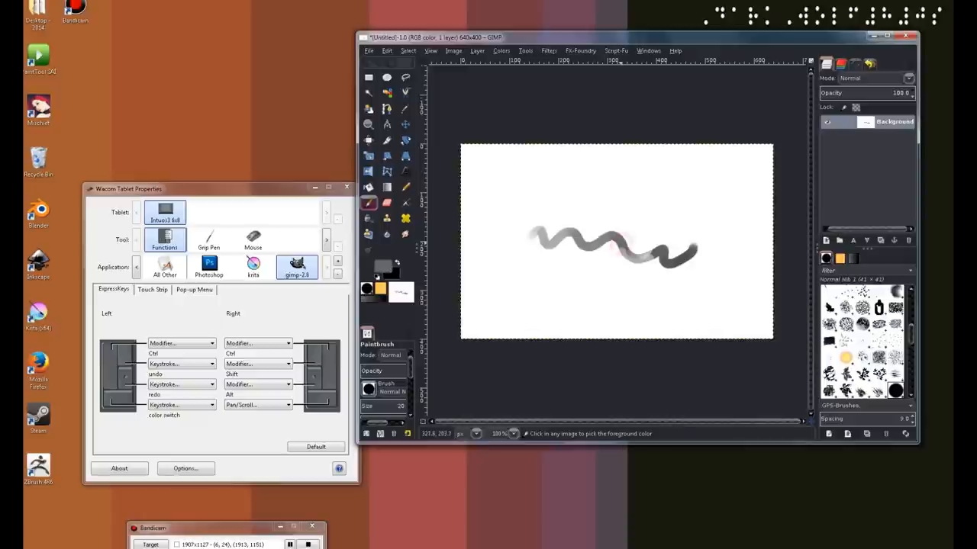
{"action": "left_click_drag", "start_coordinate": [633, 221], "coordinate": [699, 211]}
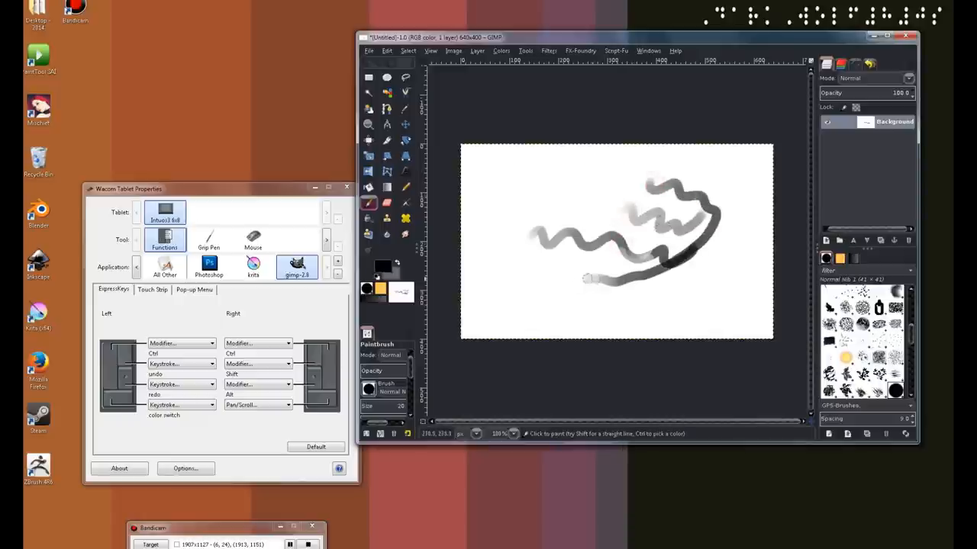
{"action": "left_click_drag", "start_coordinate": [587, 283], "coordinate": [672, 305]}
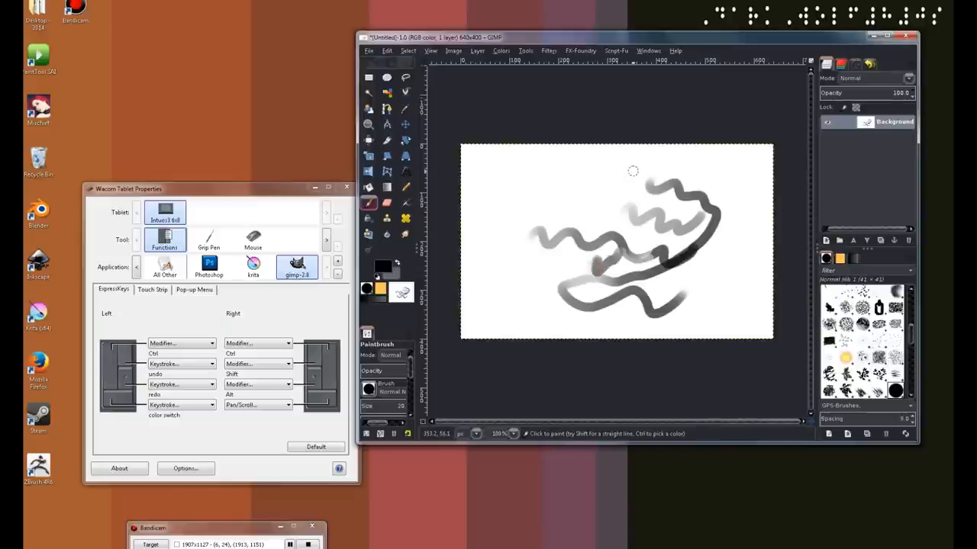
{"action": "left_click", "coordinate": [386, 203]}
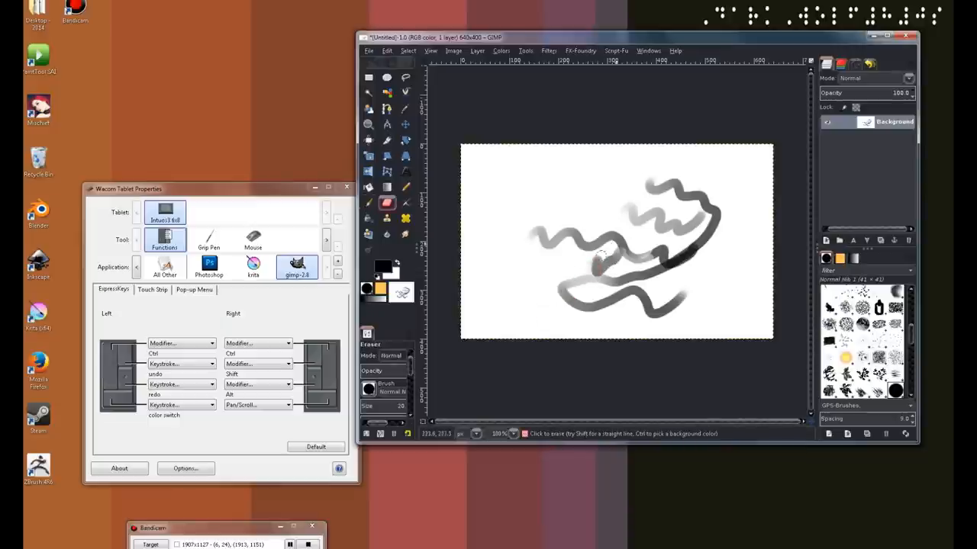
{"action": "left_click_drag", "start_coordinate": [603, 256], "coordinate": [553, 339]}
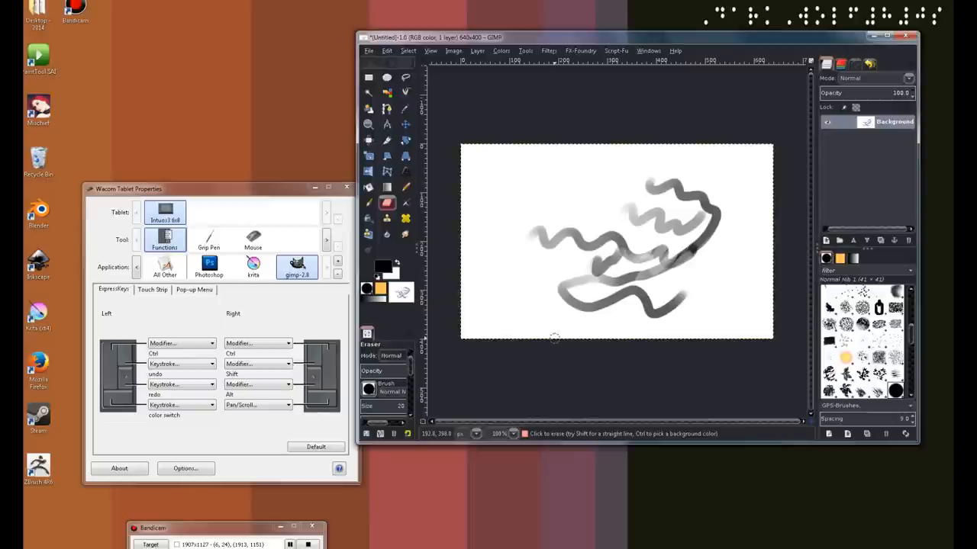
{"action": "left_click", "coordinate": [368, 204]}
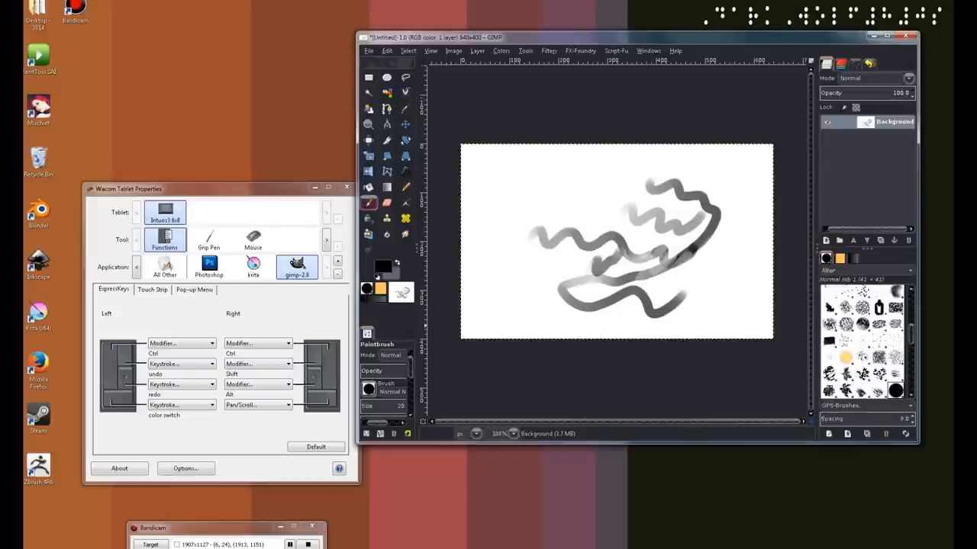
{"action": "mouse_move", "coordinate": [491, 286]}
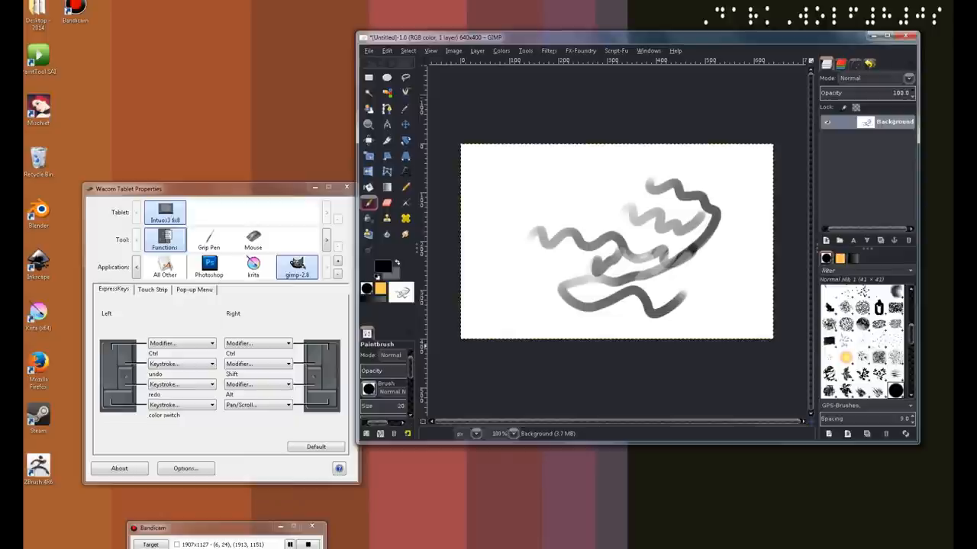
{"action": "mouse_move", "coordinate": [476, 321]}
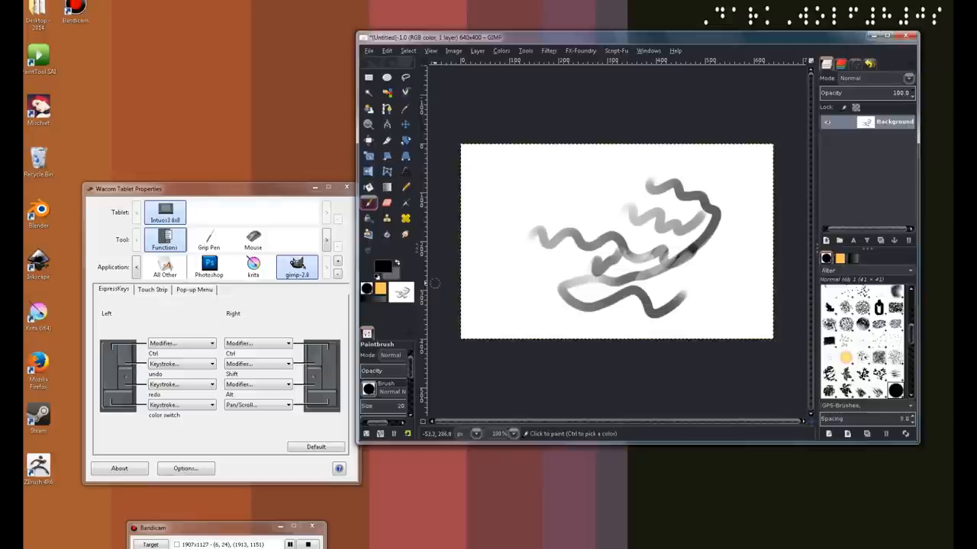
{"action": "mouse_move", "coordinate": [459, 354]}
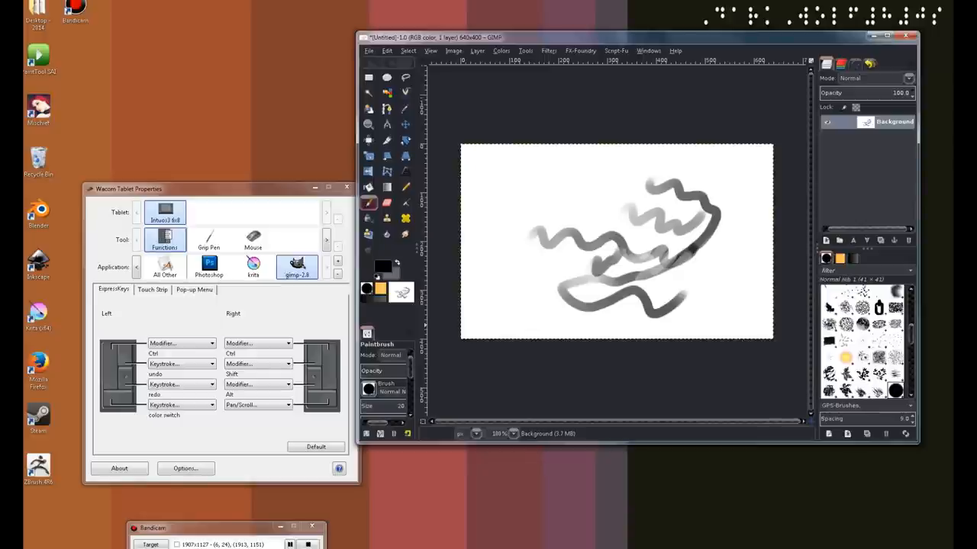
{"action": "mouse_move", "coordinate": [542, 276]}
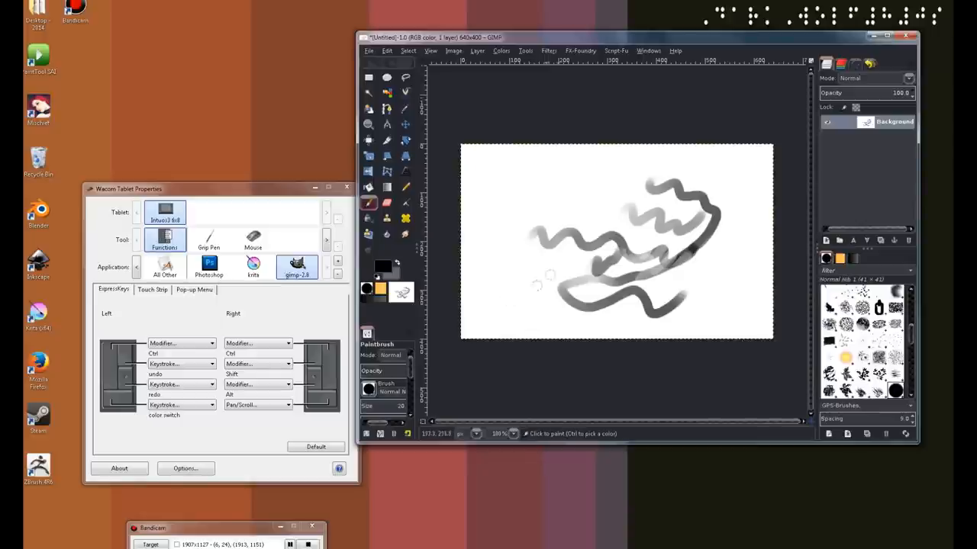
{"action": "mouse_move", "coordinate": [542, 287]}
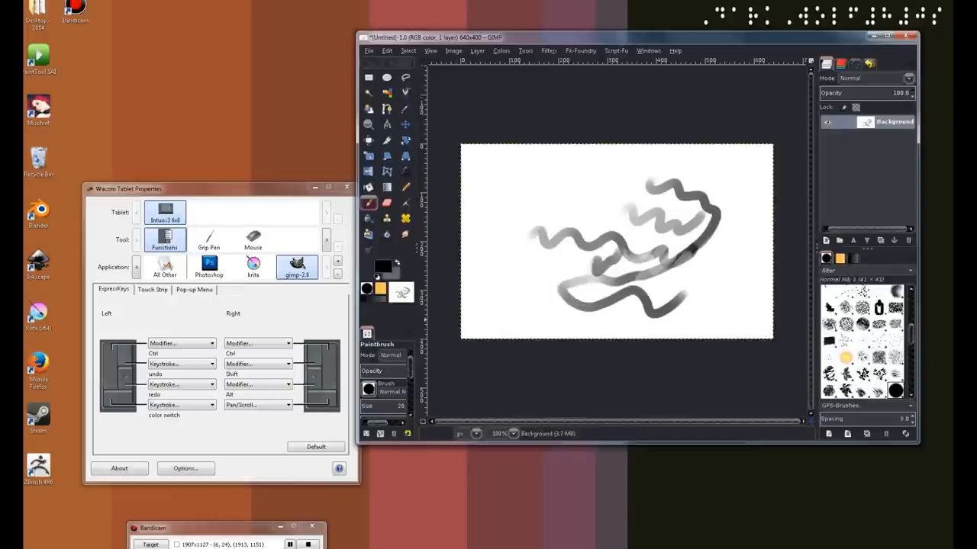
{"action": "mouse_move", "coordinate": [378, 275]}
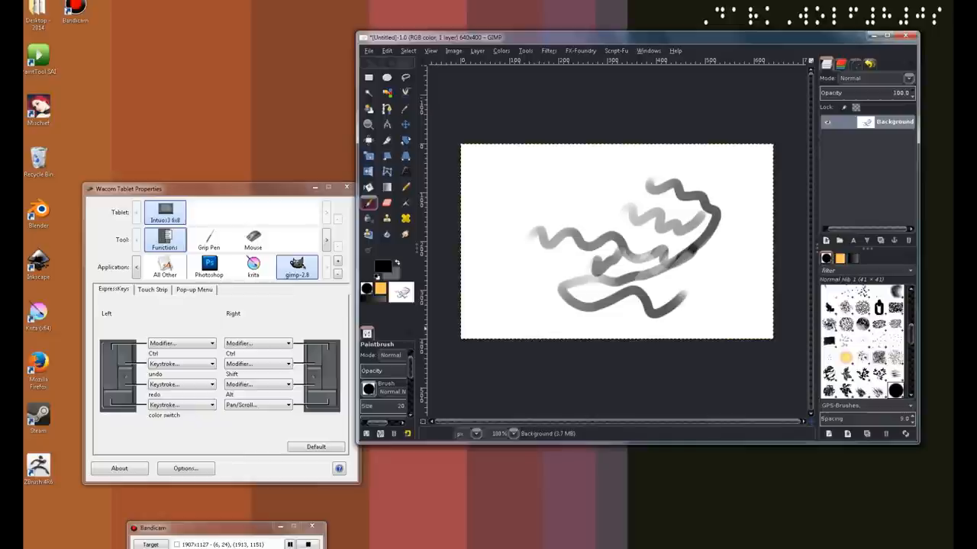
- Set GIMP's left touch strip function to Keystroke and name it for brush size
{"action": "left_click", "coordinate": [152, 290]}
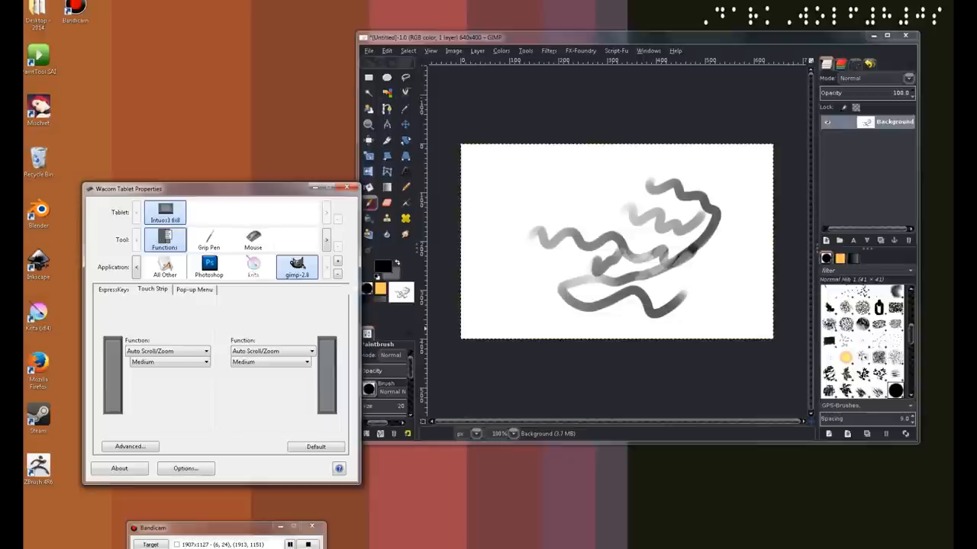
{"action": "left_click", "coordinate": [166, 352]}
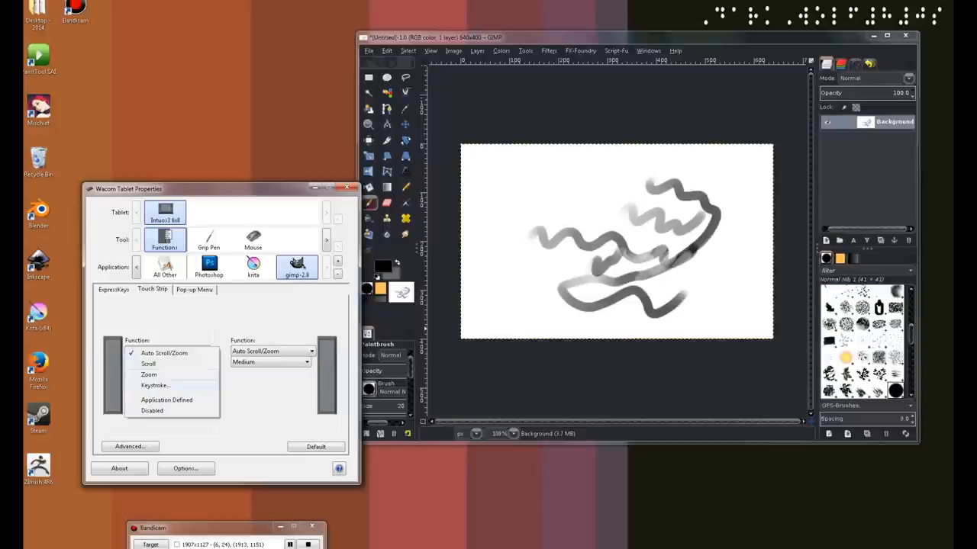
{"action": "left_click", "coordinate": [154, 385]}
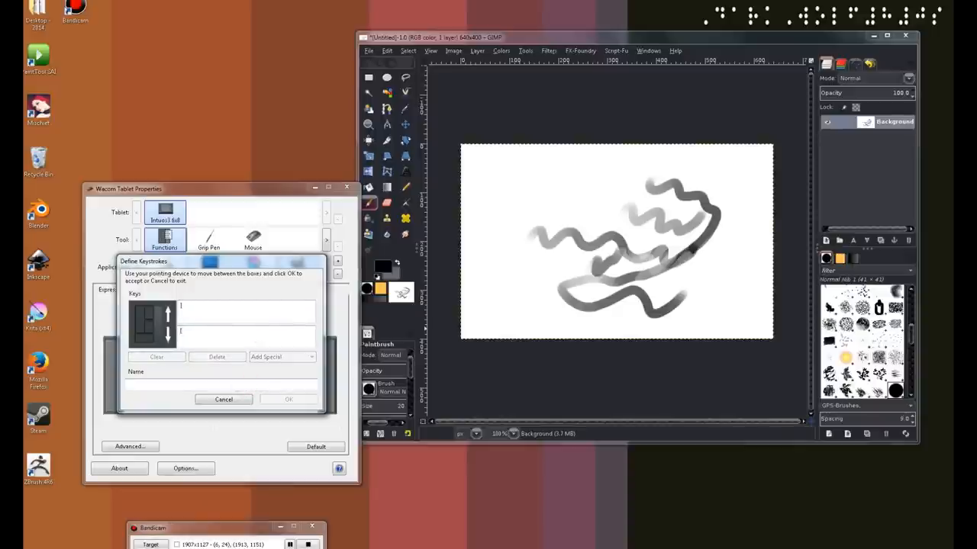
{"action": "type", "text": "brush"}
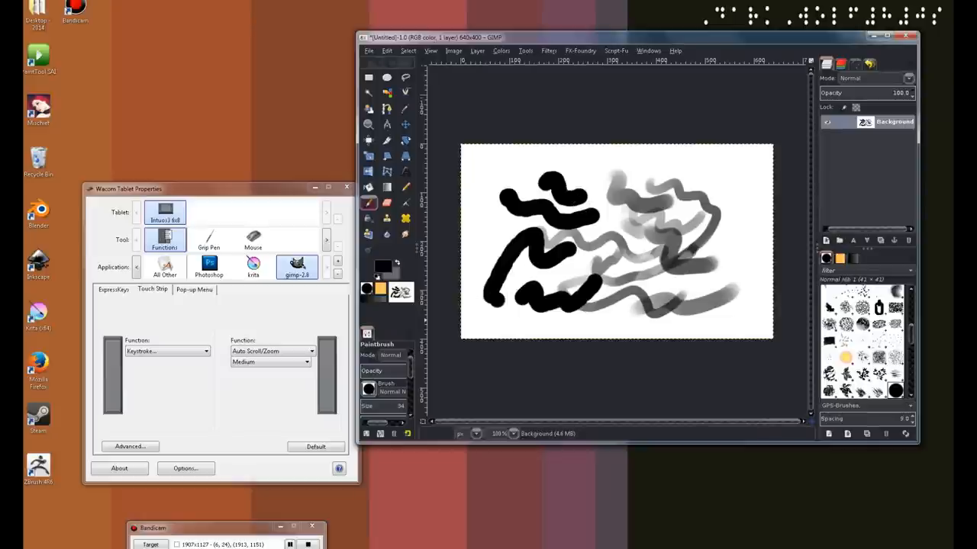
- Set the right touch strip to a Num + keystroke named 'zoom in and zoom out'
{"action": "left_click", "coordinate": [270, 351]}
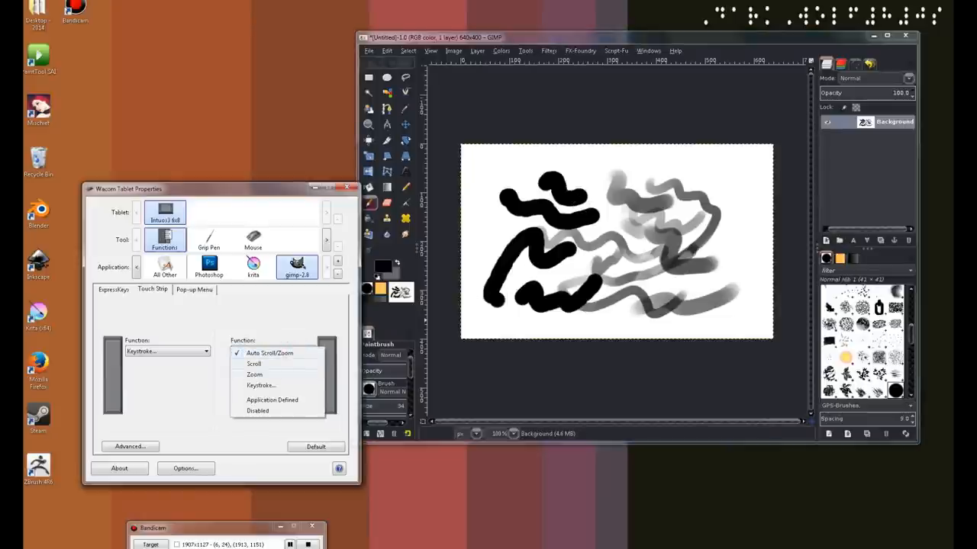
{"action": "left_click", "coordinate": [261, 385]}
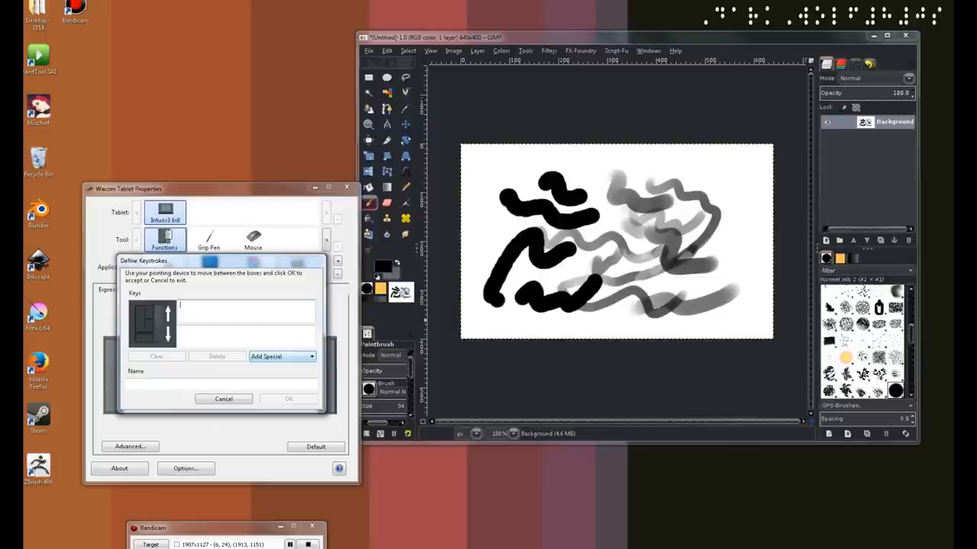
{"action": "type", "text": "="}
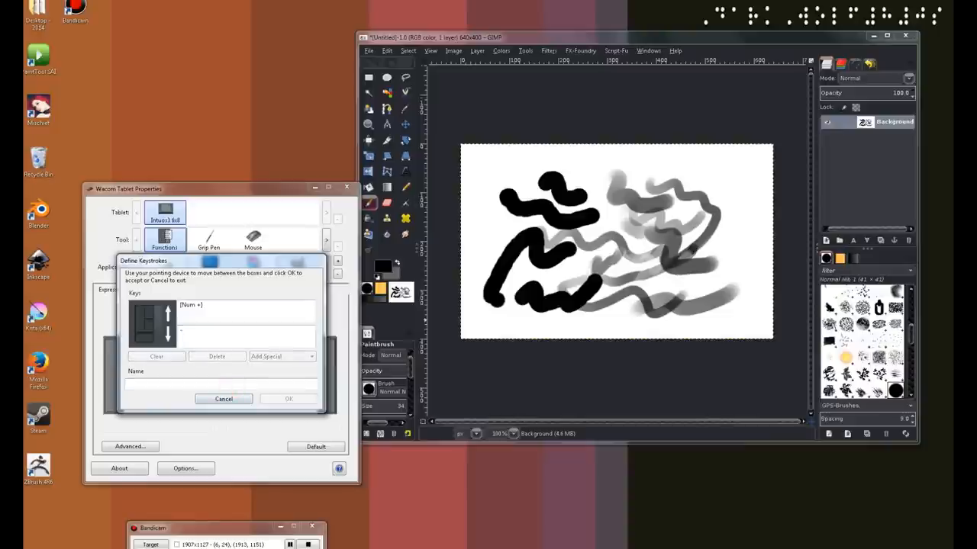
{"action": "type", "text": "#"}
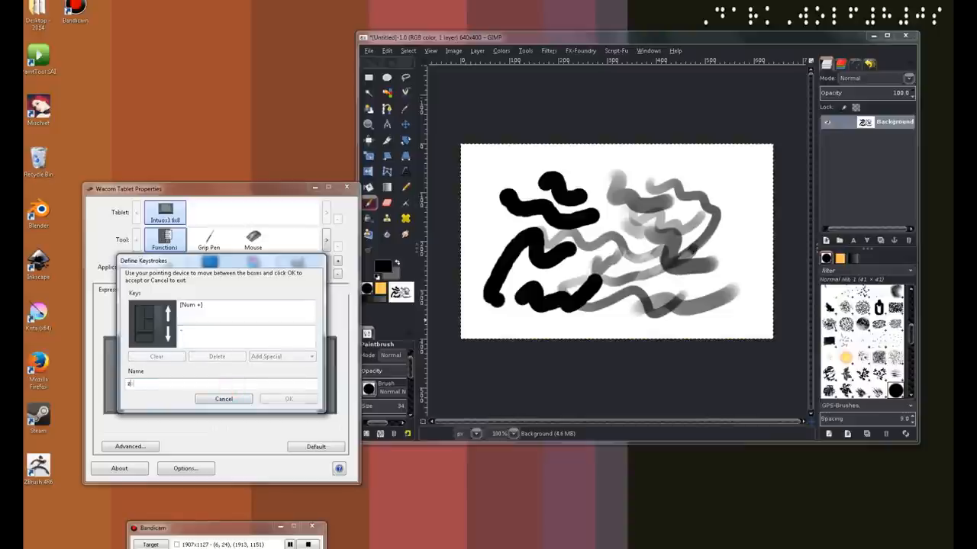
{"action": "type", "text": "zoom and zoom"}
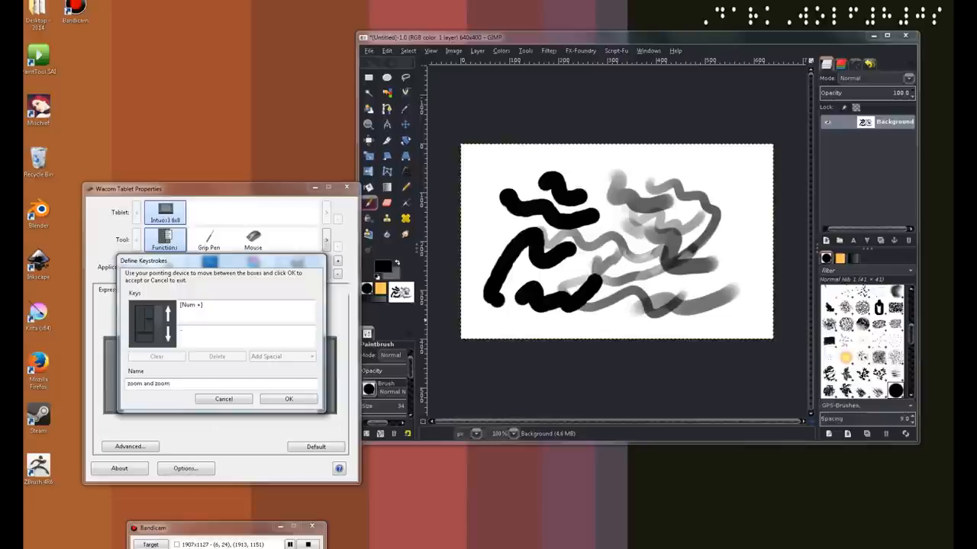
{"action": "type", "text": "out"}
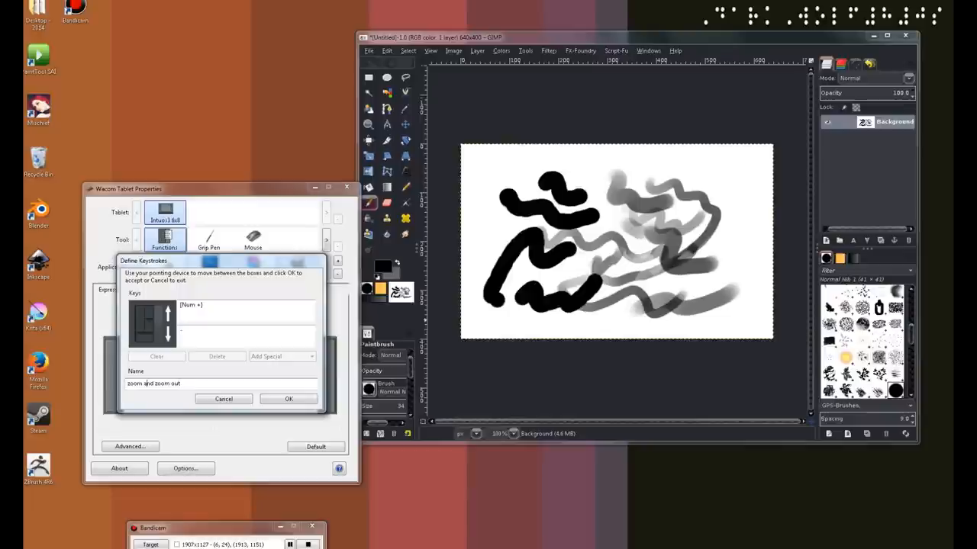
{"action": "type", "text": "in"}
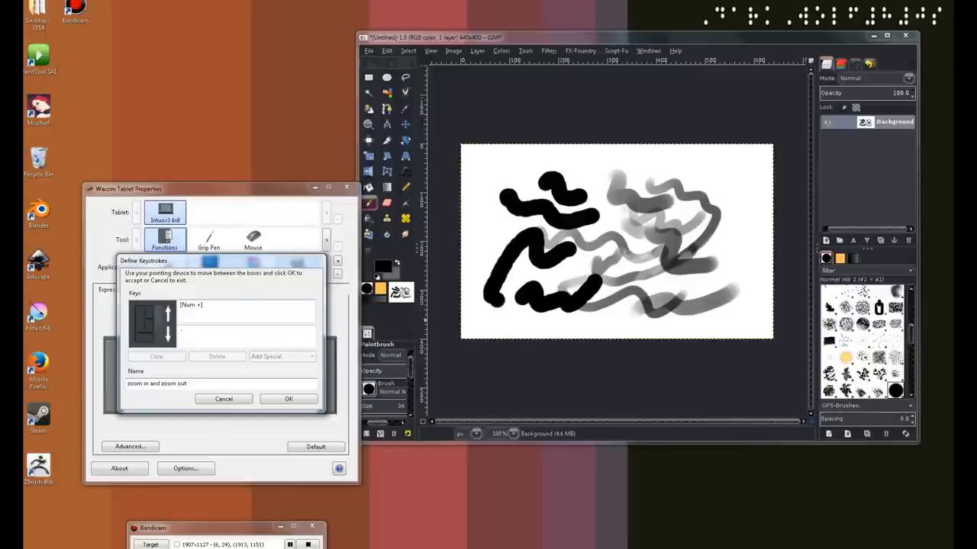
{"action": "left_click", "coordinate": [406, 50]}
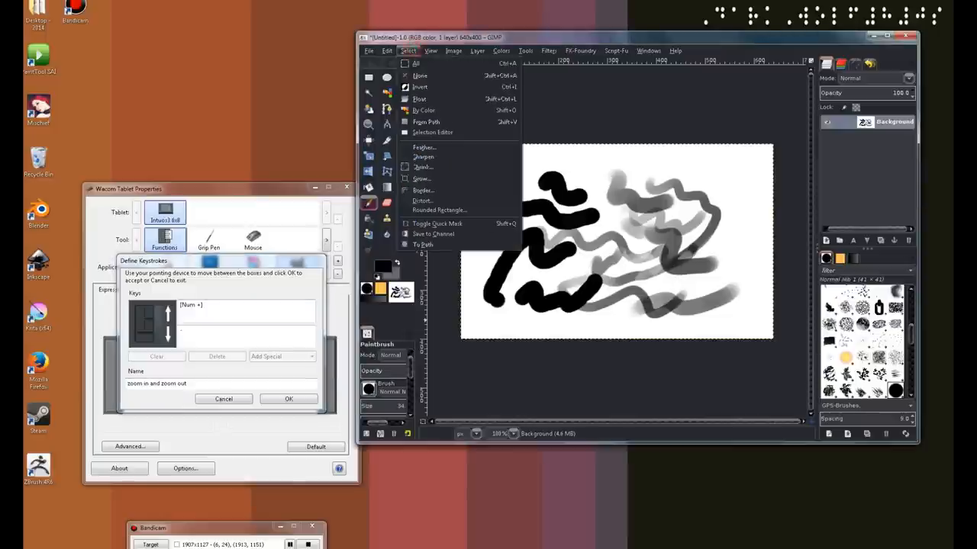
{"action": "left_click", "coordinate": [385, 51]}
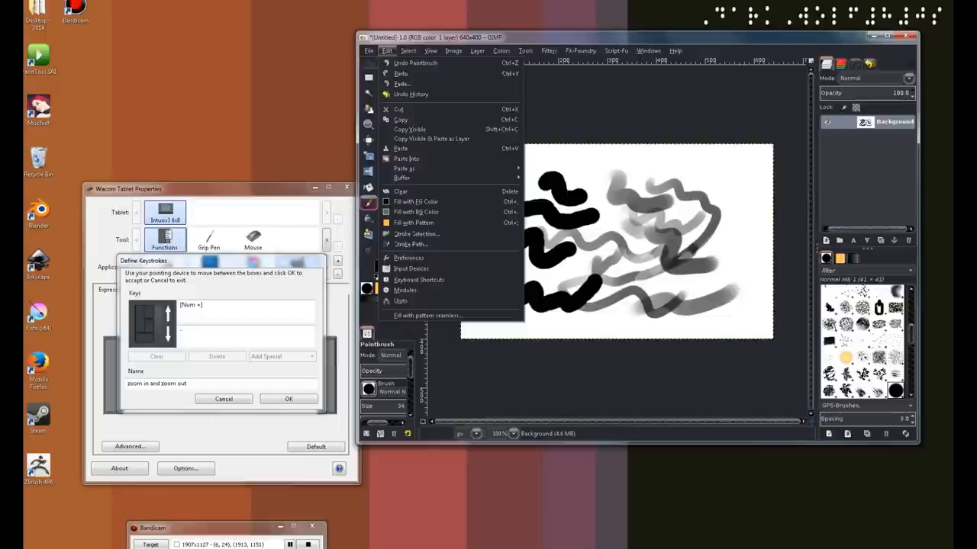
{"action": "mouse_move", "coordinate": [406, 289]}
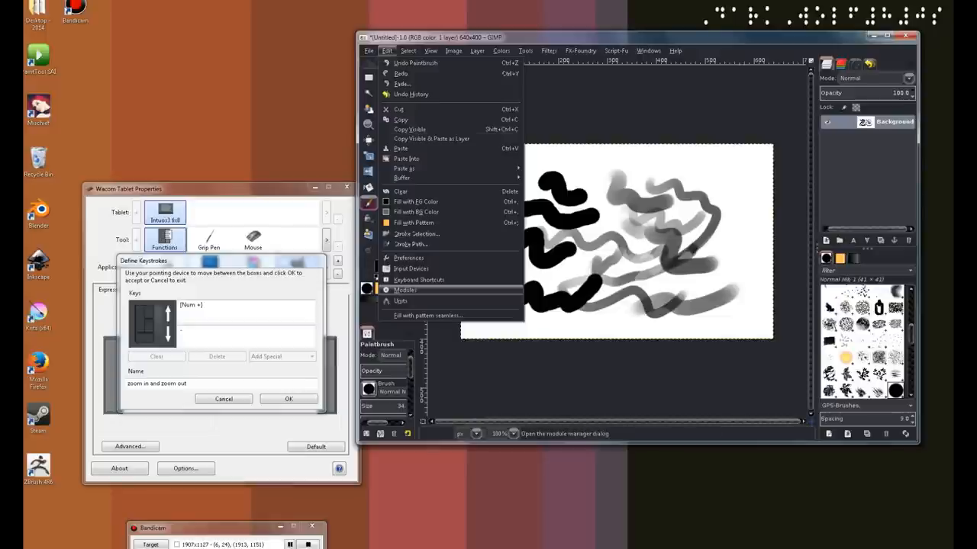
{"action": "left_click", "coordinate": [418, 279]}
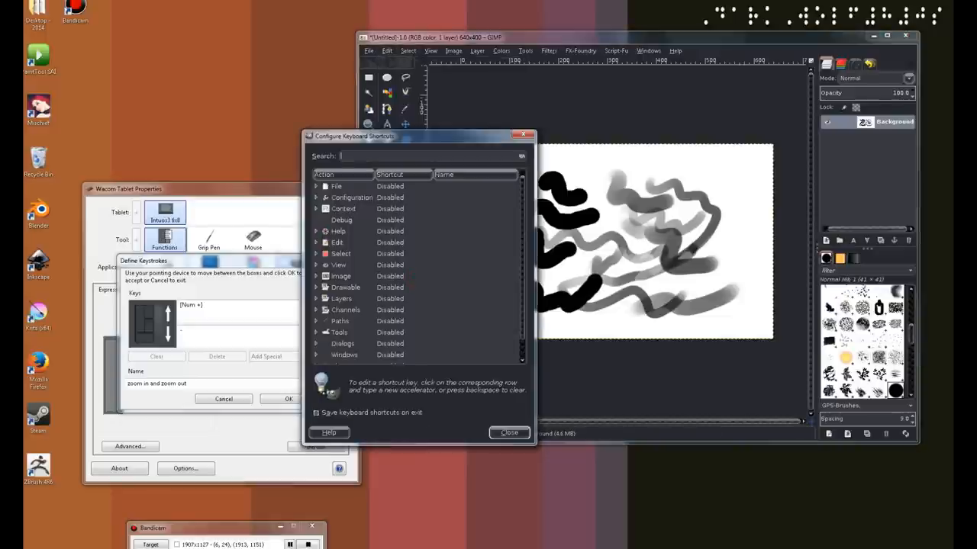
{"action": "type", "text": "zoom"}
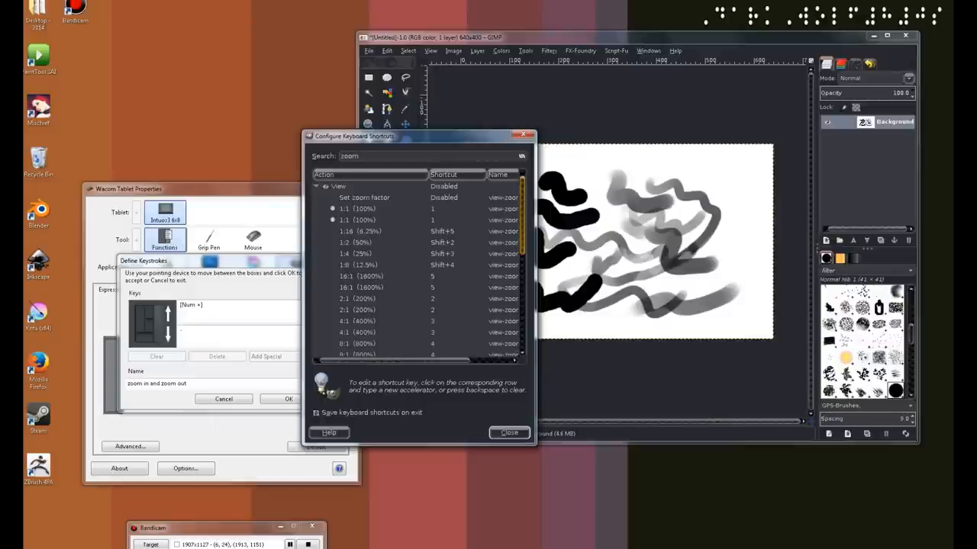
{"action": "scroll", "scroll_direction": "down", "scroll_amount": 3}
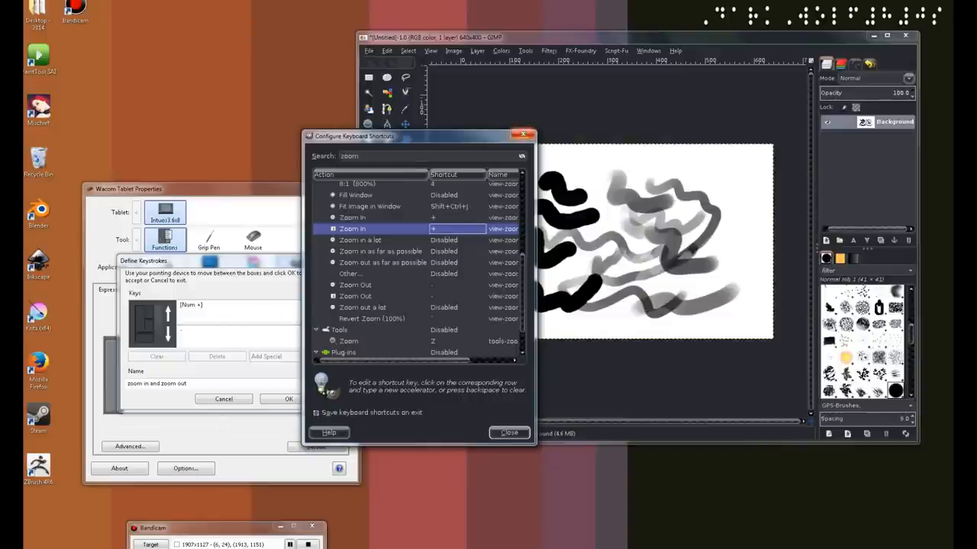
{"action": "left_click", "coordinate": [510, 434]}
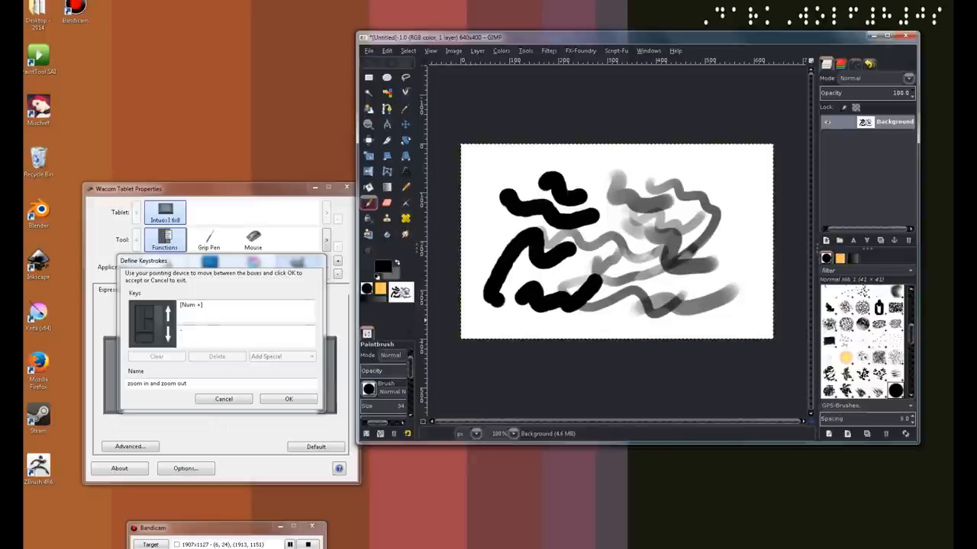
- Confirm the zoom keystroke definition and quit GIMP
{"action": "left_click", "coordinate": [289, 400]}
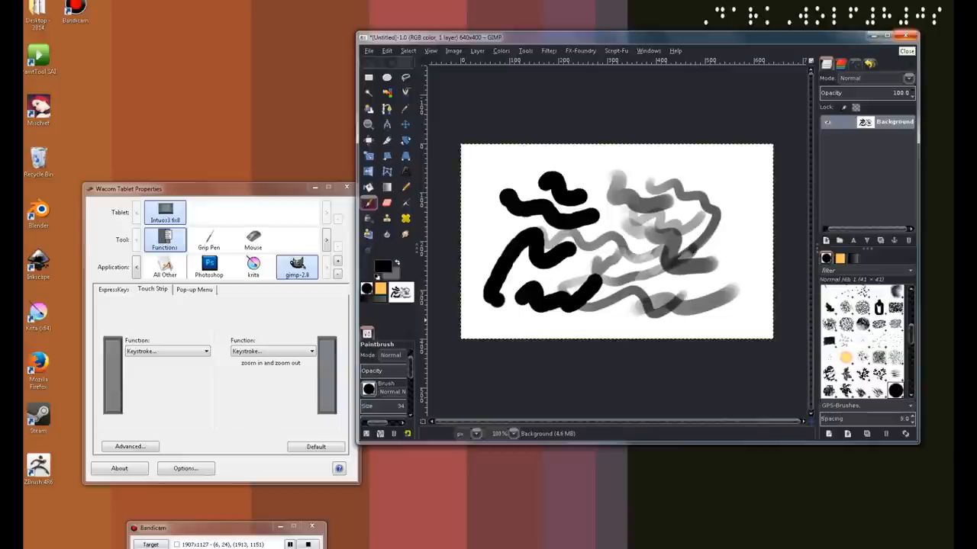
{"action": "left_click", "coordinate": [908, 52]}
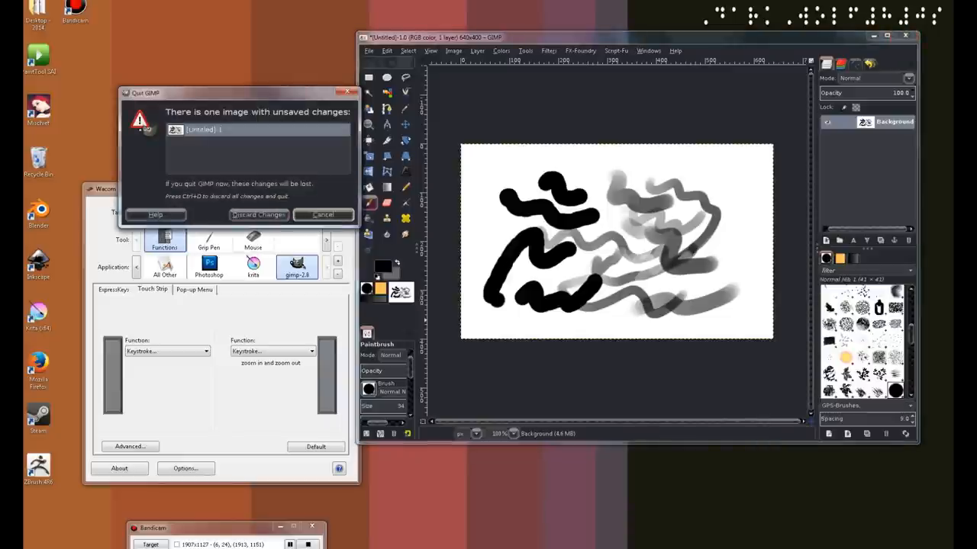
- Discard the unsaved image and relaunch GIMP from the desktop shortcut
{"action": "left_click", "coordinate": [258, 214]}
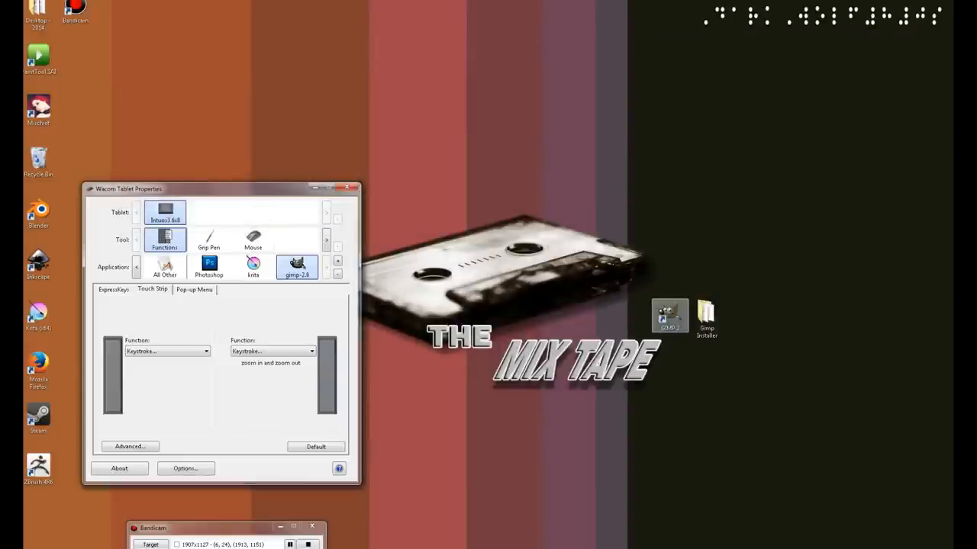
{"action": "double_click", "coordinate": [667, 316]}
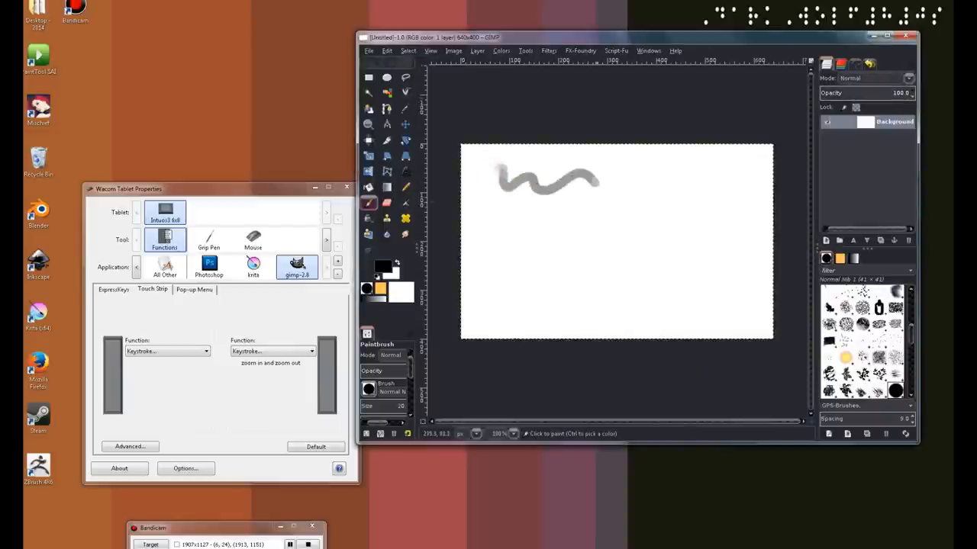
- Paint grey wavy test strokes while changing brush size and zoom with the touch strips
{"action": "left_click_drag", "start_coordinate": [485, 232], "coordinate": [611, 221]}
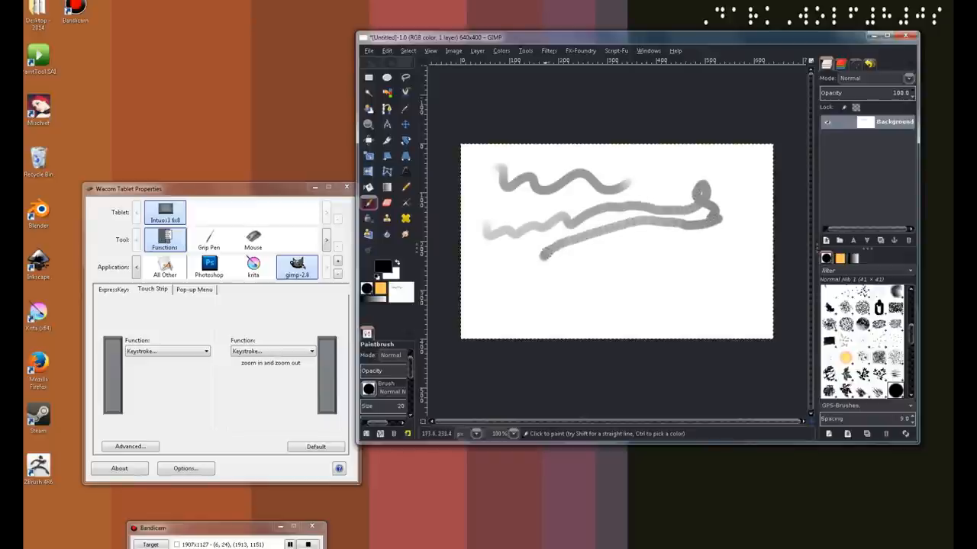
{"action": "left_click_drag", "start_coordinate": [550, 244], "coordinate": [672, 244]}
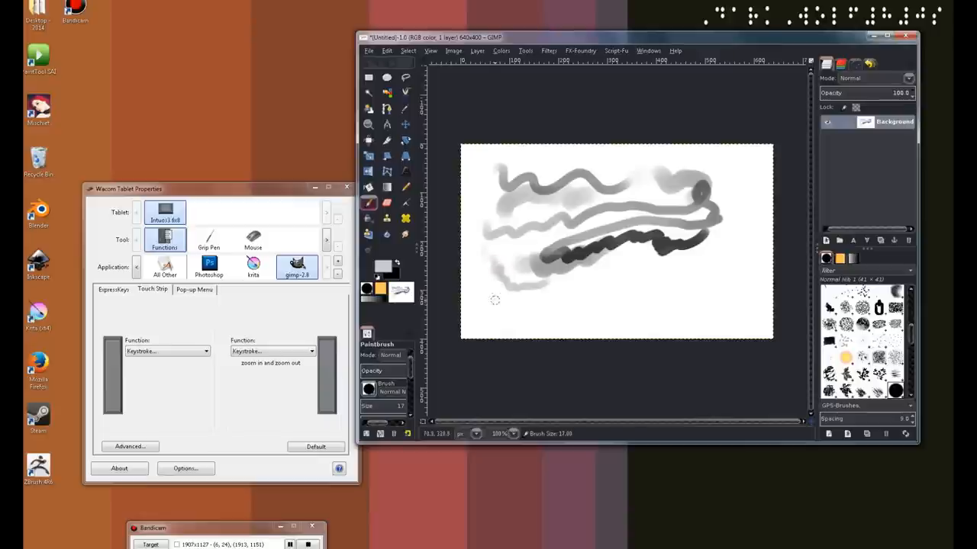
{"action": "left_click_drag", "start_coordinate": [501, 293], "coordinate": [567, 290]}
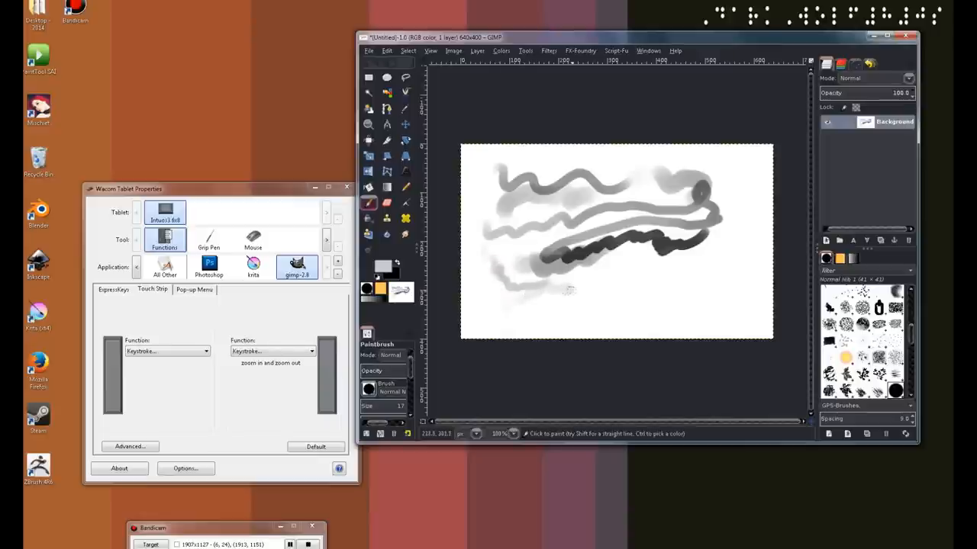
{"action": "mouse_move", "coordinate": [574, 294]}
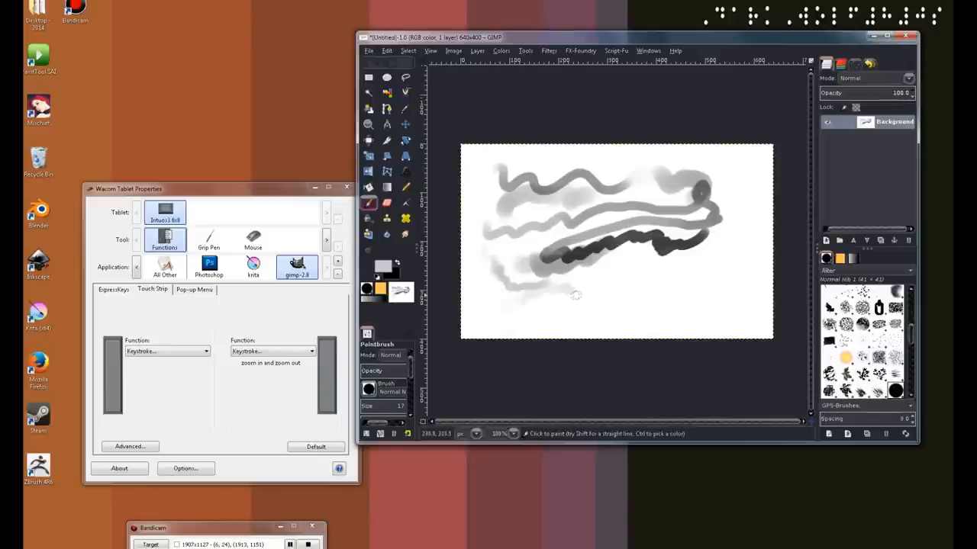
{"action": "mouse_move", "coordinate": [540, 219]}
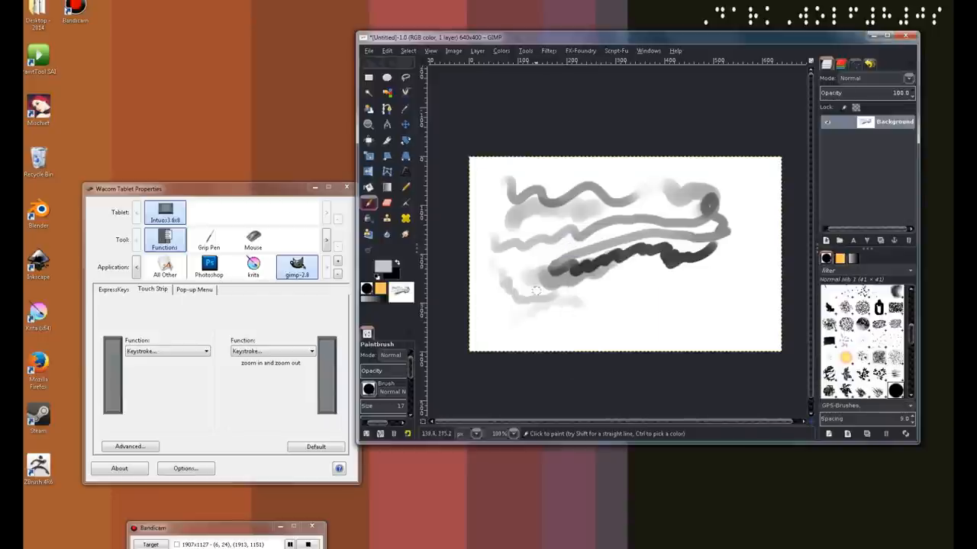
{"action": "mouse_move", "coordinate": [530, 315]}
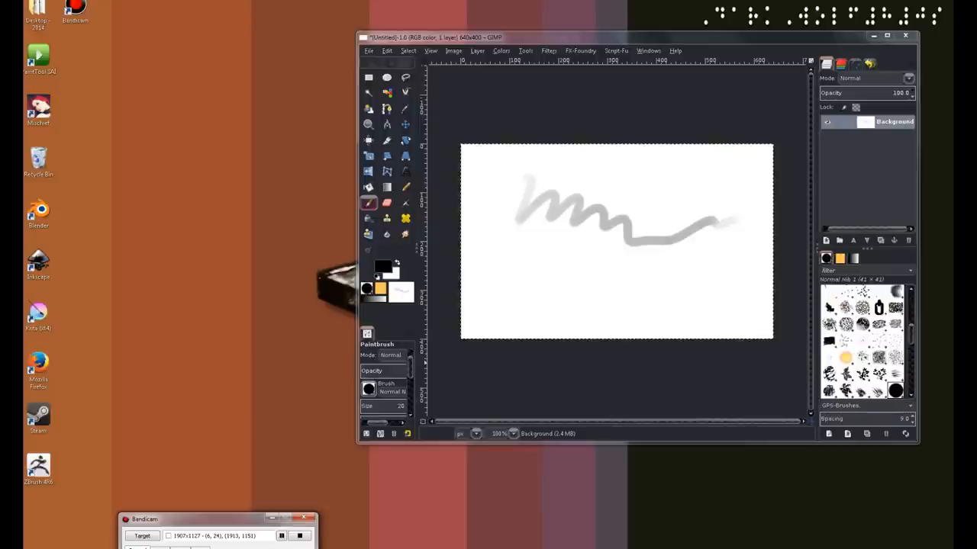
{"action": "mouse_move", "coordinate": [446, 247]}
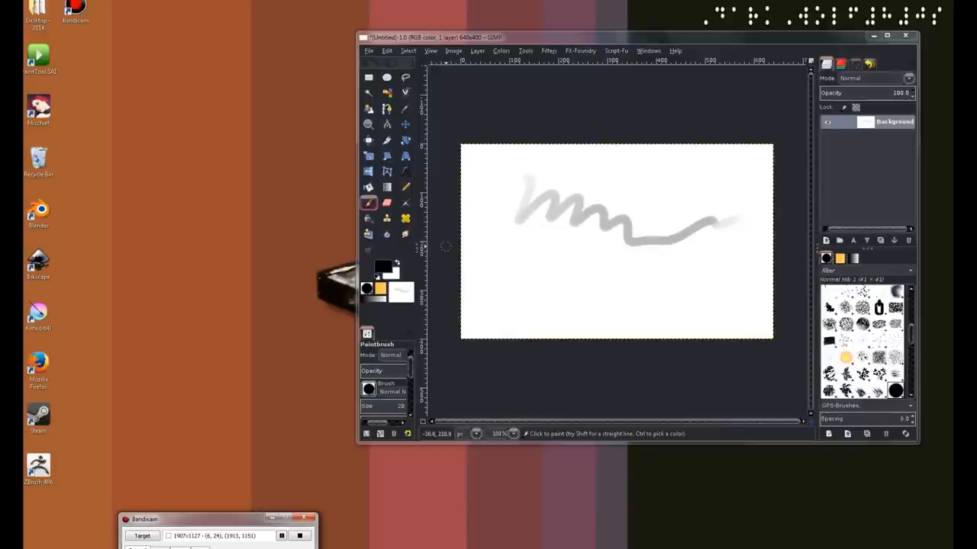
{"action": "left_click", "coordinate": [384, 51]}
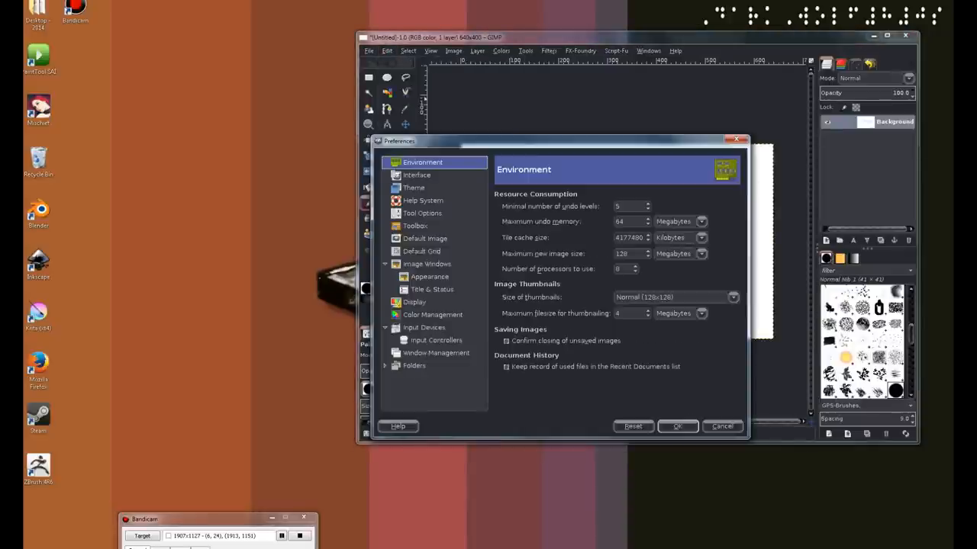
{"action": "left_click", "coordinate": [437, 339]}
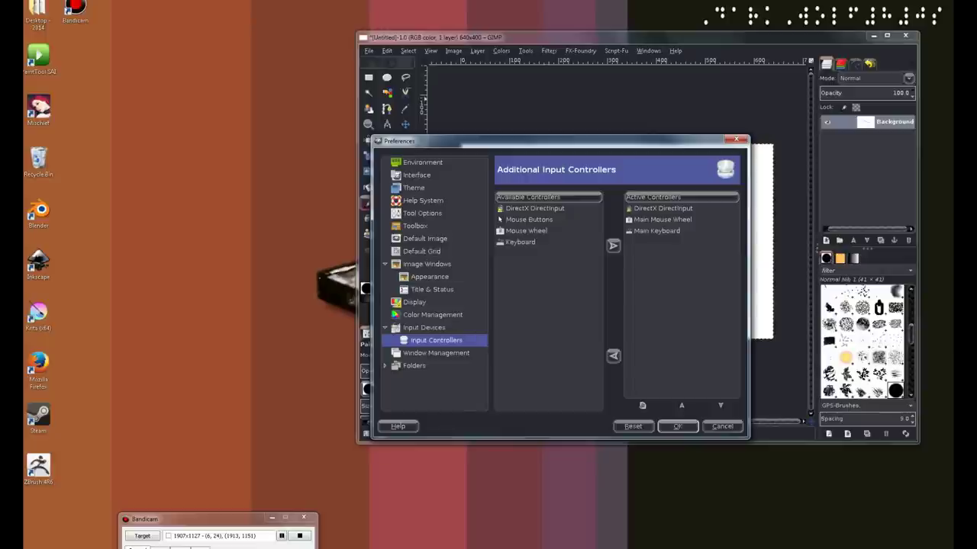
{"action": "left_click", "coordinate": [534, 207]}
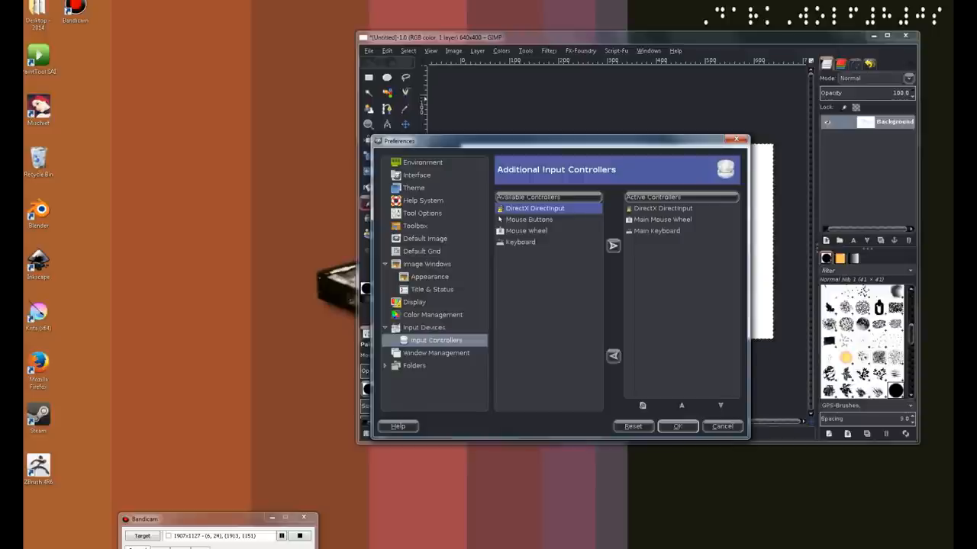
{"action": "left_click", "coordinate": [677, 426]}
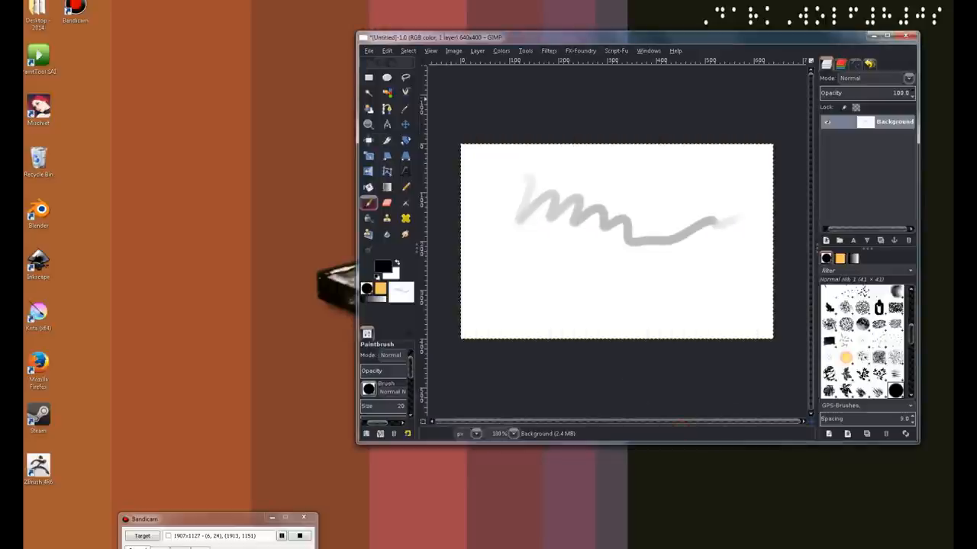
{"action": "mouse_move", "coordinate": [654, 389]}
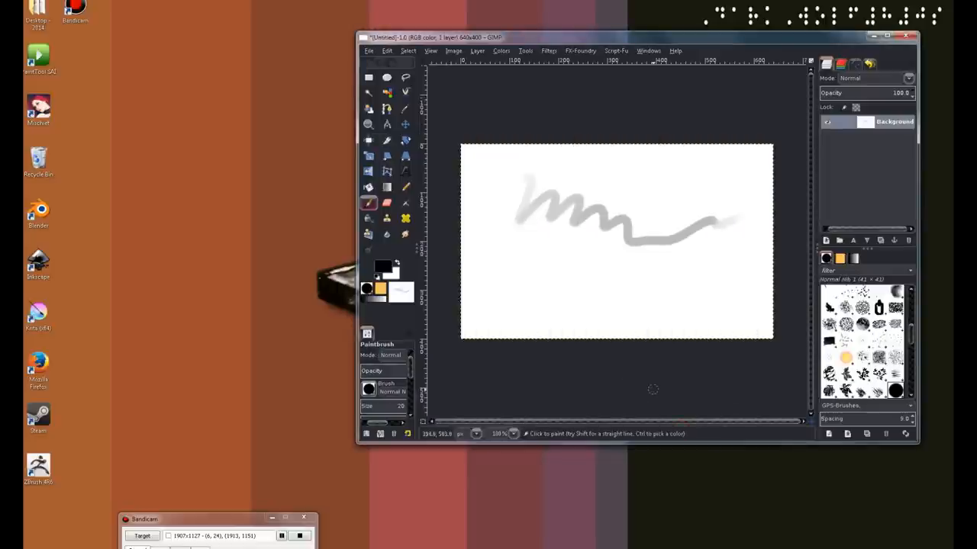